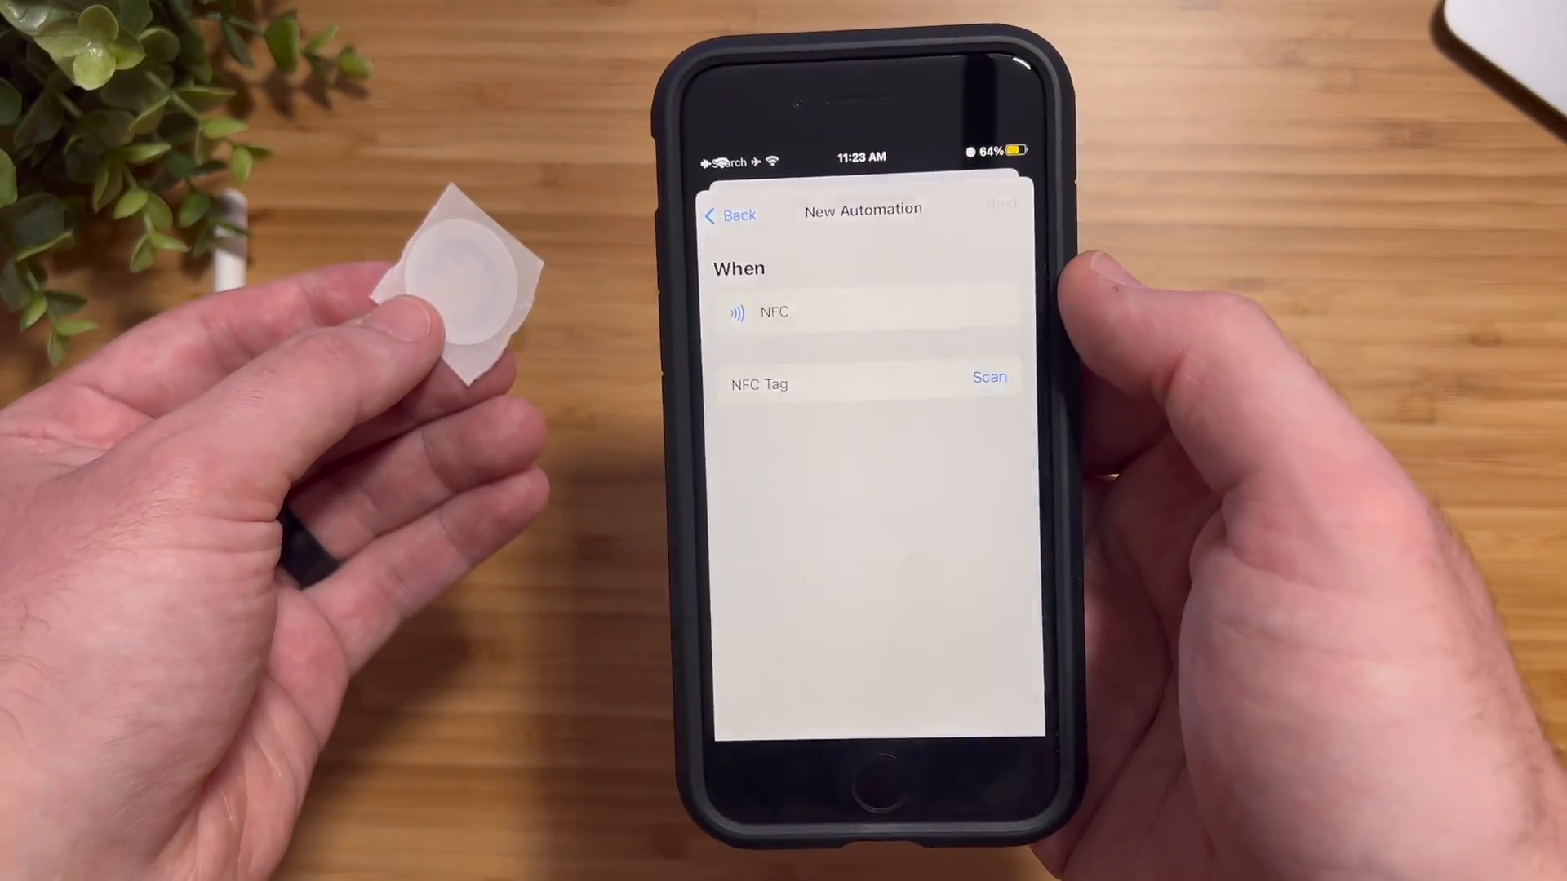
Scan the round NFC sticker as the automation's NFC Tag trigger
click(989, 377)
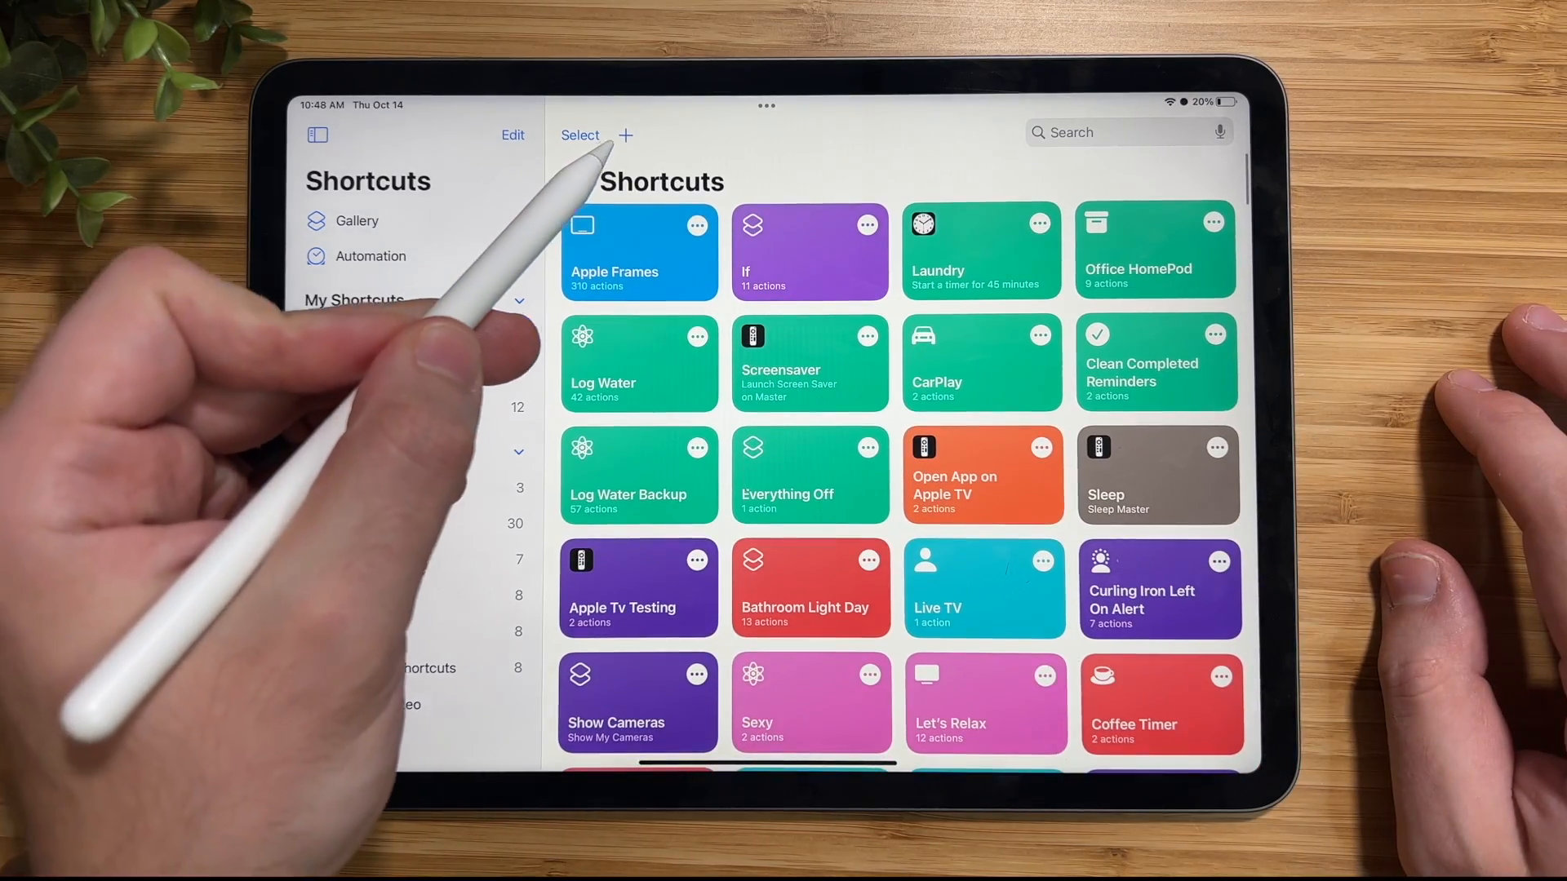
Create a new shortcut and add a Current Date action via the 'Date' search
click(625, 136)
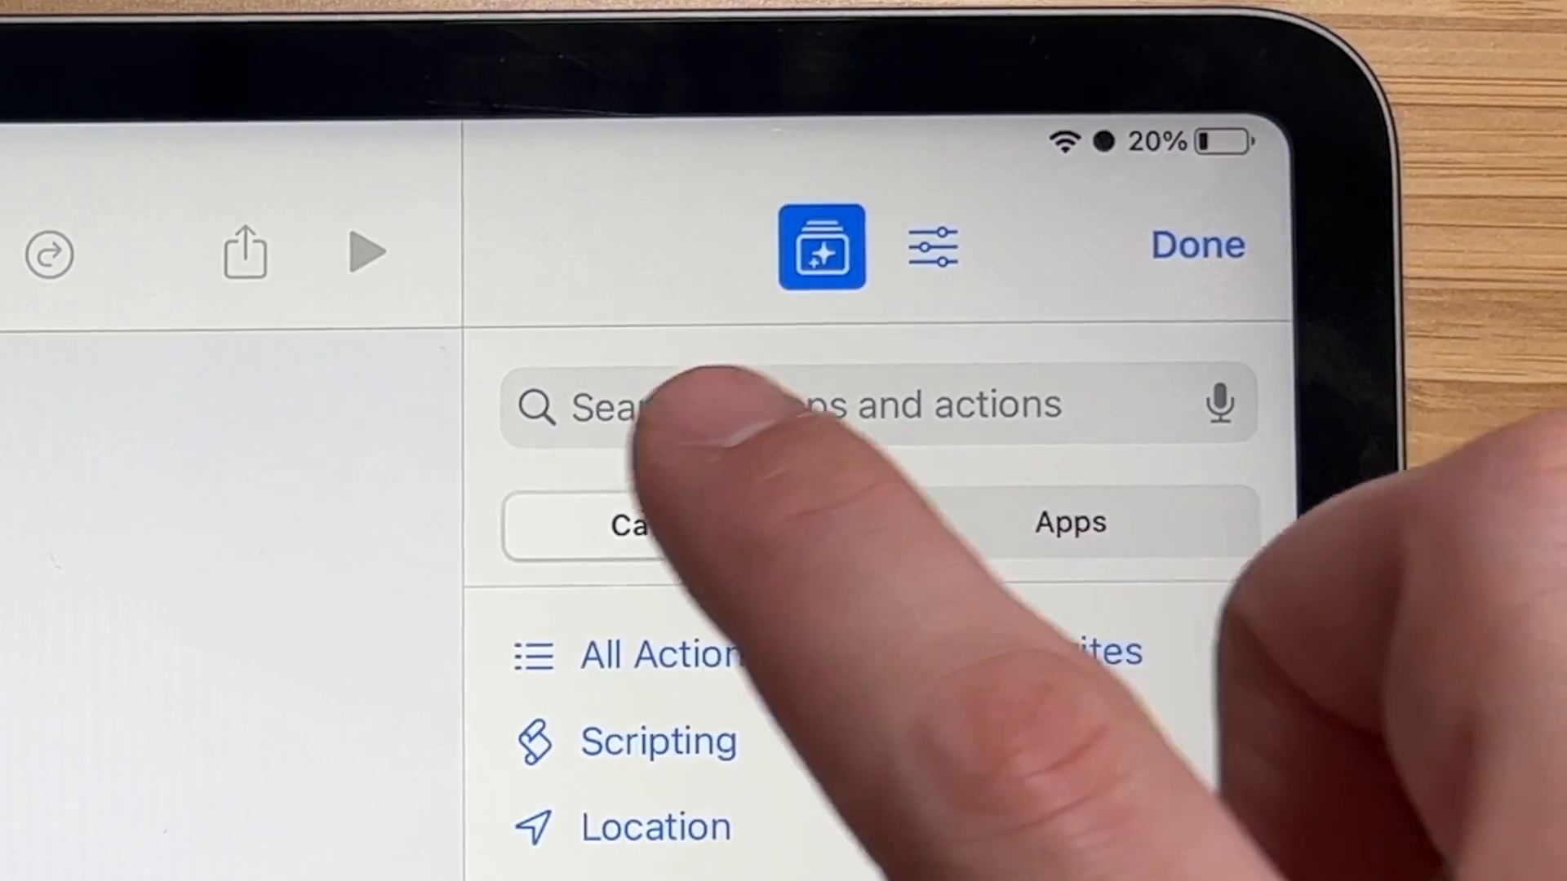
text(D)
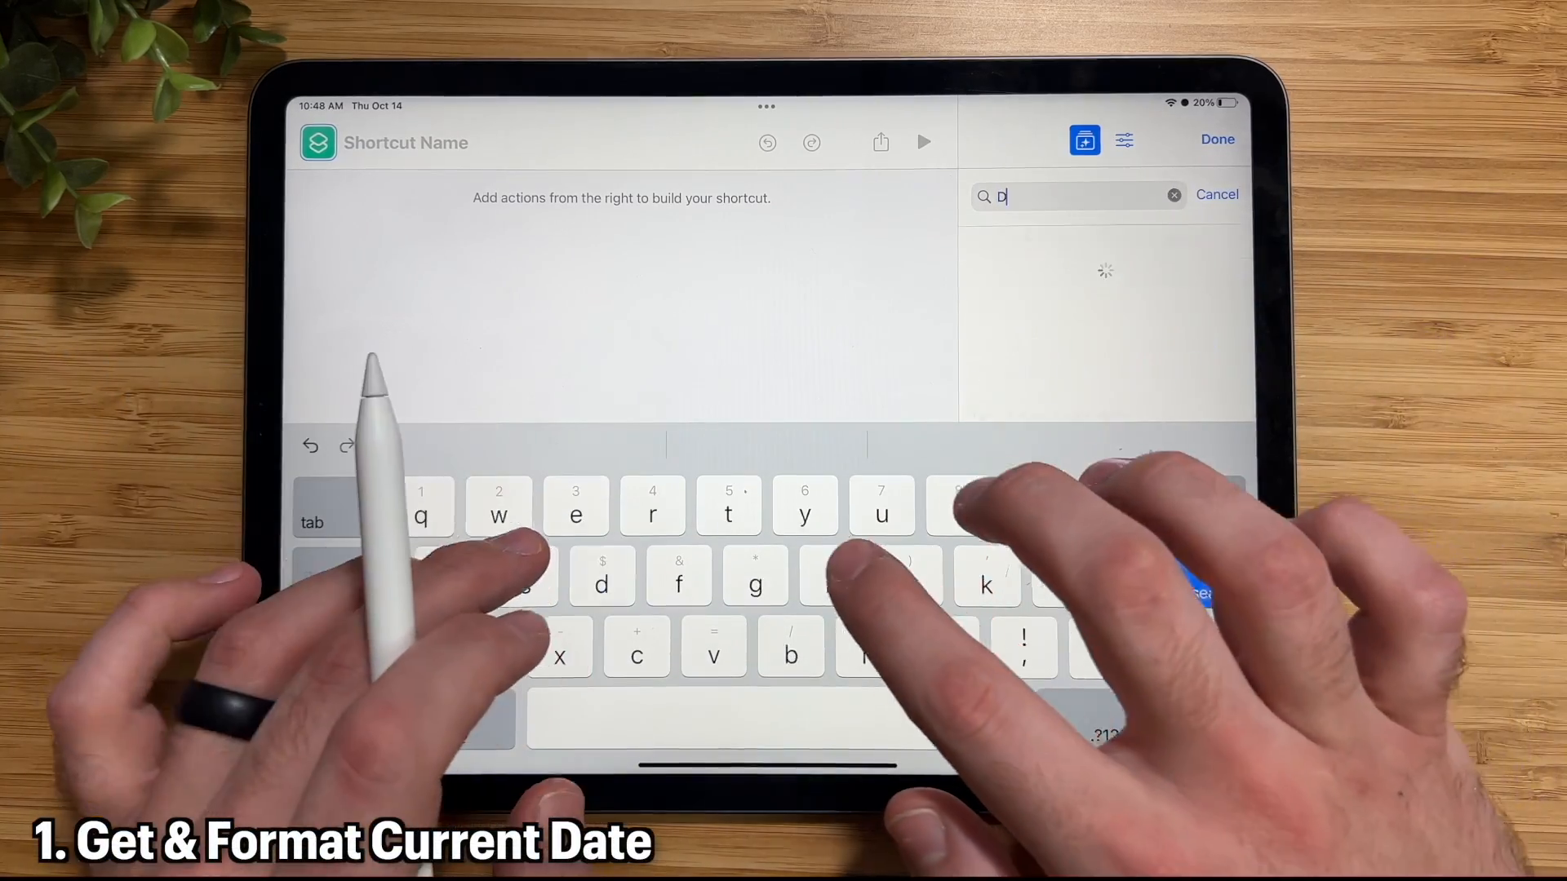
text(ate)
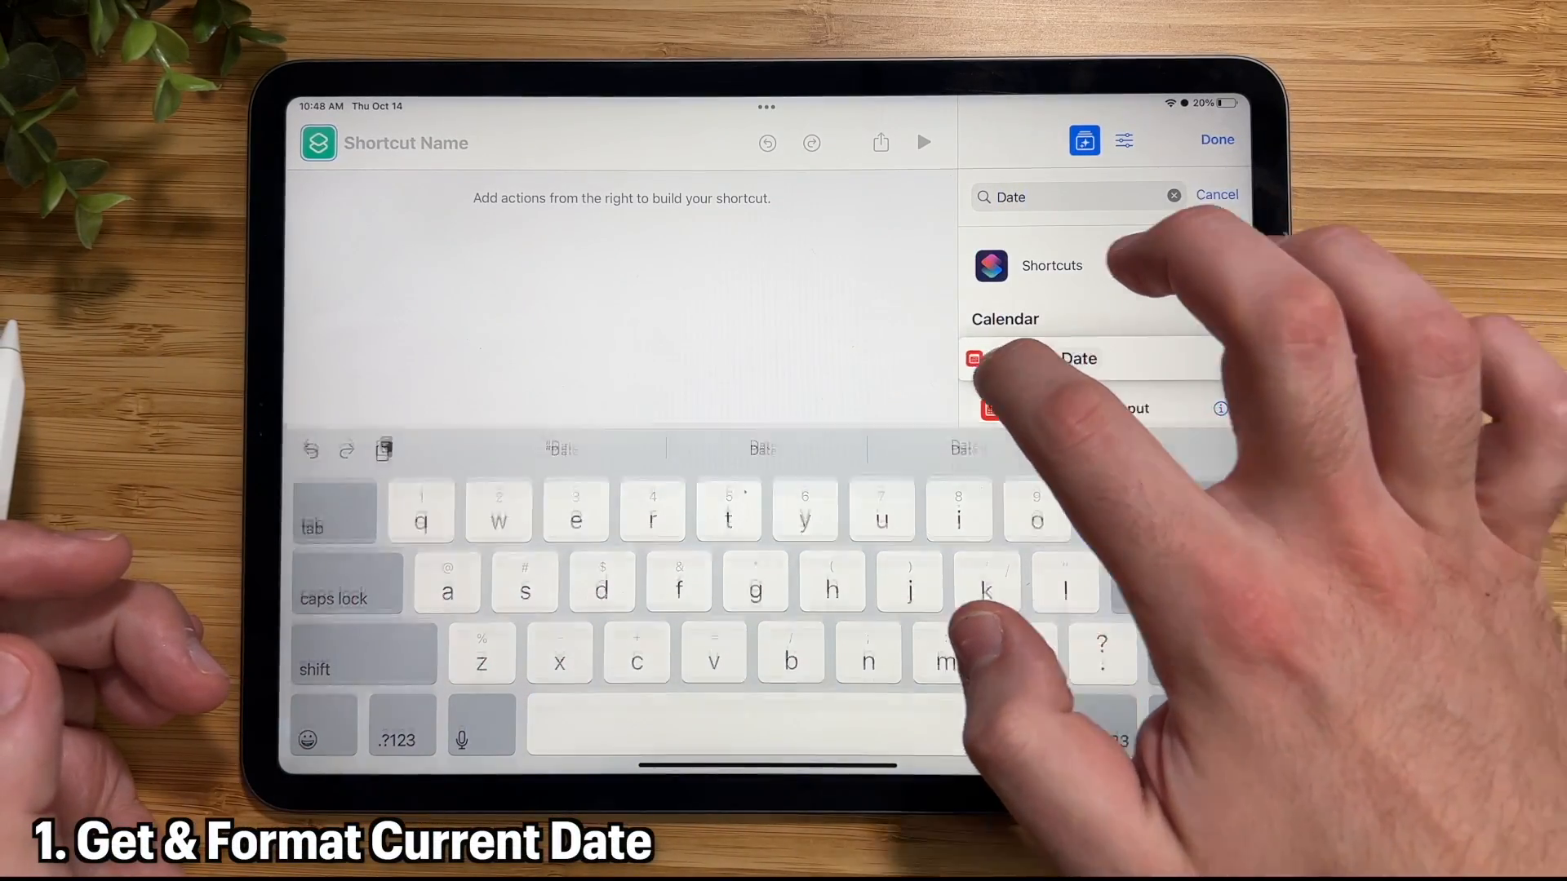
click(1078, 359)
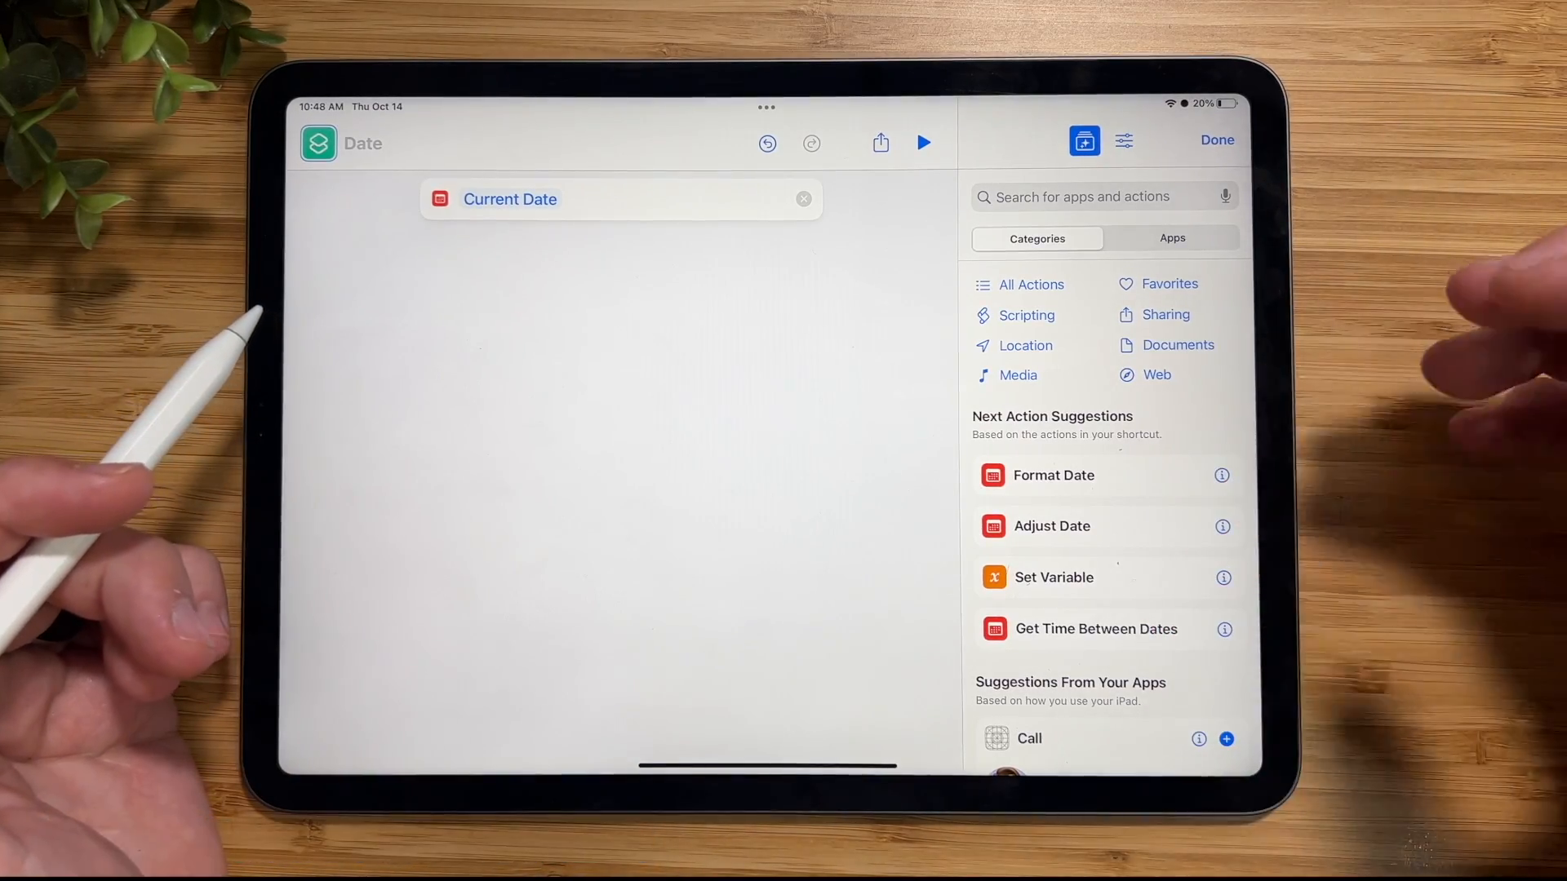
Add a Format Date action after Current Date and expand its options
click(1074, 196)
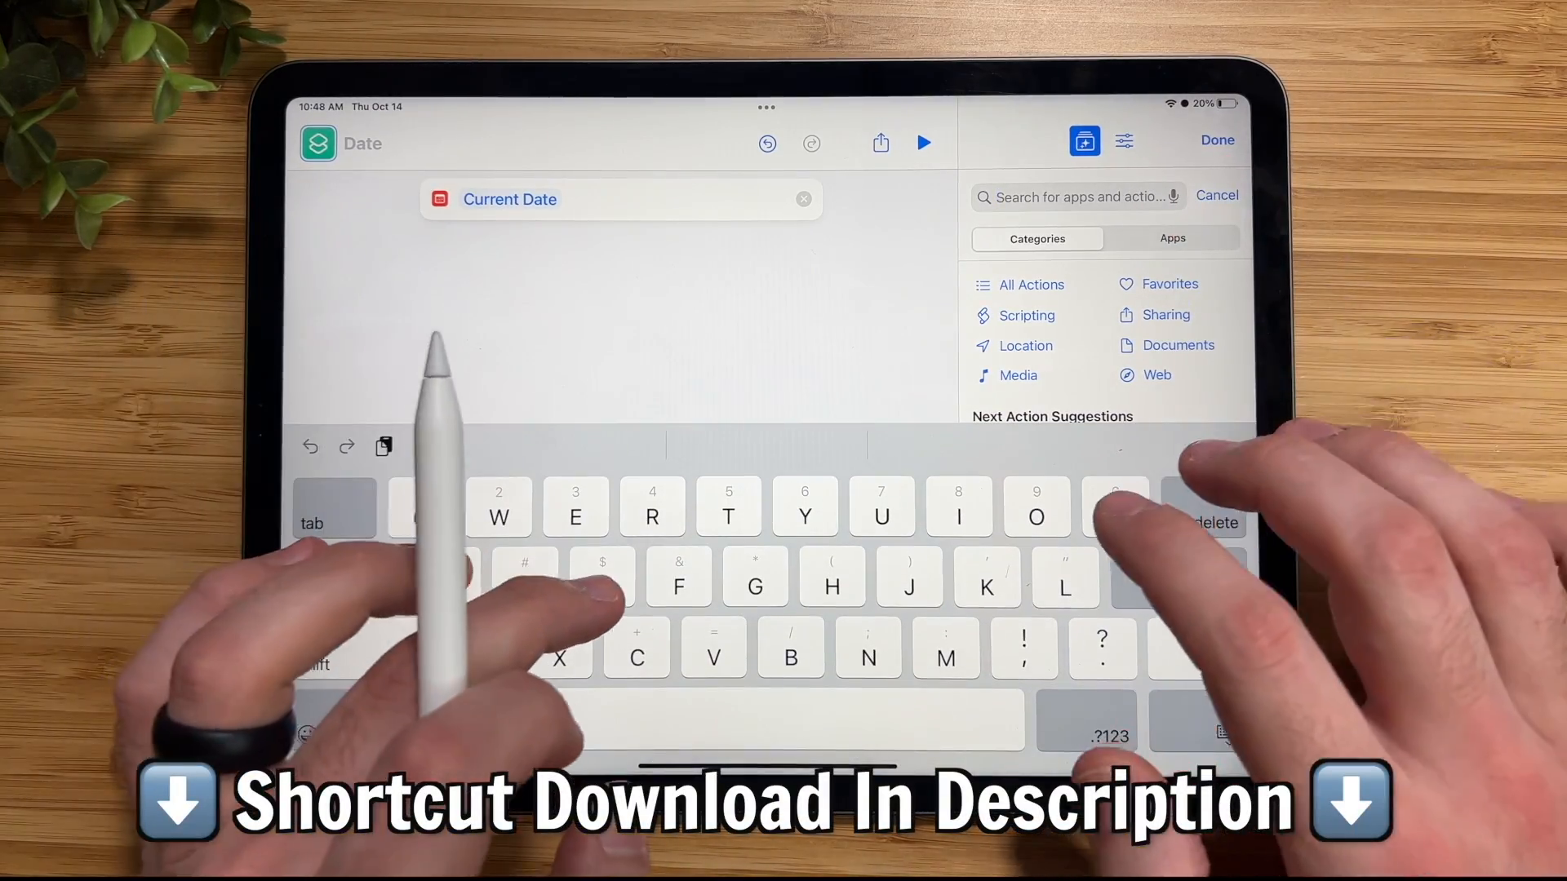
text(Format dat)
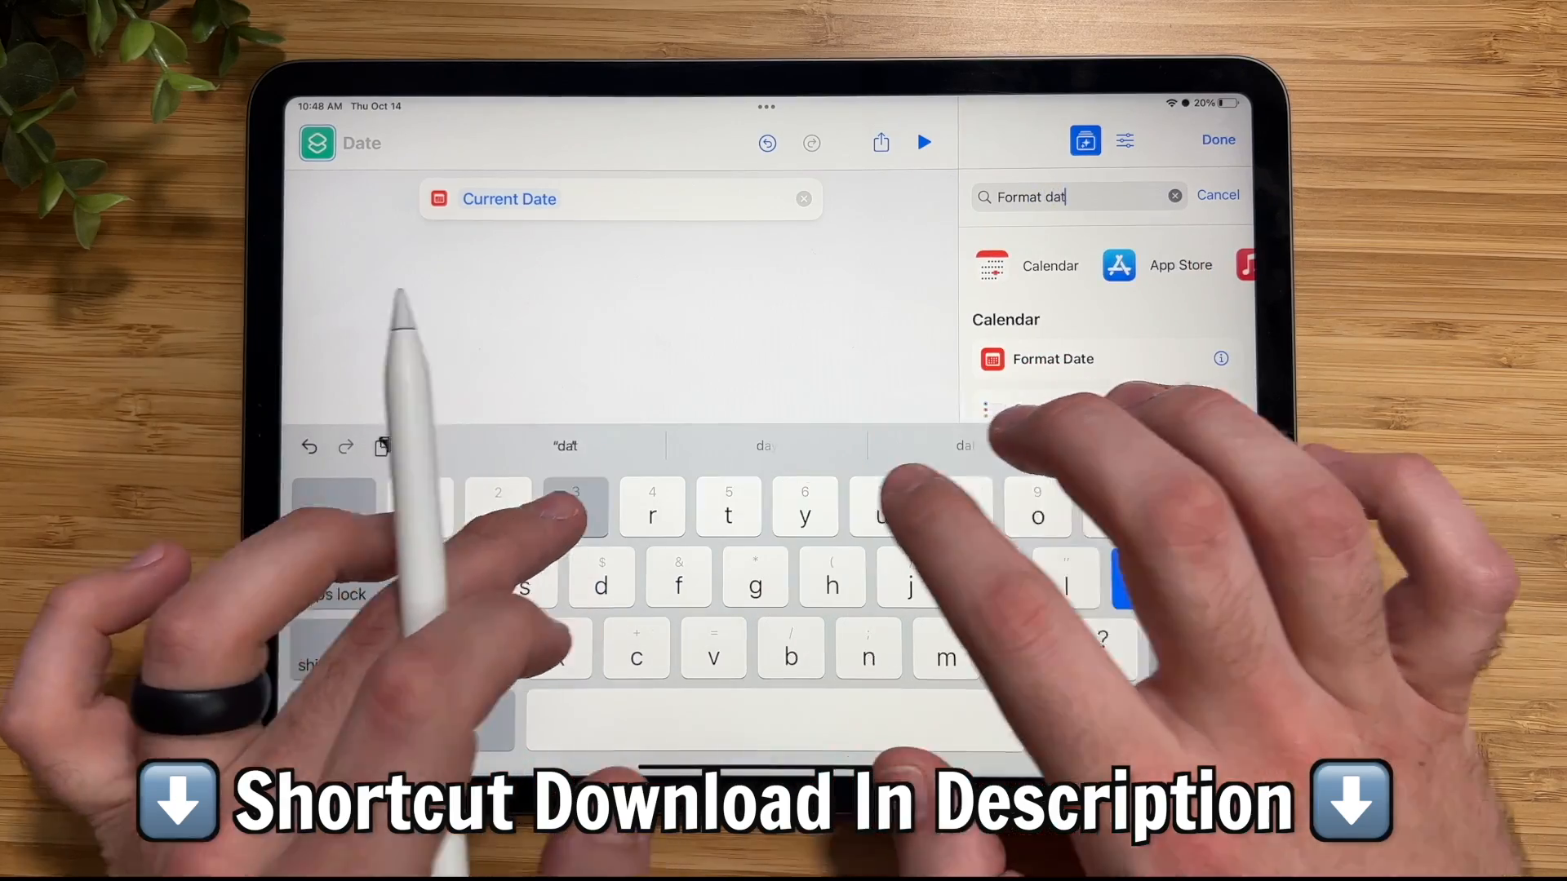
click(1053, 359)
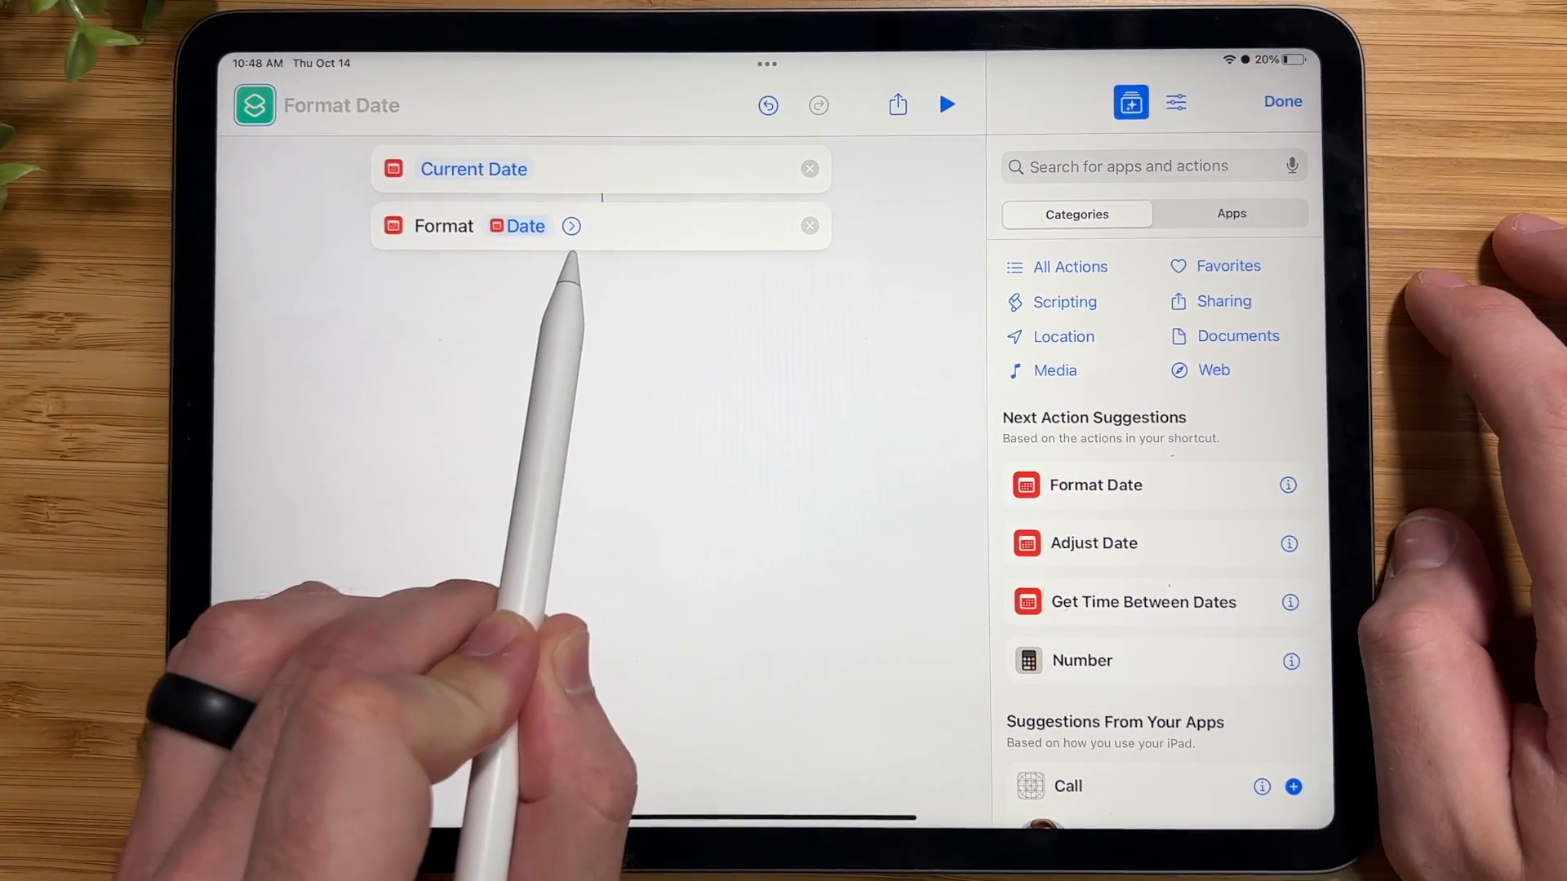
click(571, 225)
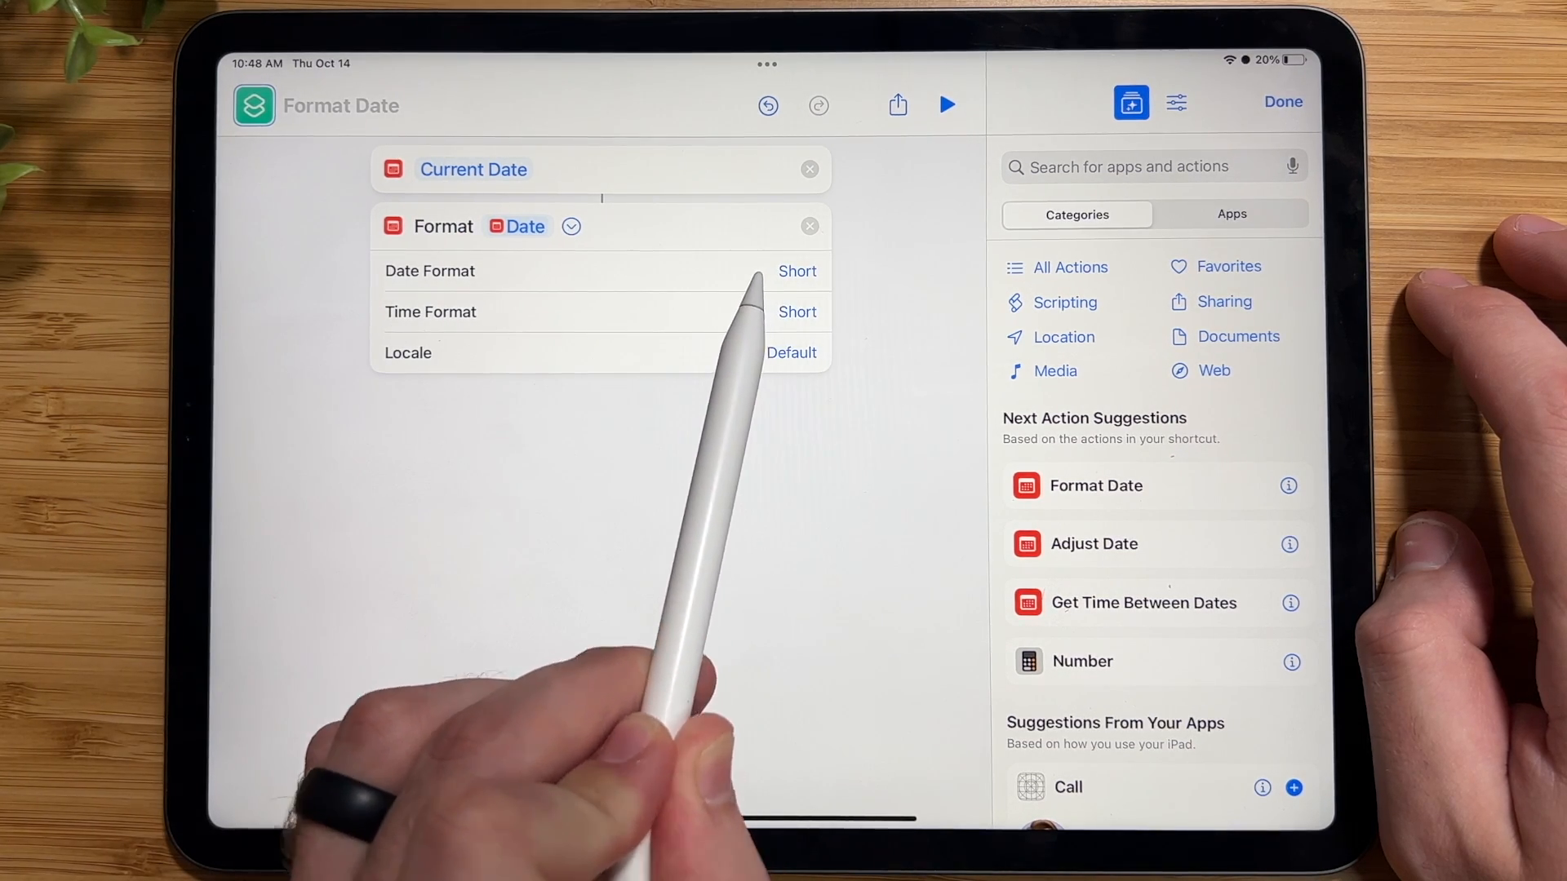
Set the Date Format to Custom with format string 'H' for the hour only
click(796, 271)
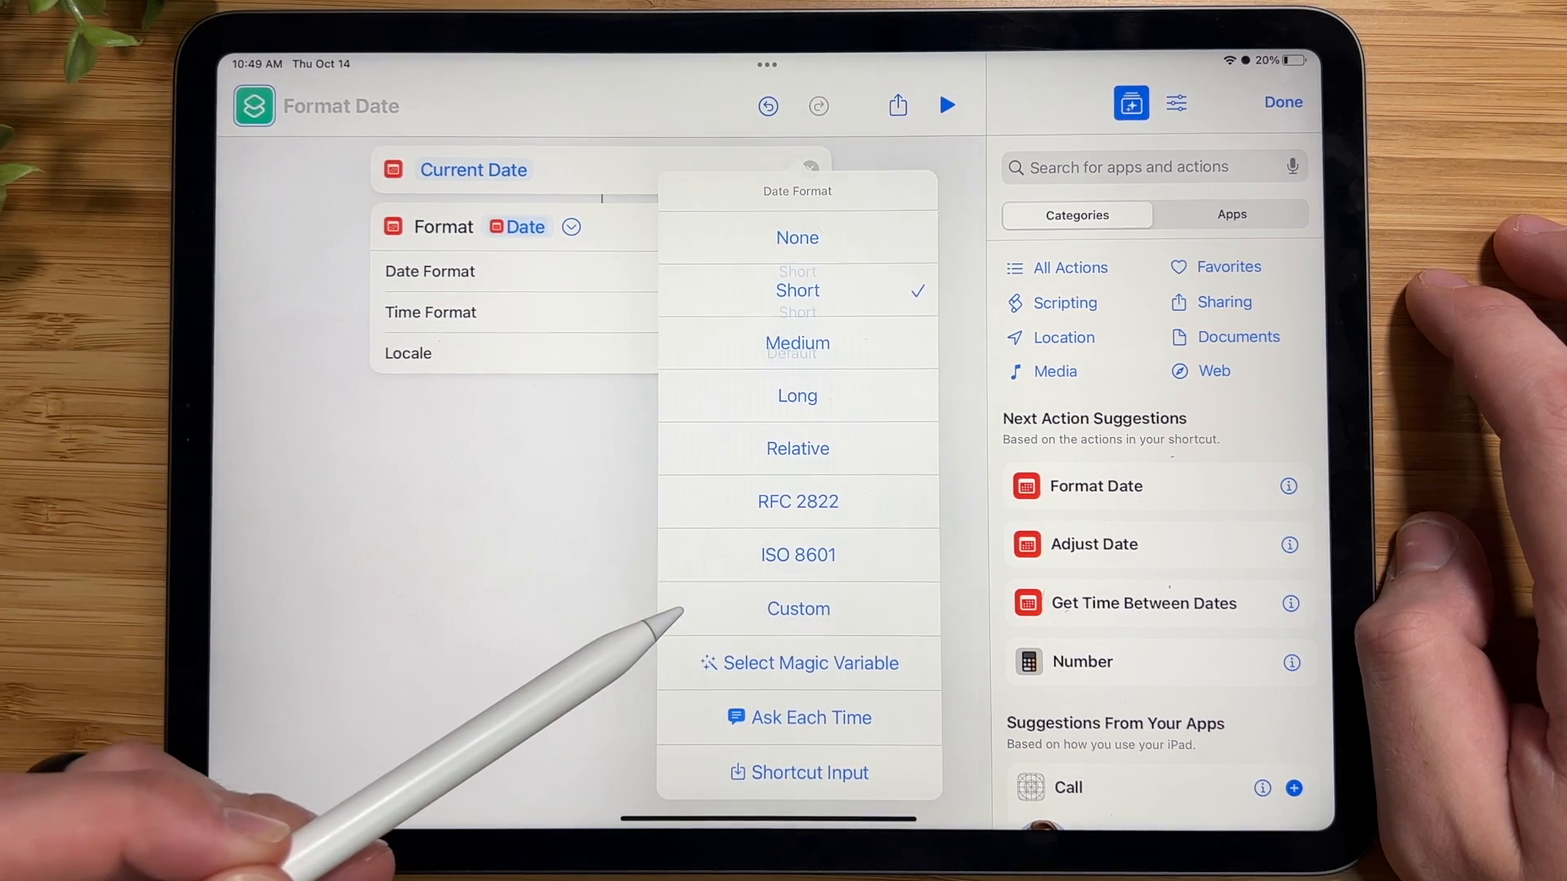
click(798, 608)
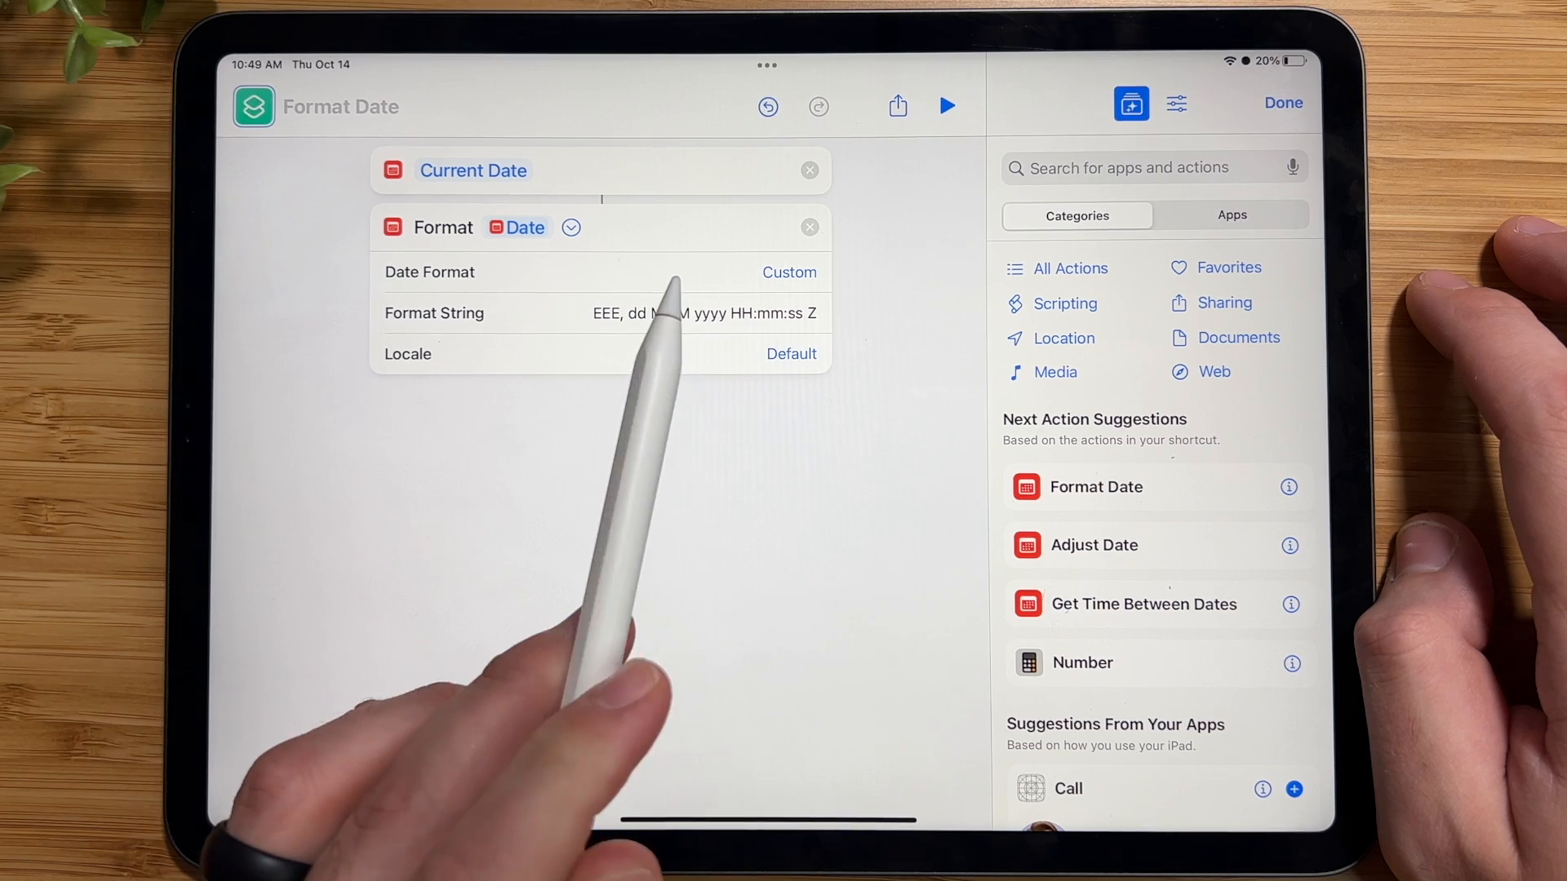
click(700, 313)
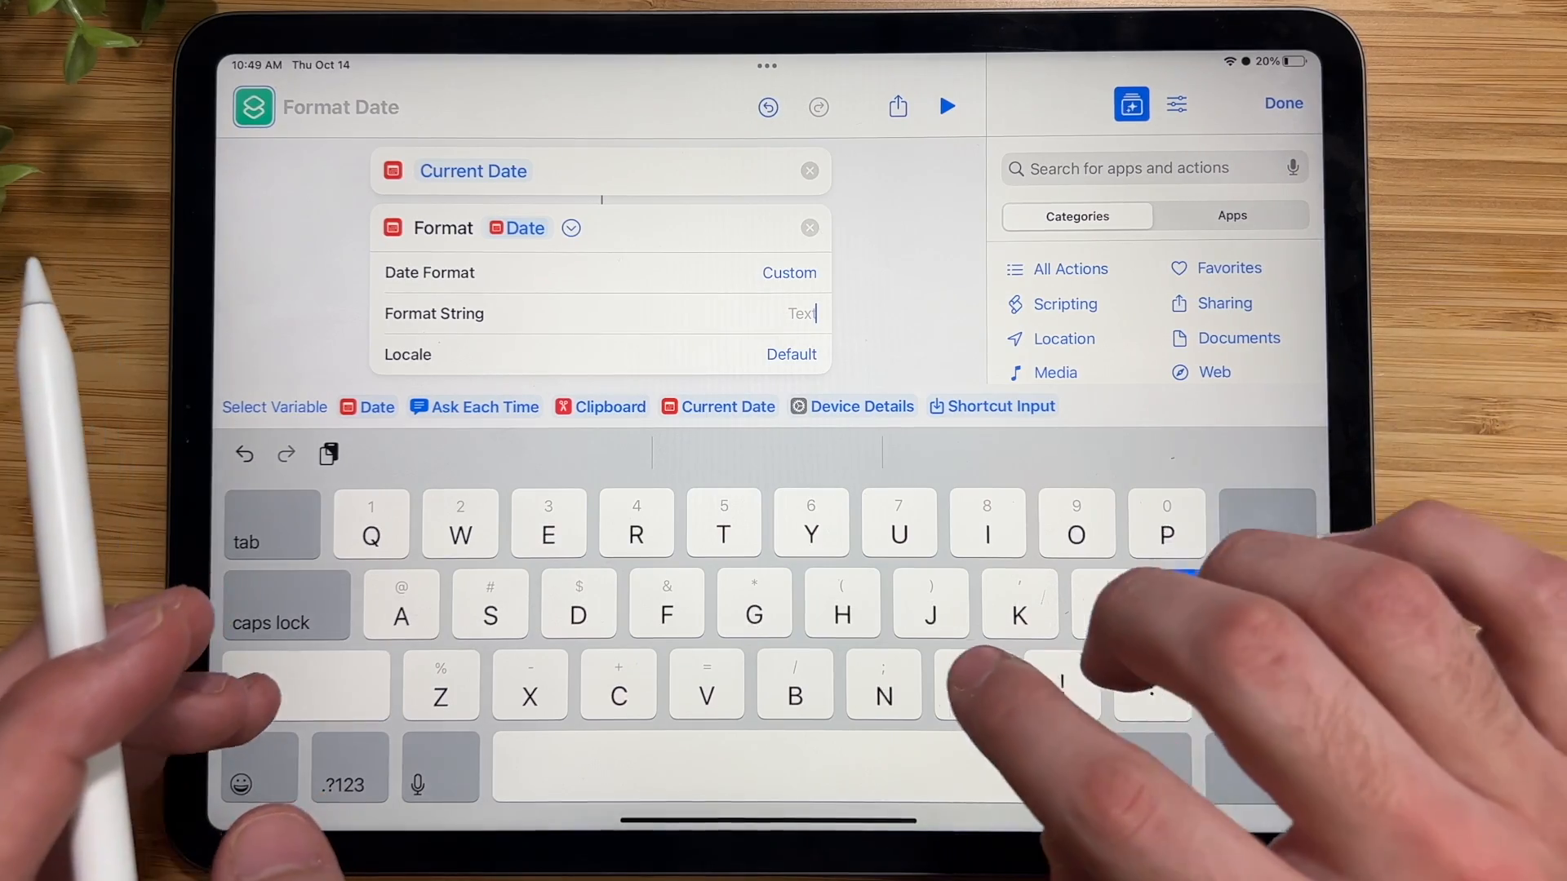
text(H)
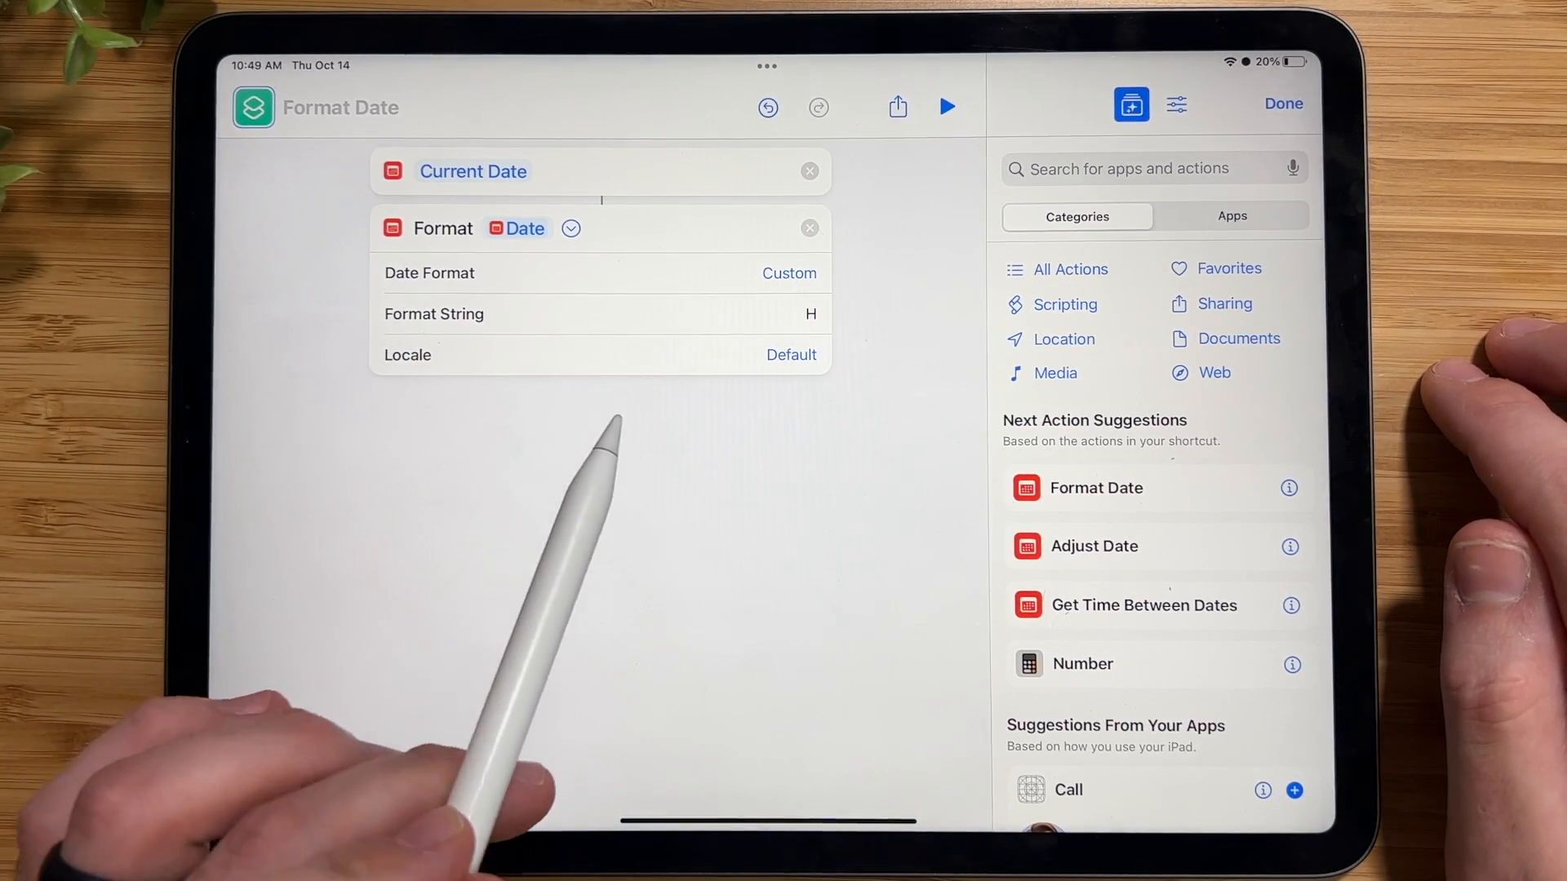
mouse_move(359, 300)
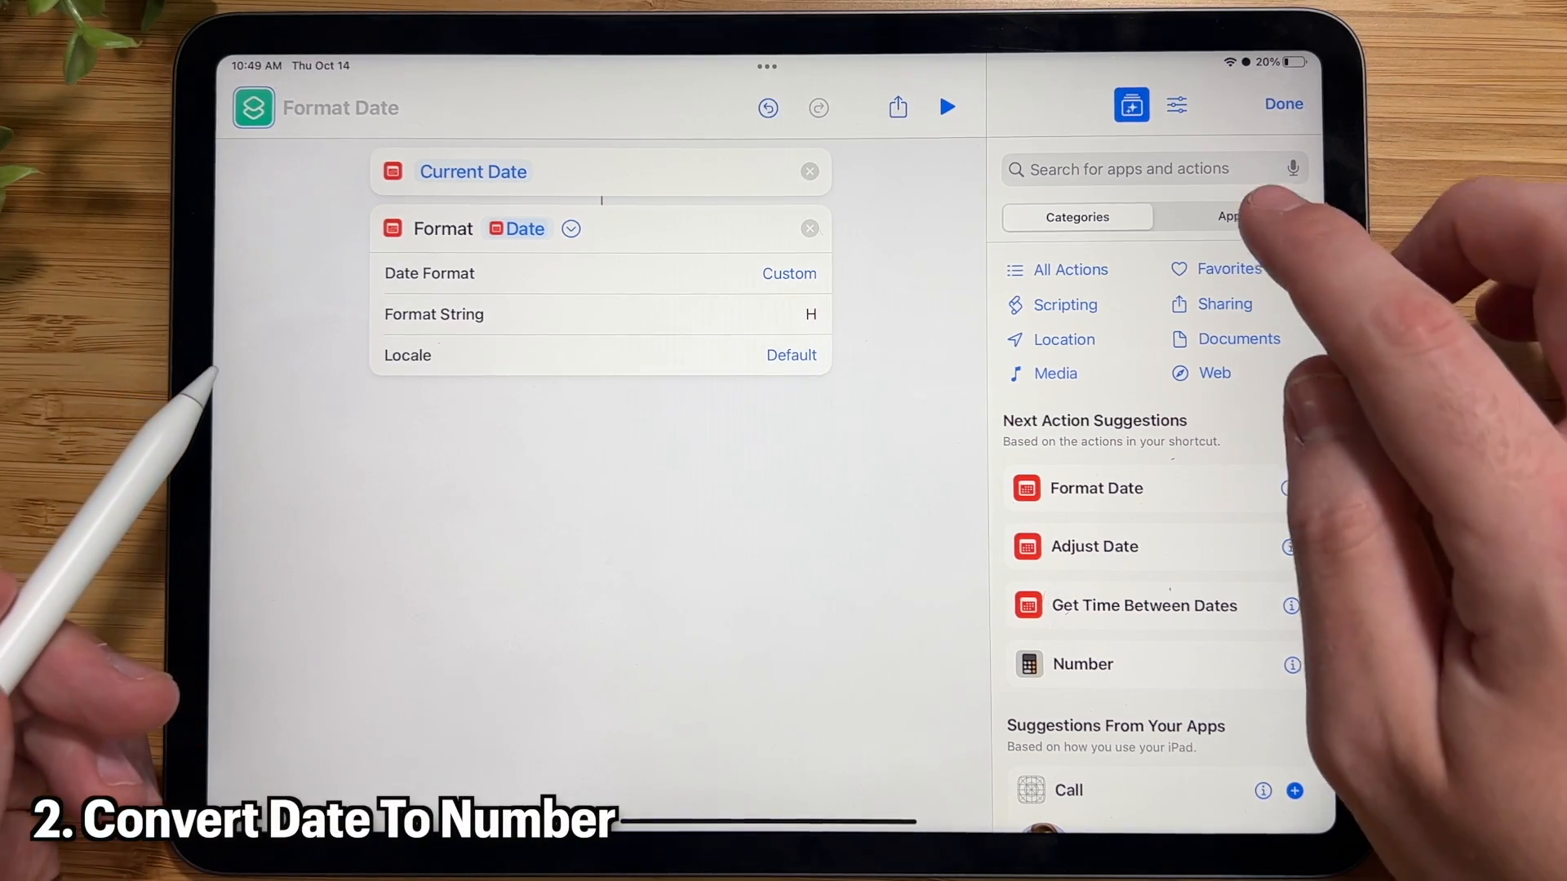
Add a Get Numbers from Input action taking the Formatted Date
text(Get)
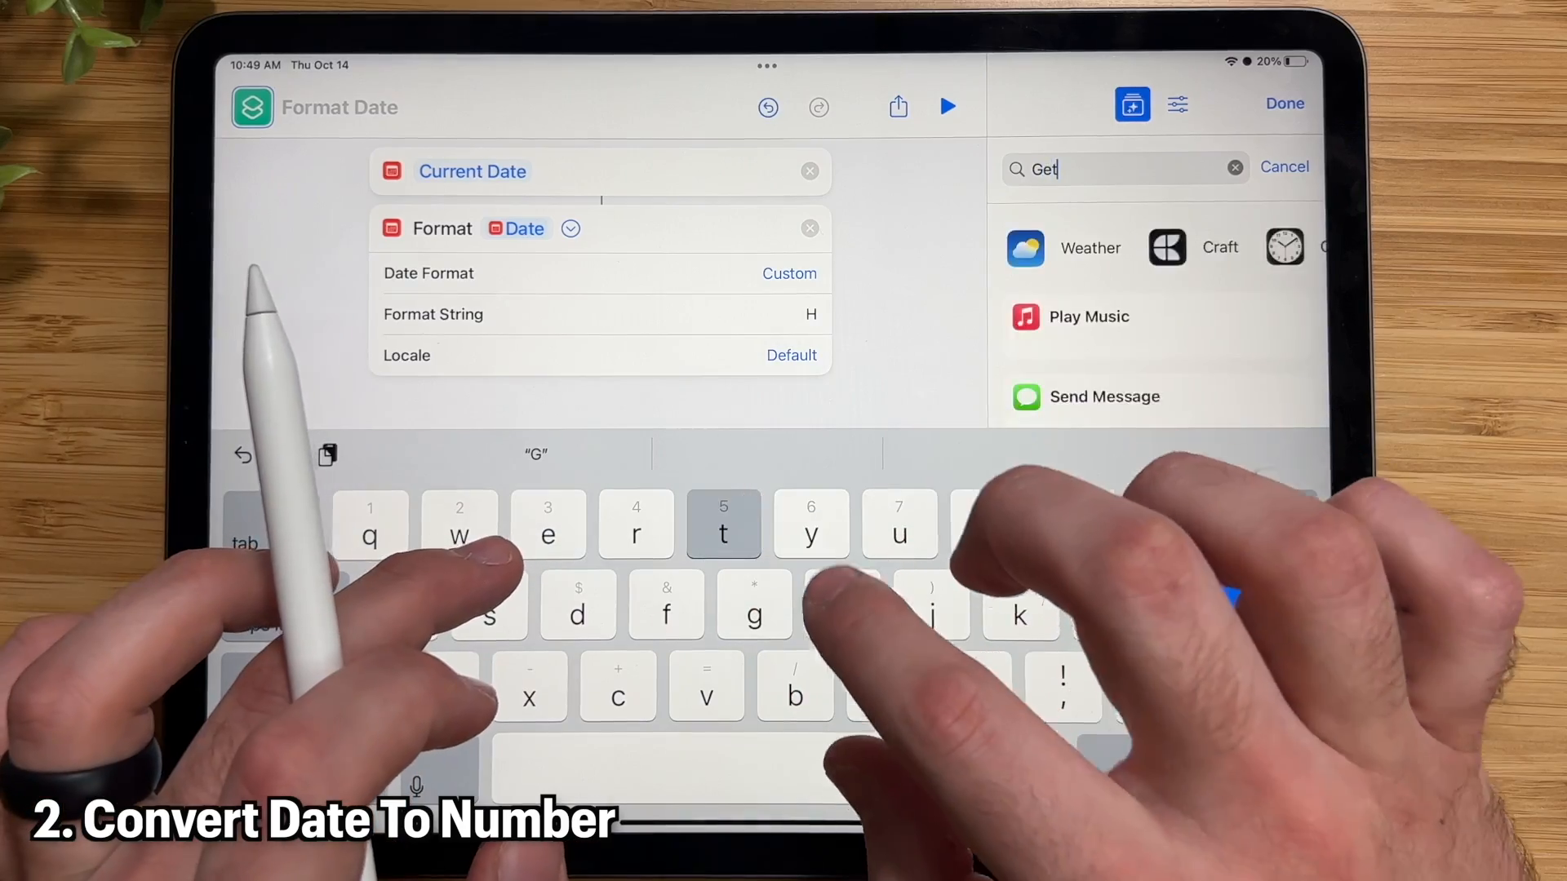
text(numbers)
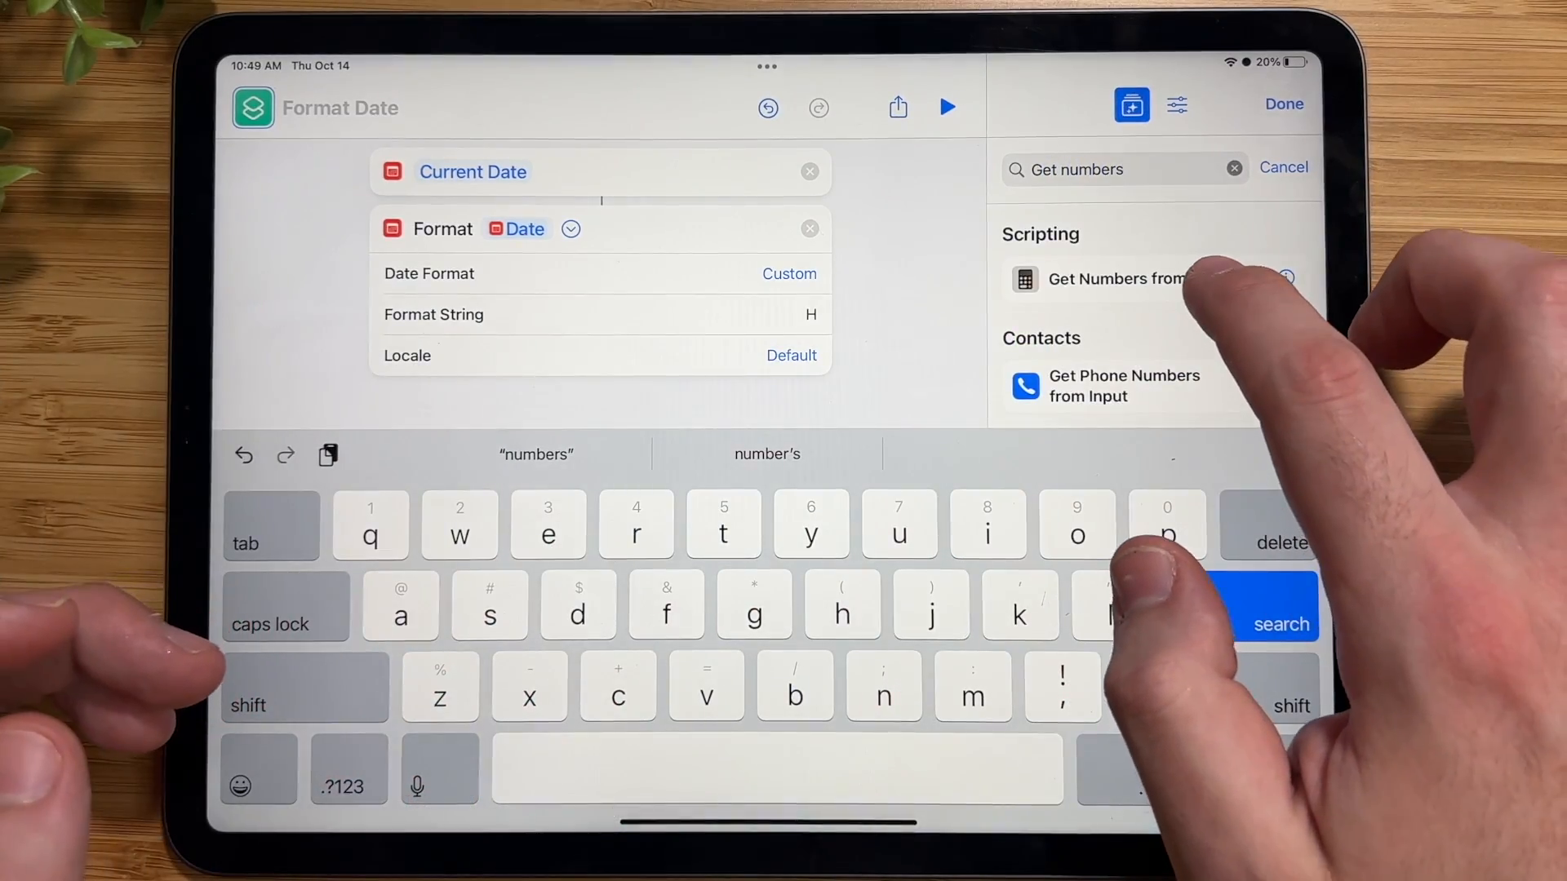
click(1120, 279)
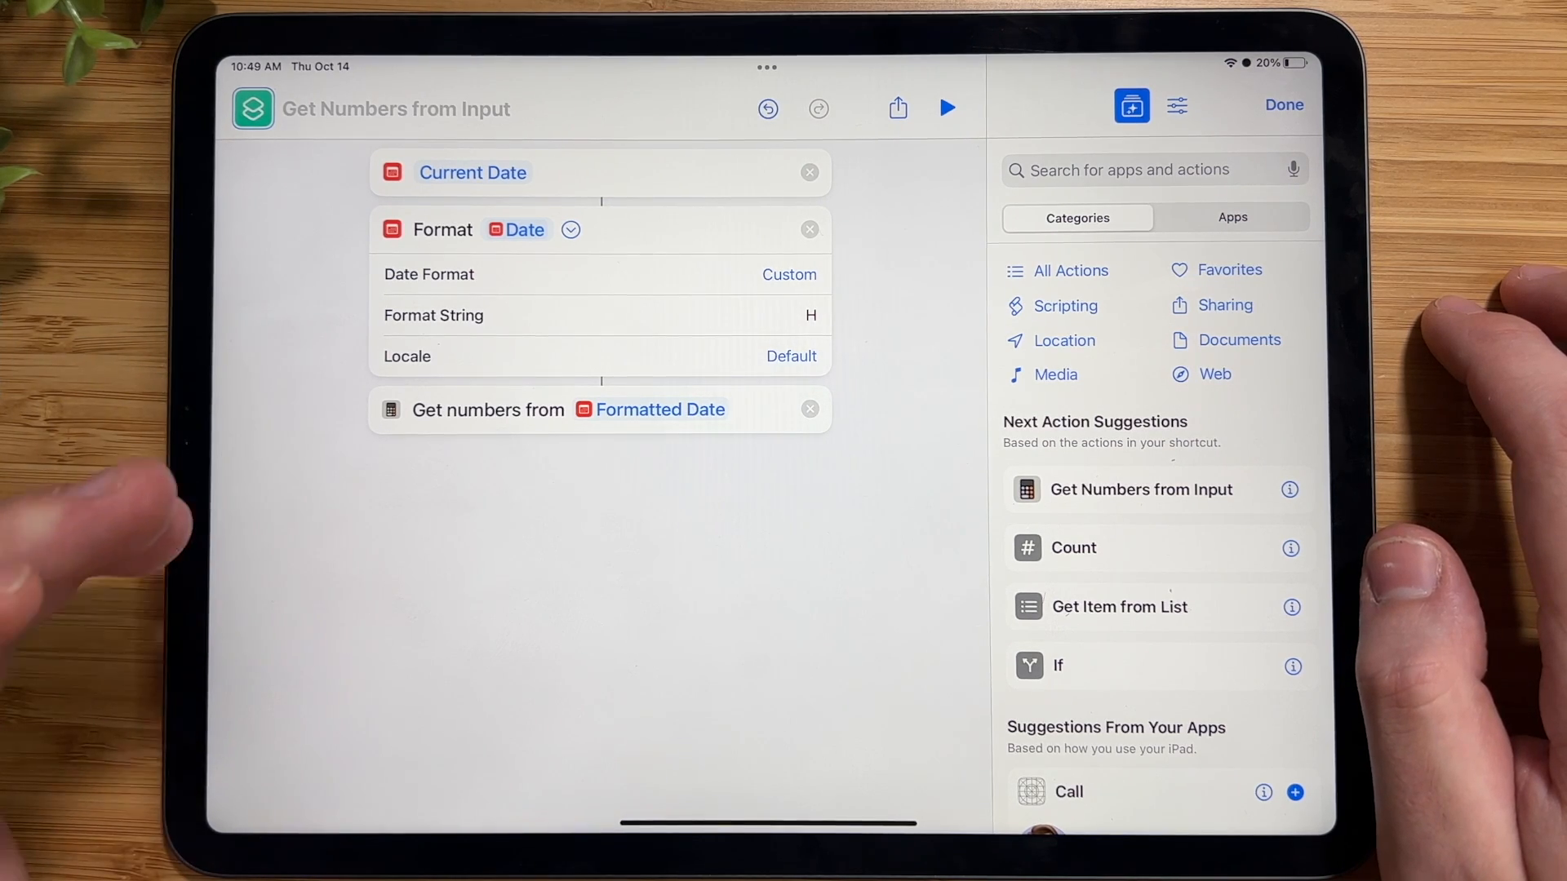
Add an If block to the shortcut via the 'If' search
click(1119, 169)
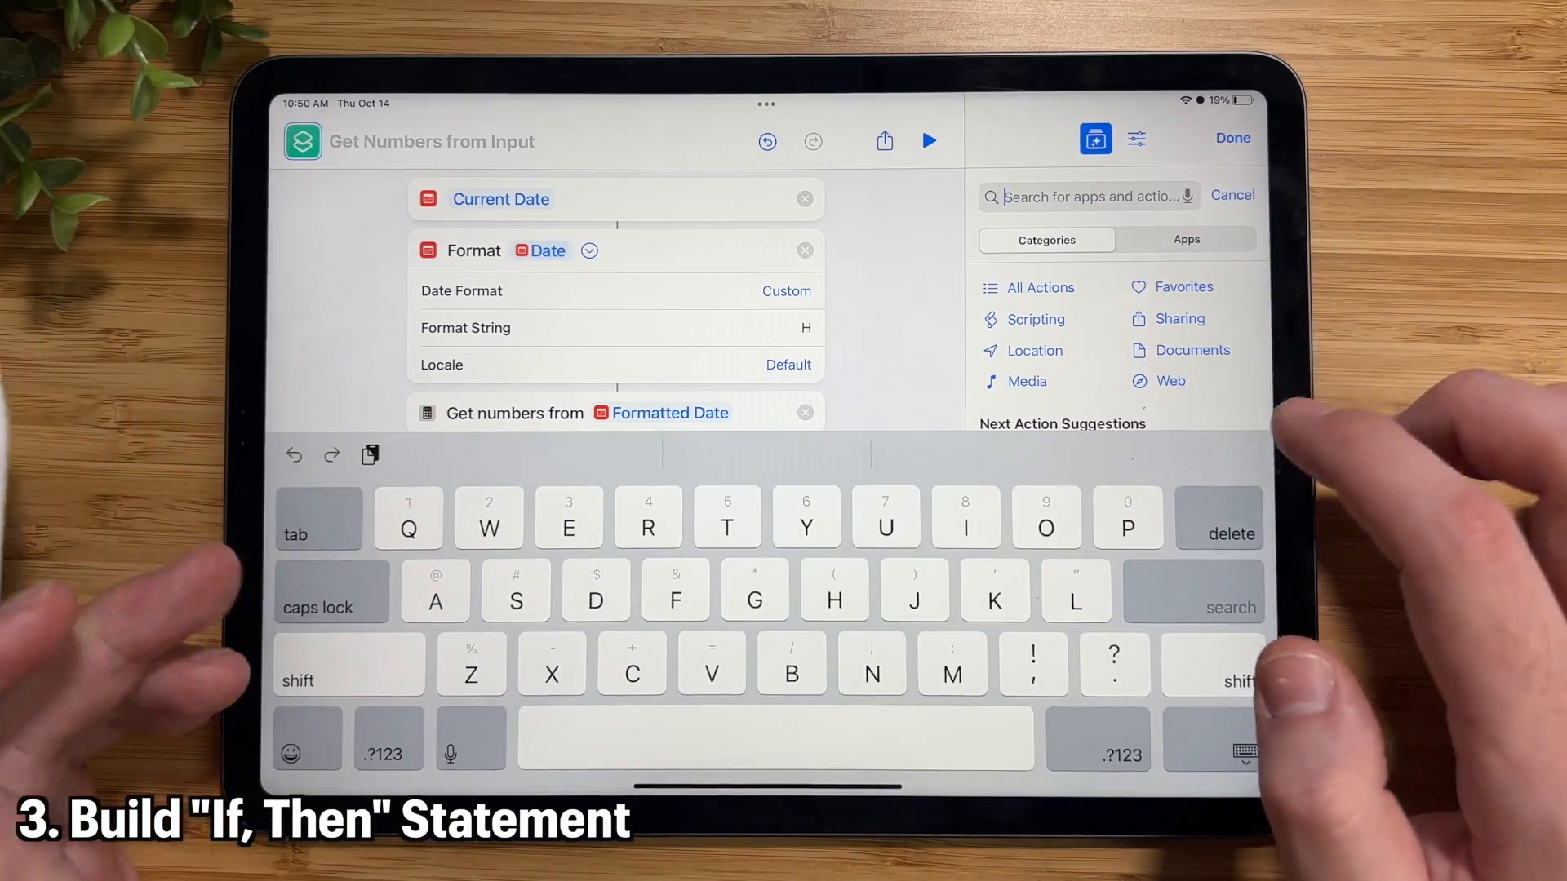
text(If)
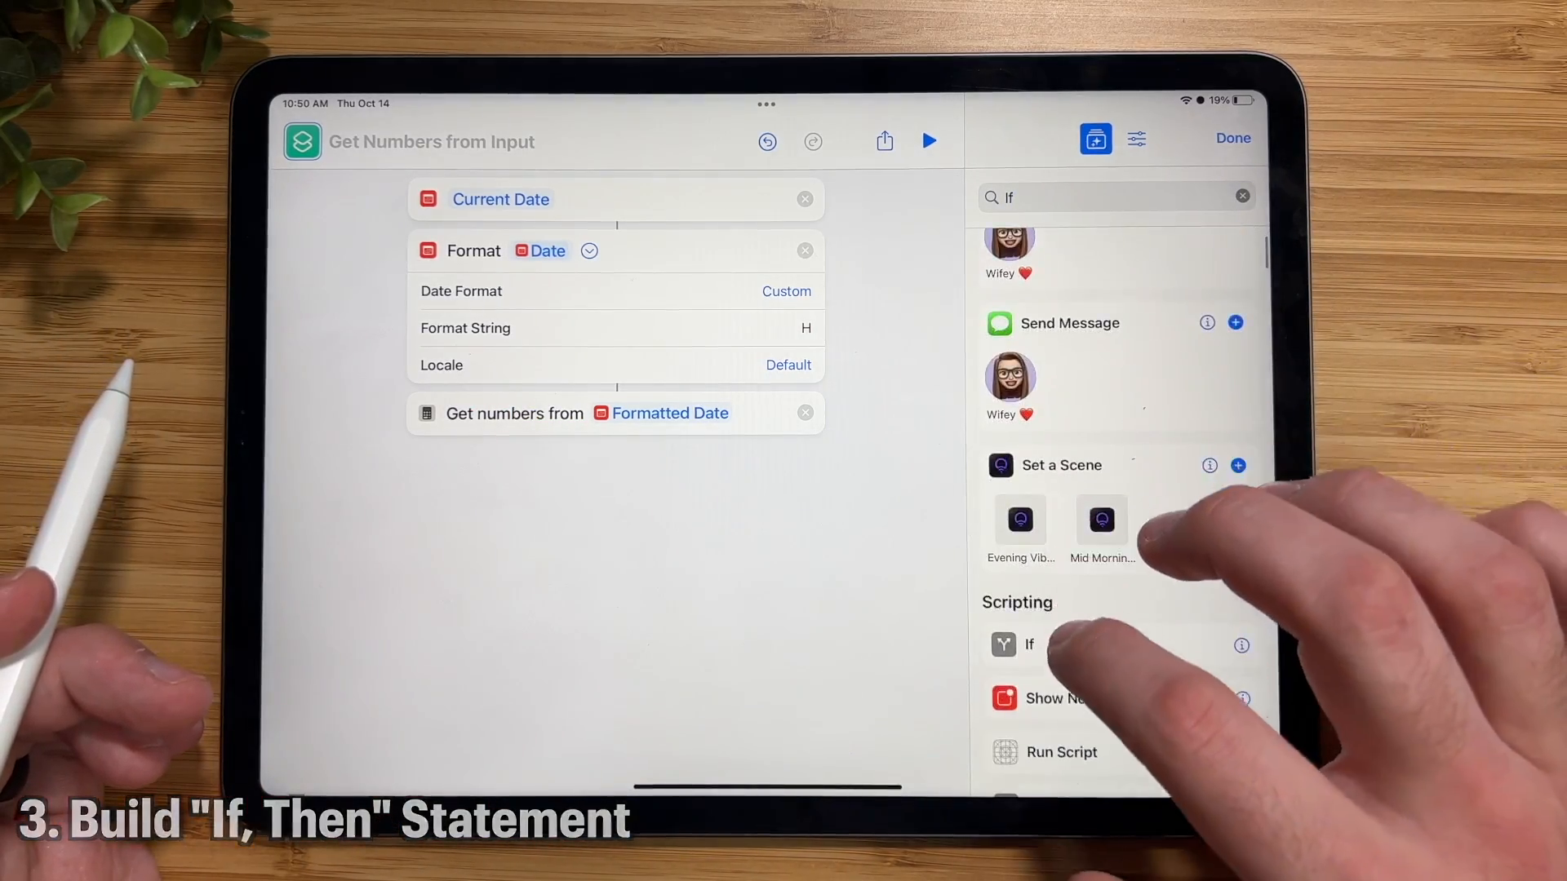
click(1028, 643)
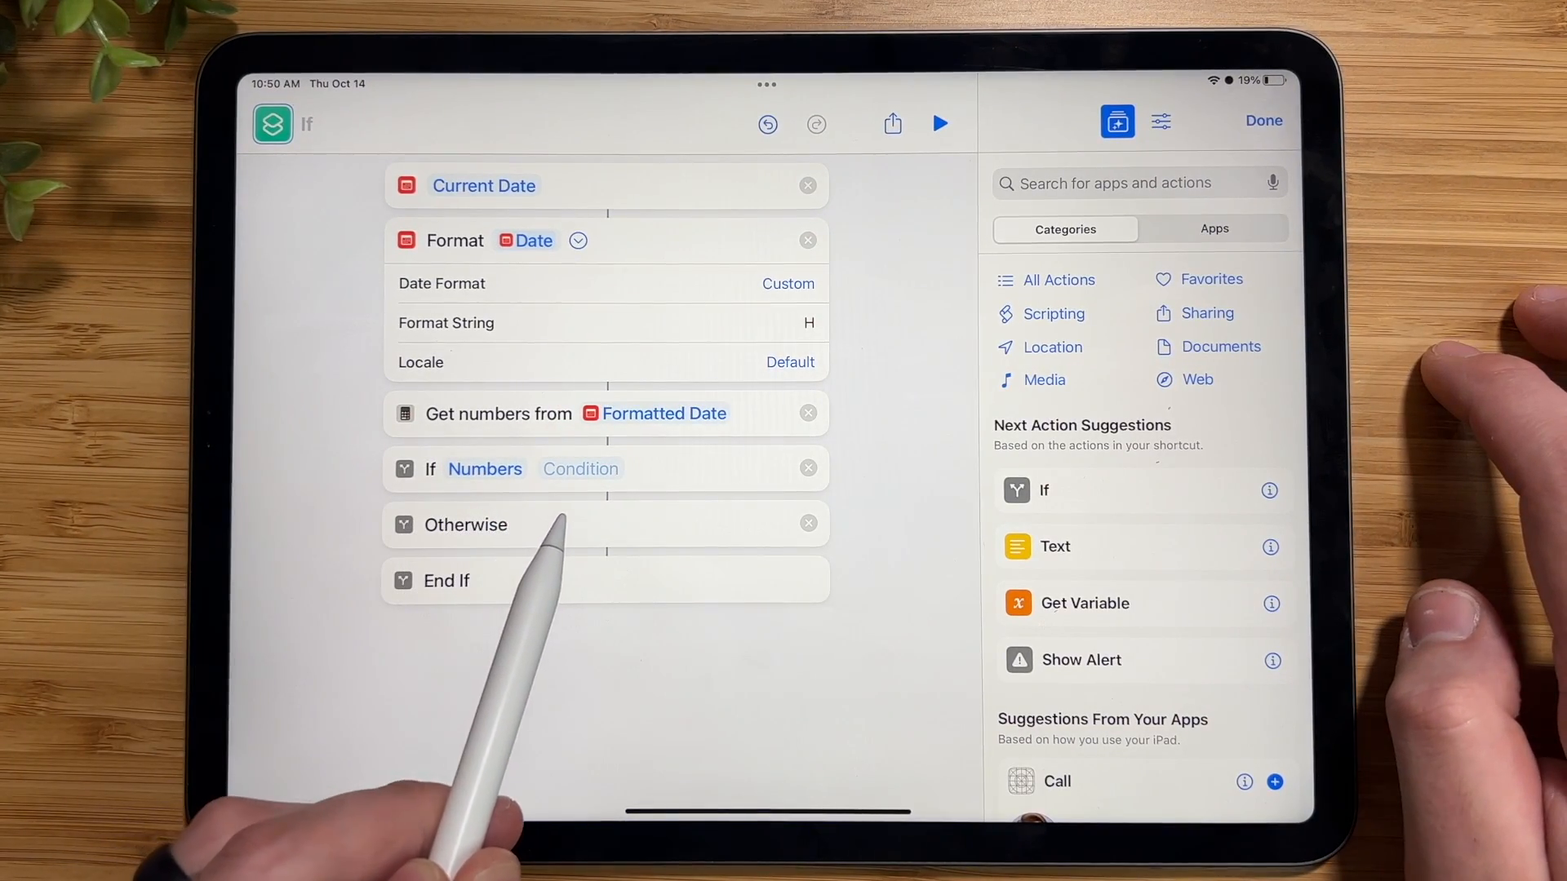
Set the If condition to Numbers 'is between' with lower bound 5 (and 8)
click(579, 468)
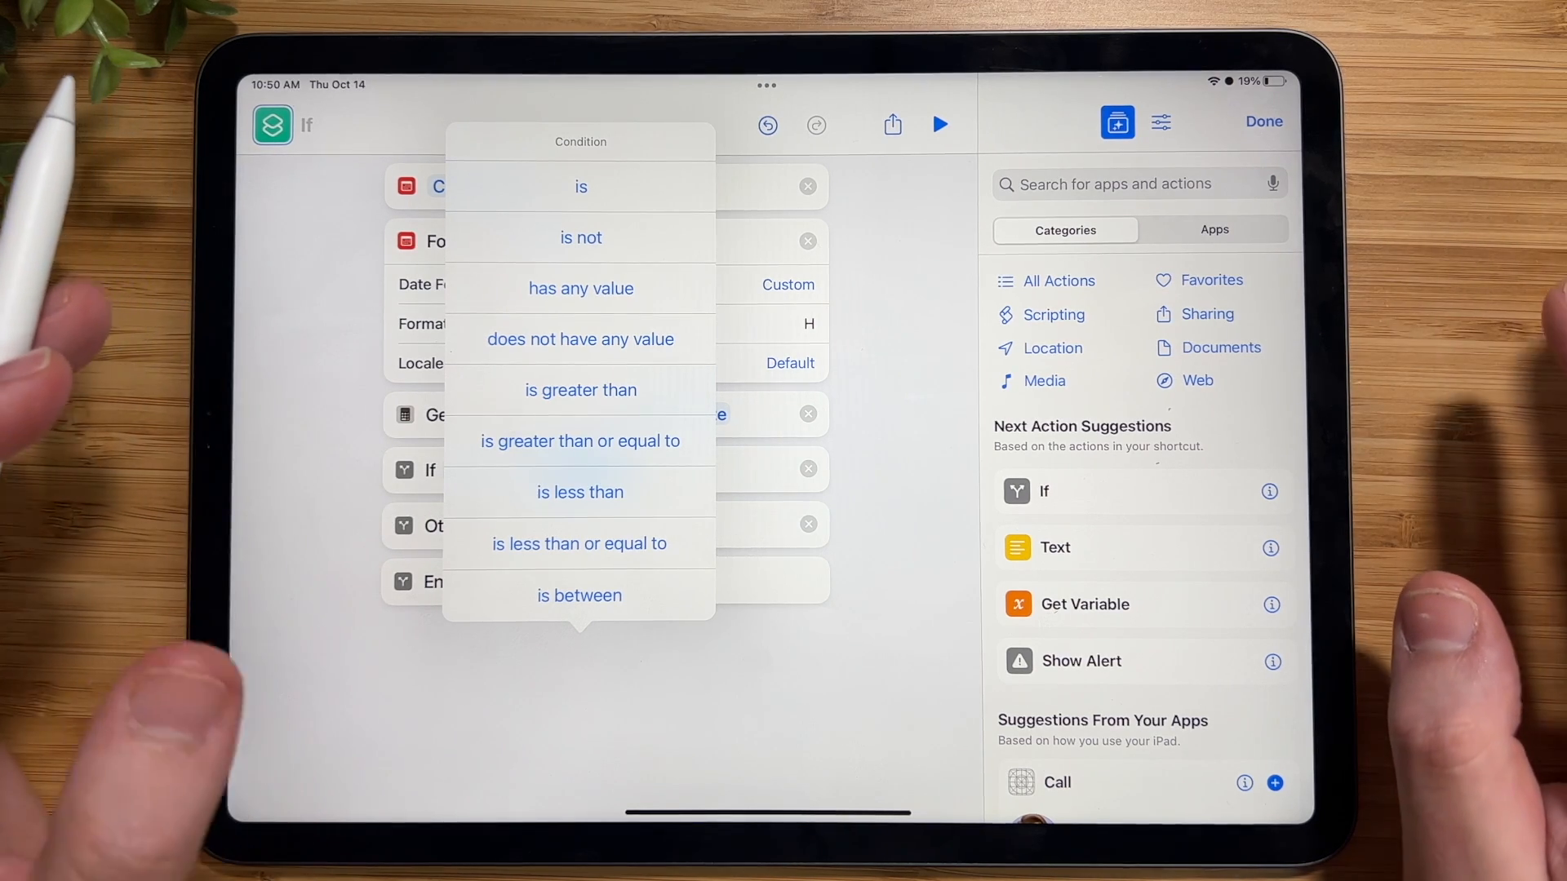
mouse_move(489, 599)
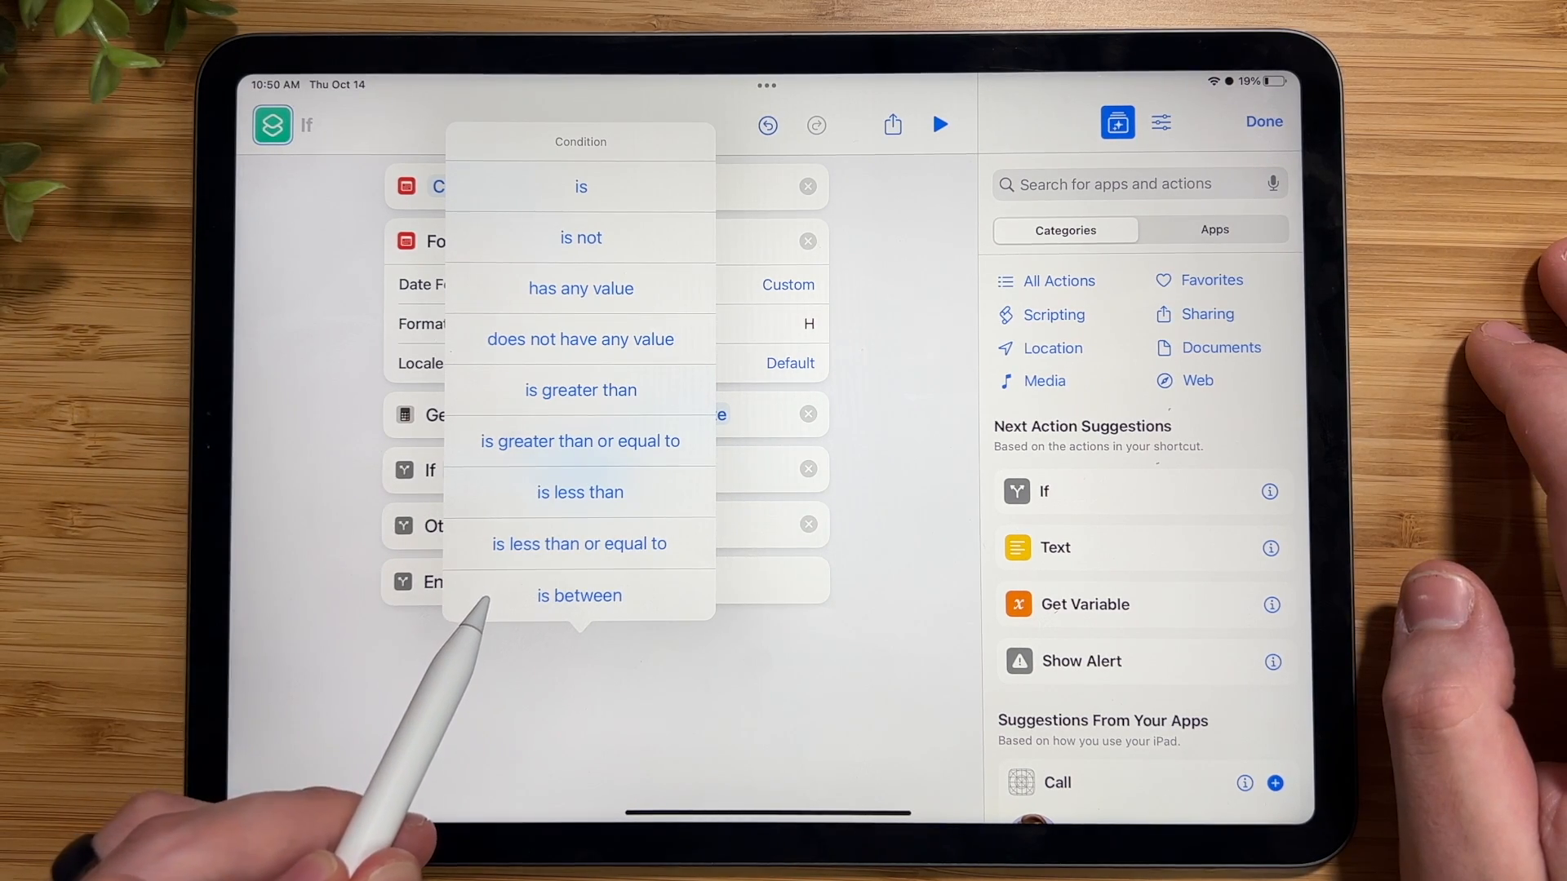
click(578, 596)
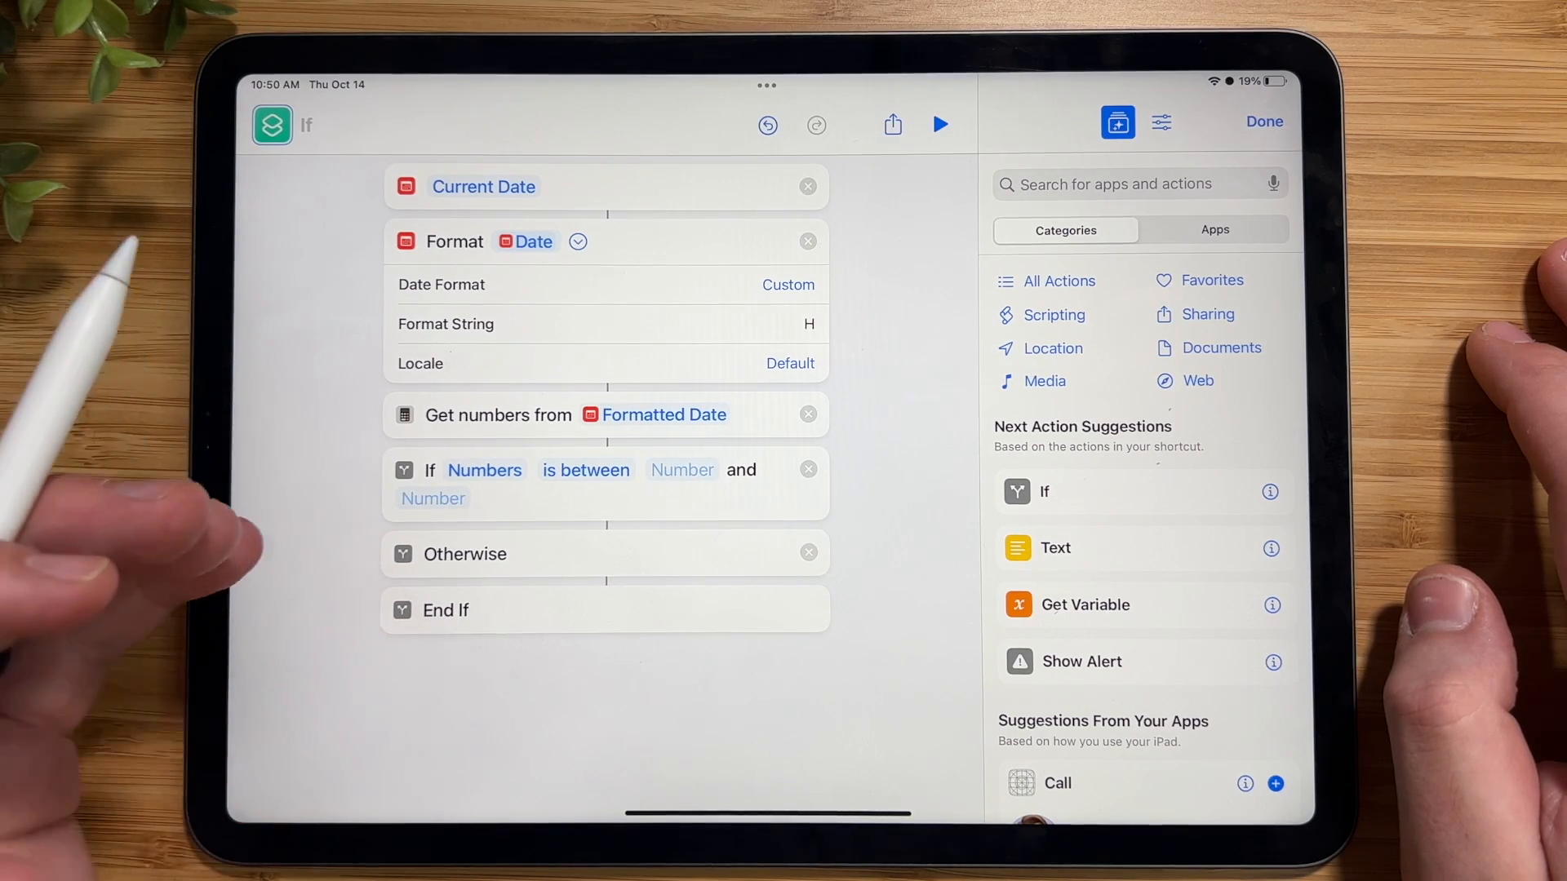
click(682, 470)
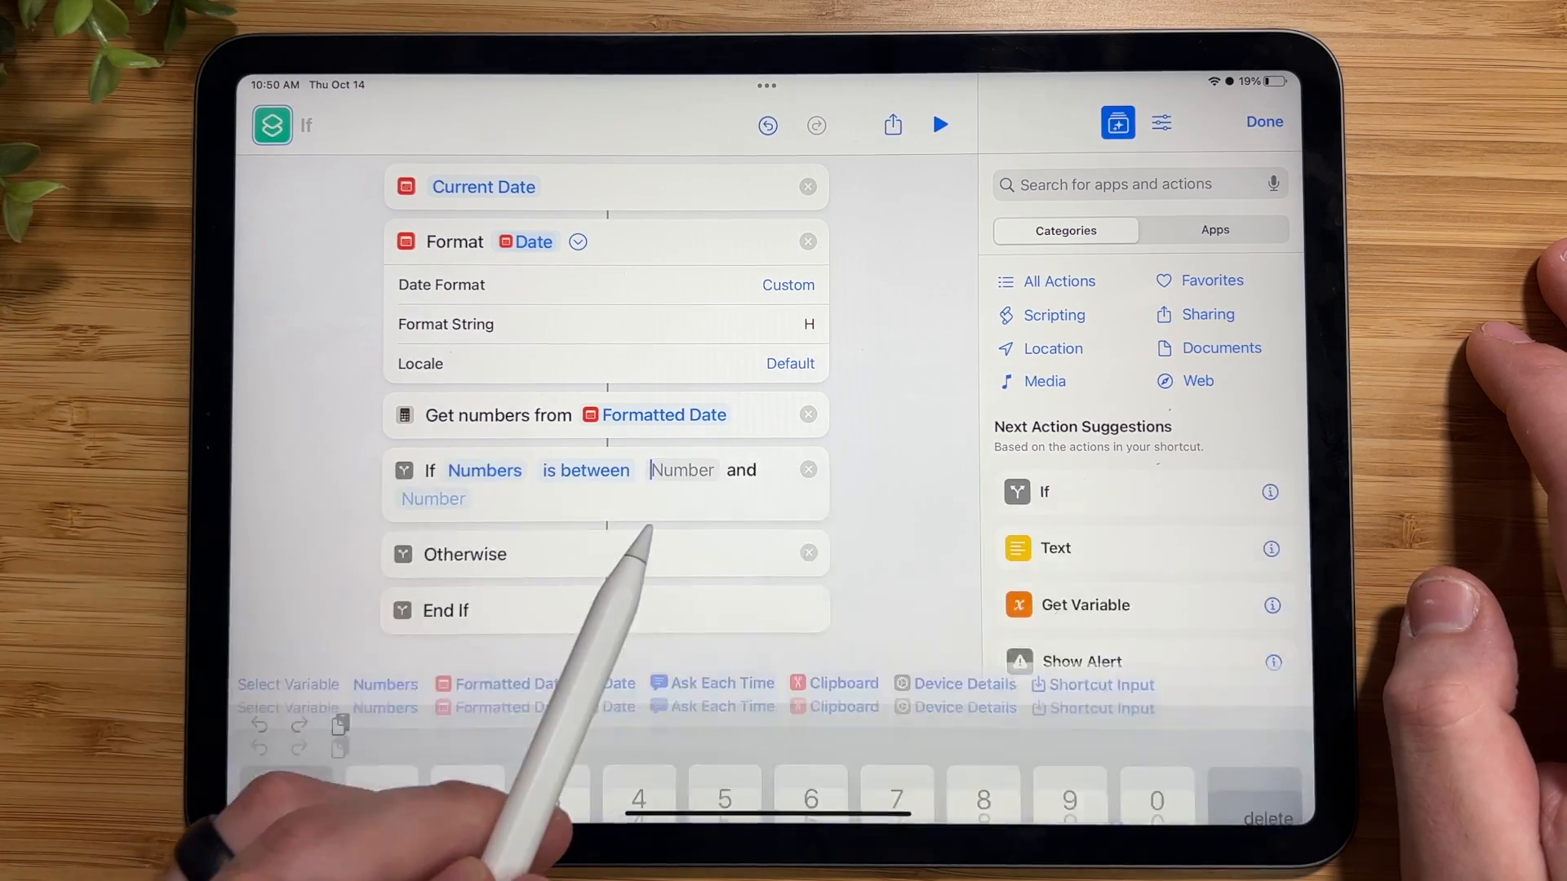
text(5)
click(432, 498)
text(8)
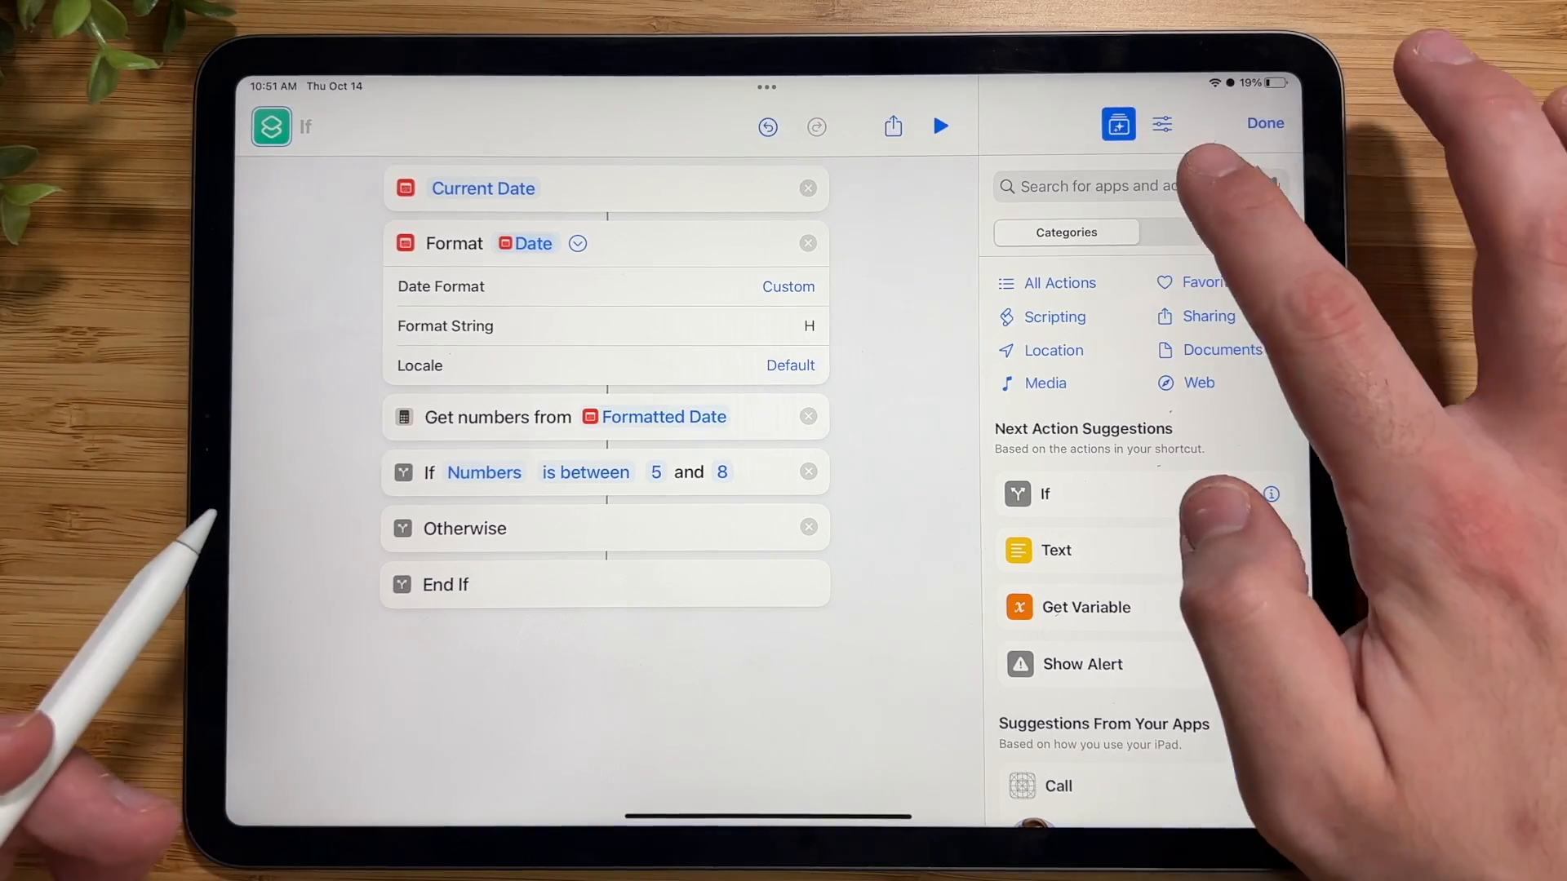
Inside If, add a Control Home action setting the Morning Vibes scene
text(Comtro)
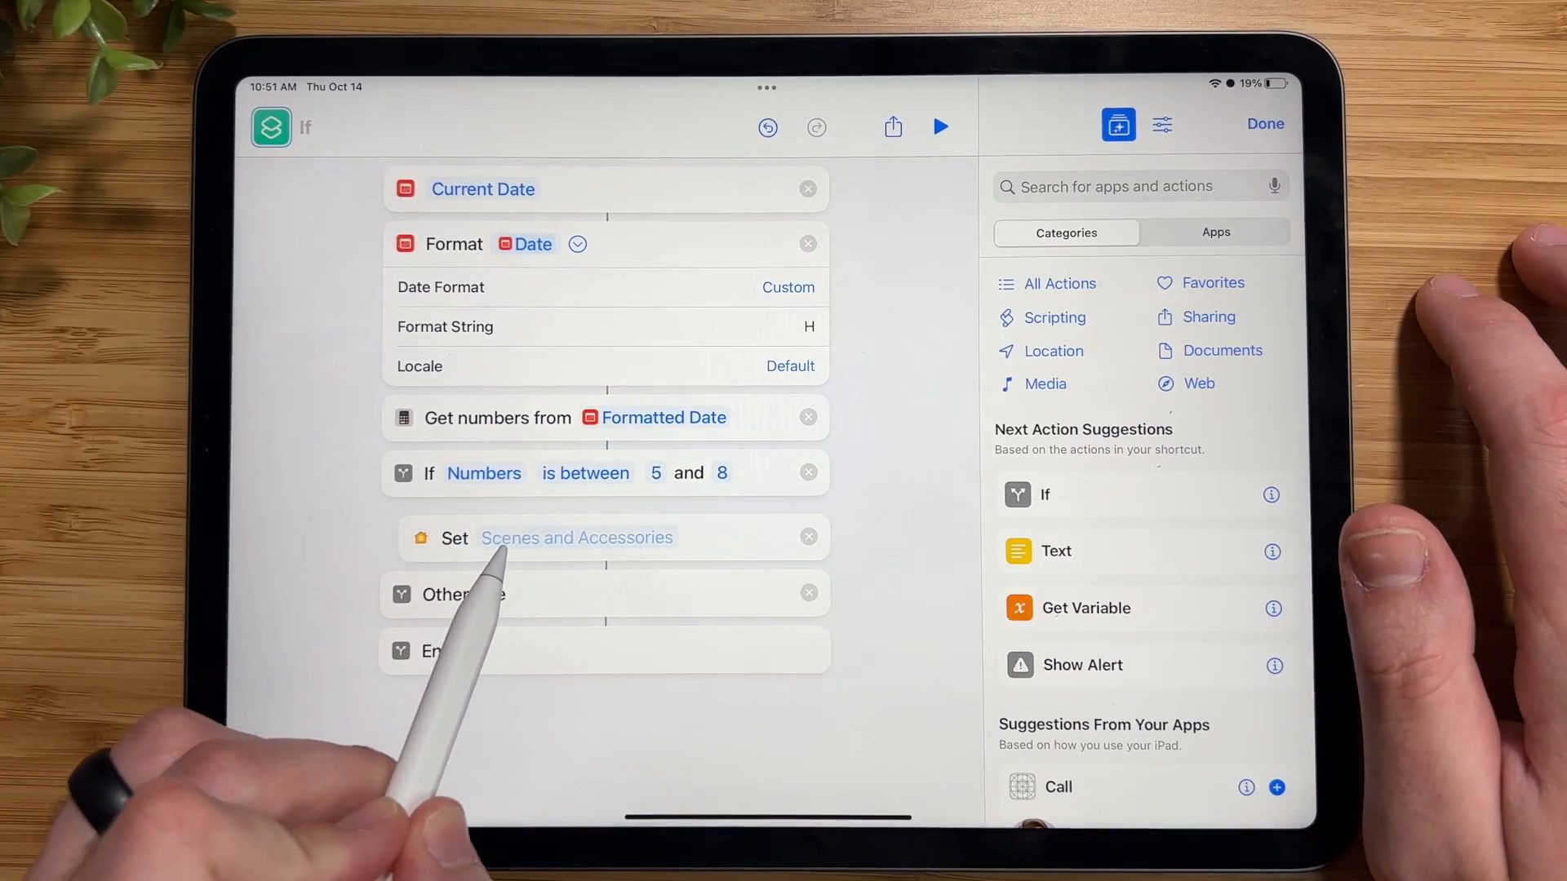
click(576, 537)
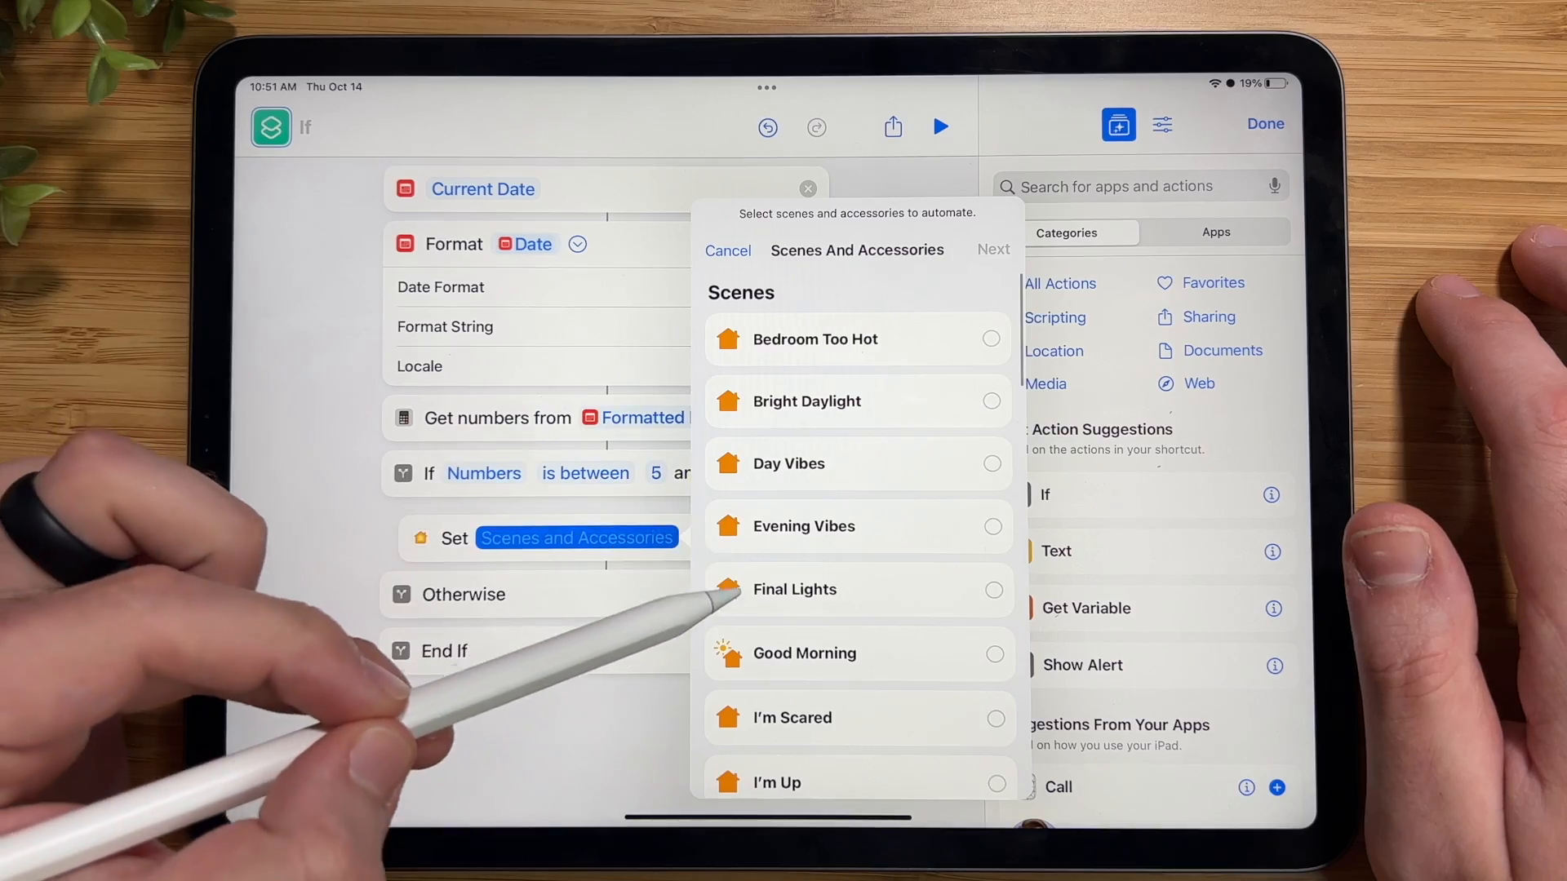
scroll(down, 3)
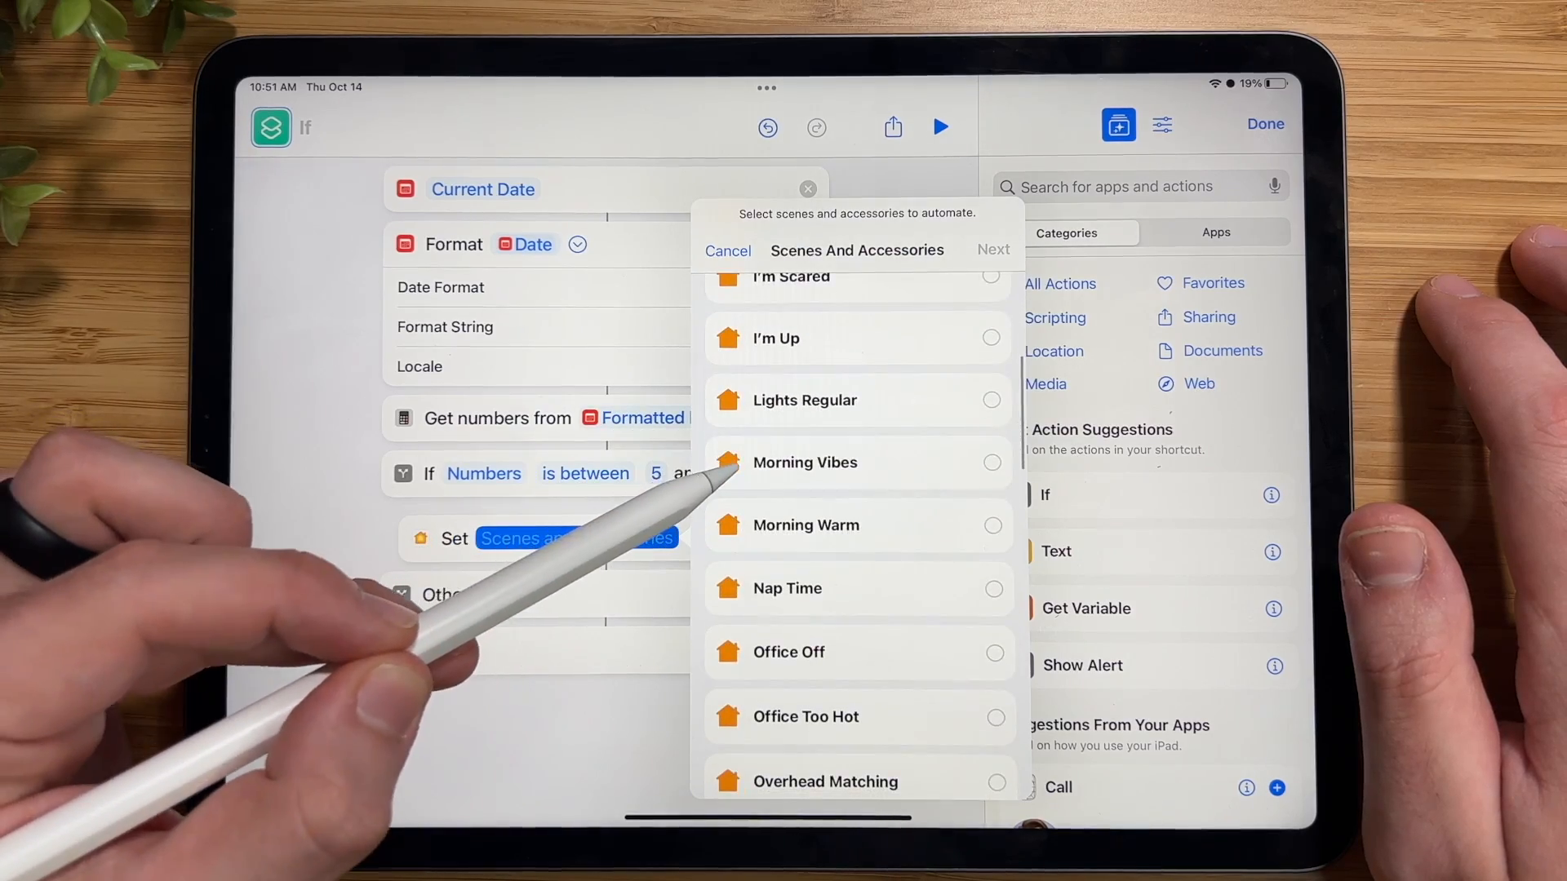
click(805, 462)
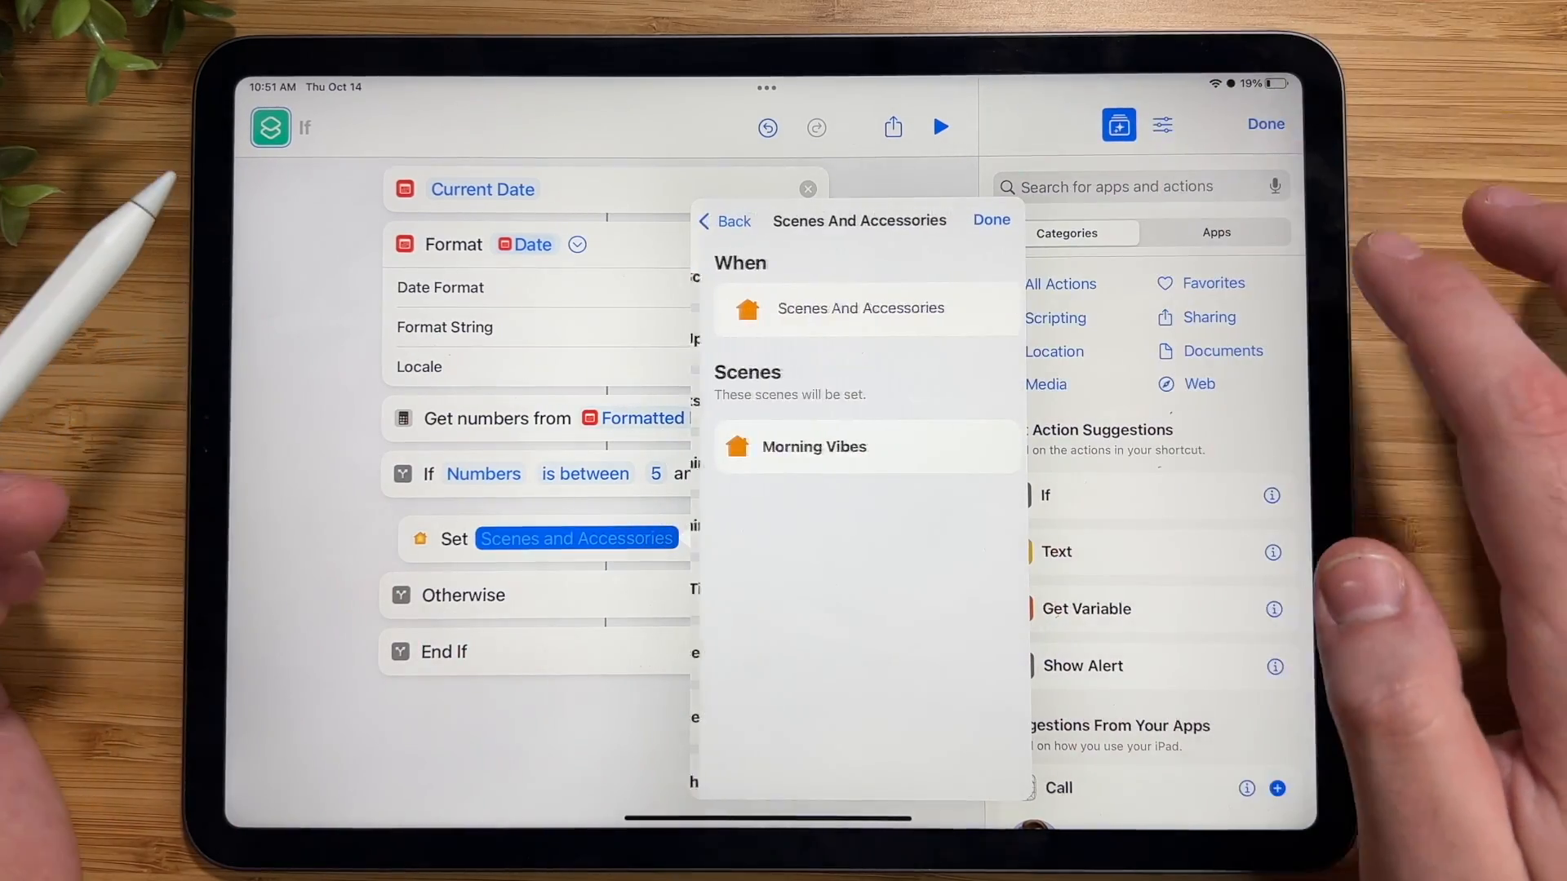
click(813, 446)
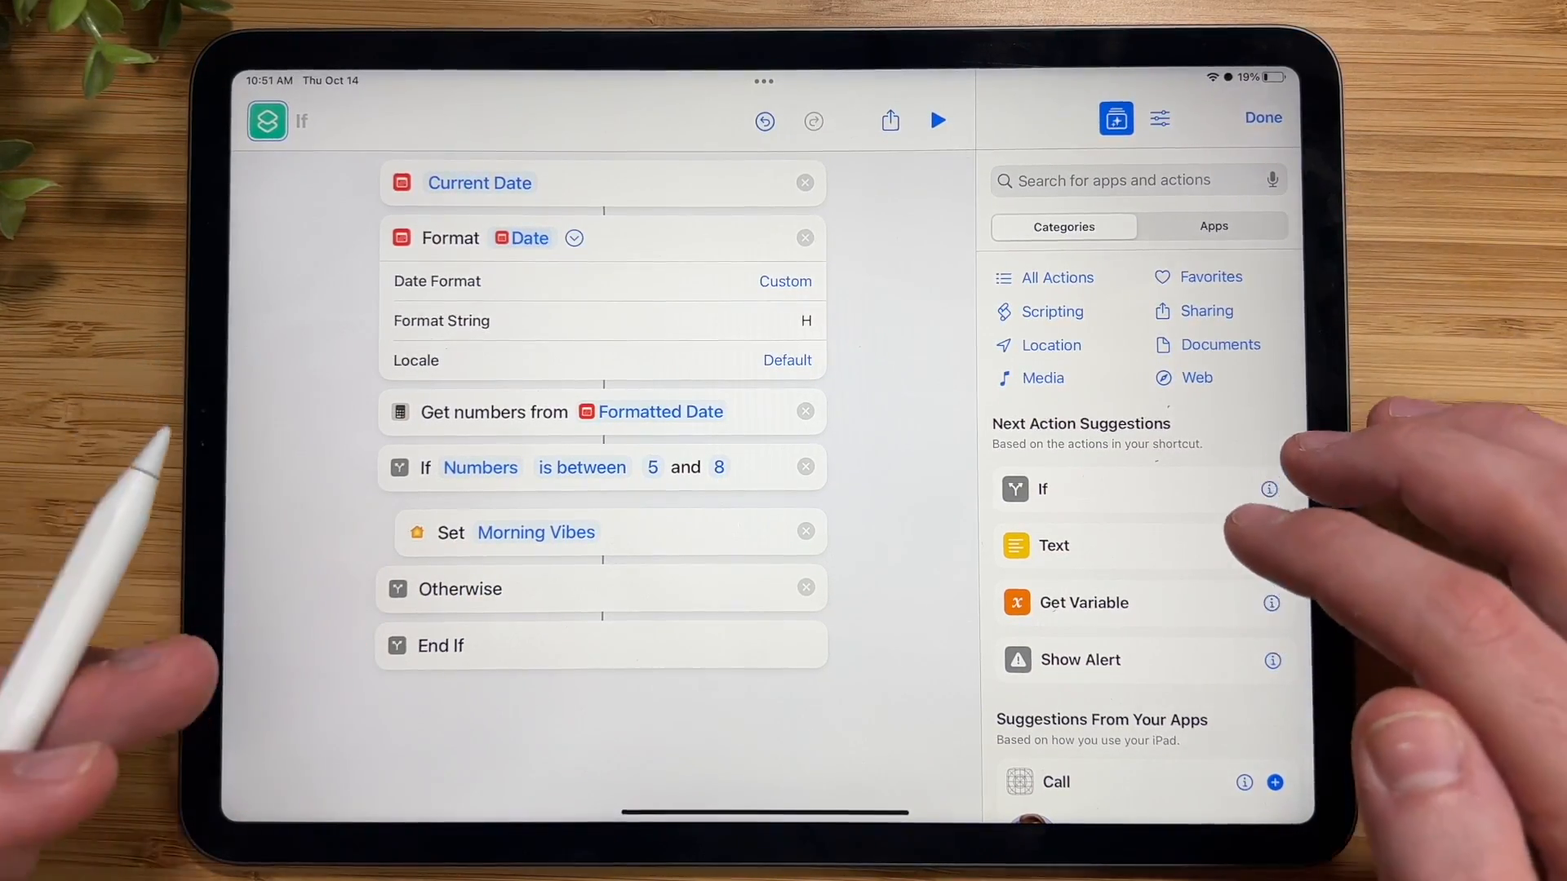
Nest an If in Otherwise checking Numbers is between 9 and 12
click(1098, 179)
text(If)
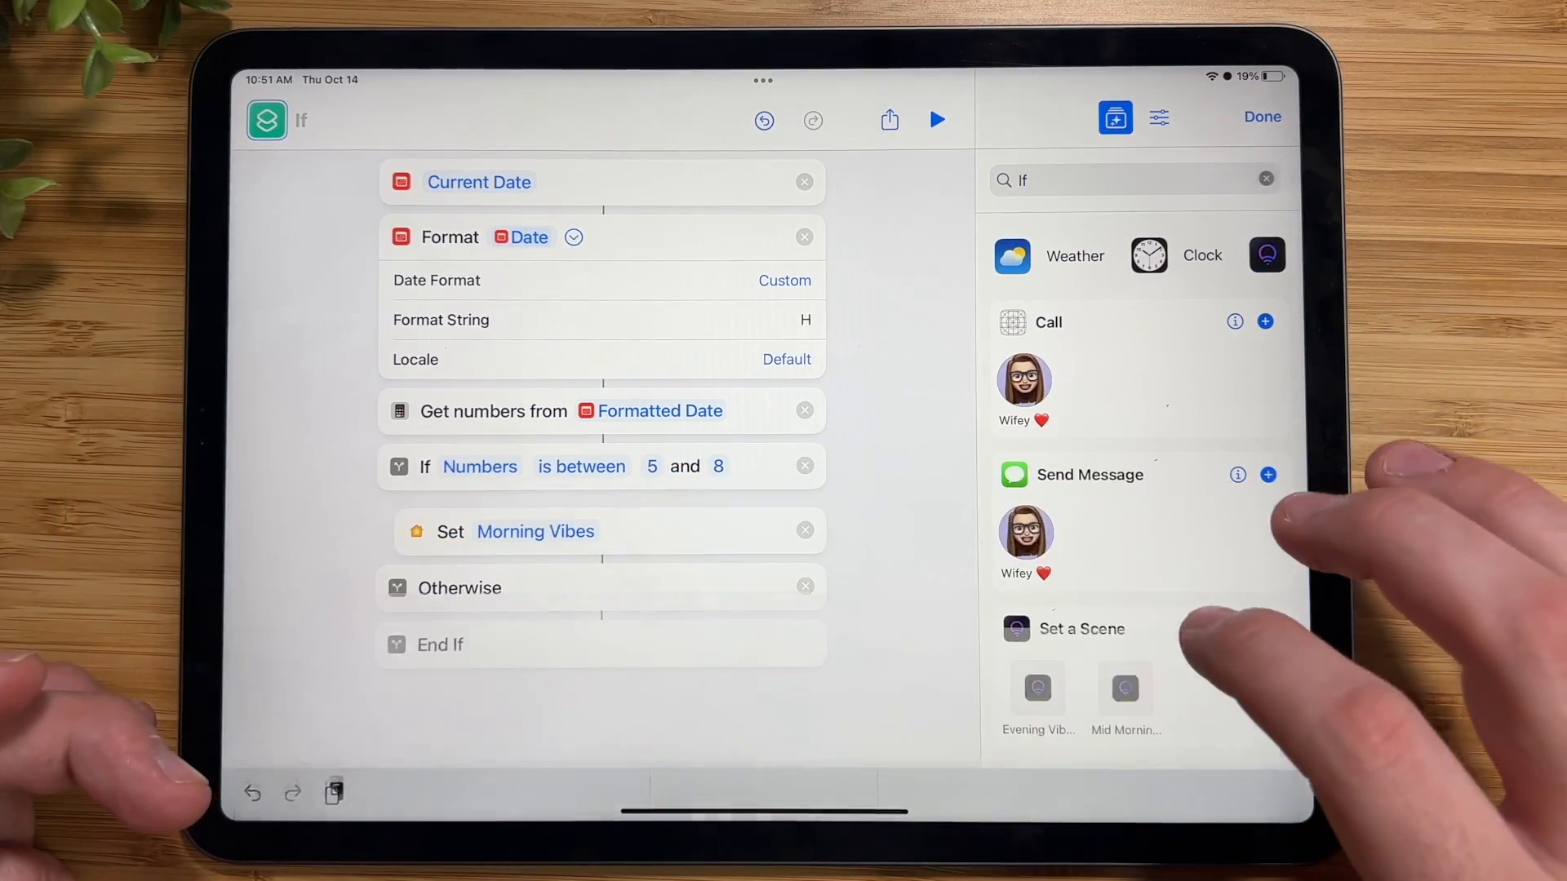
scroll(down, 3)
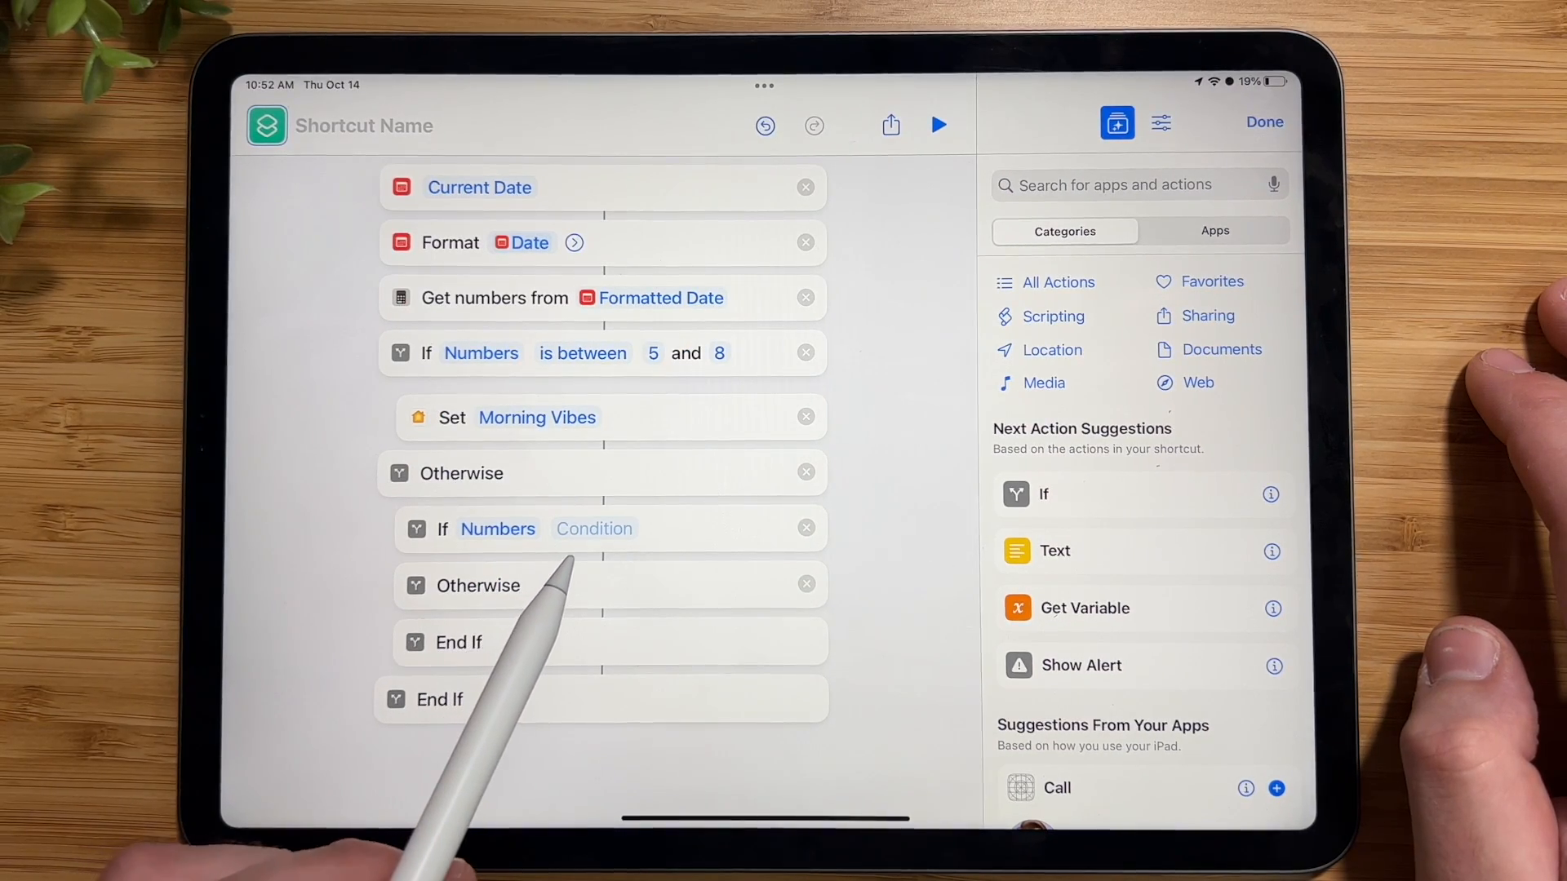
click(594, 527)
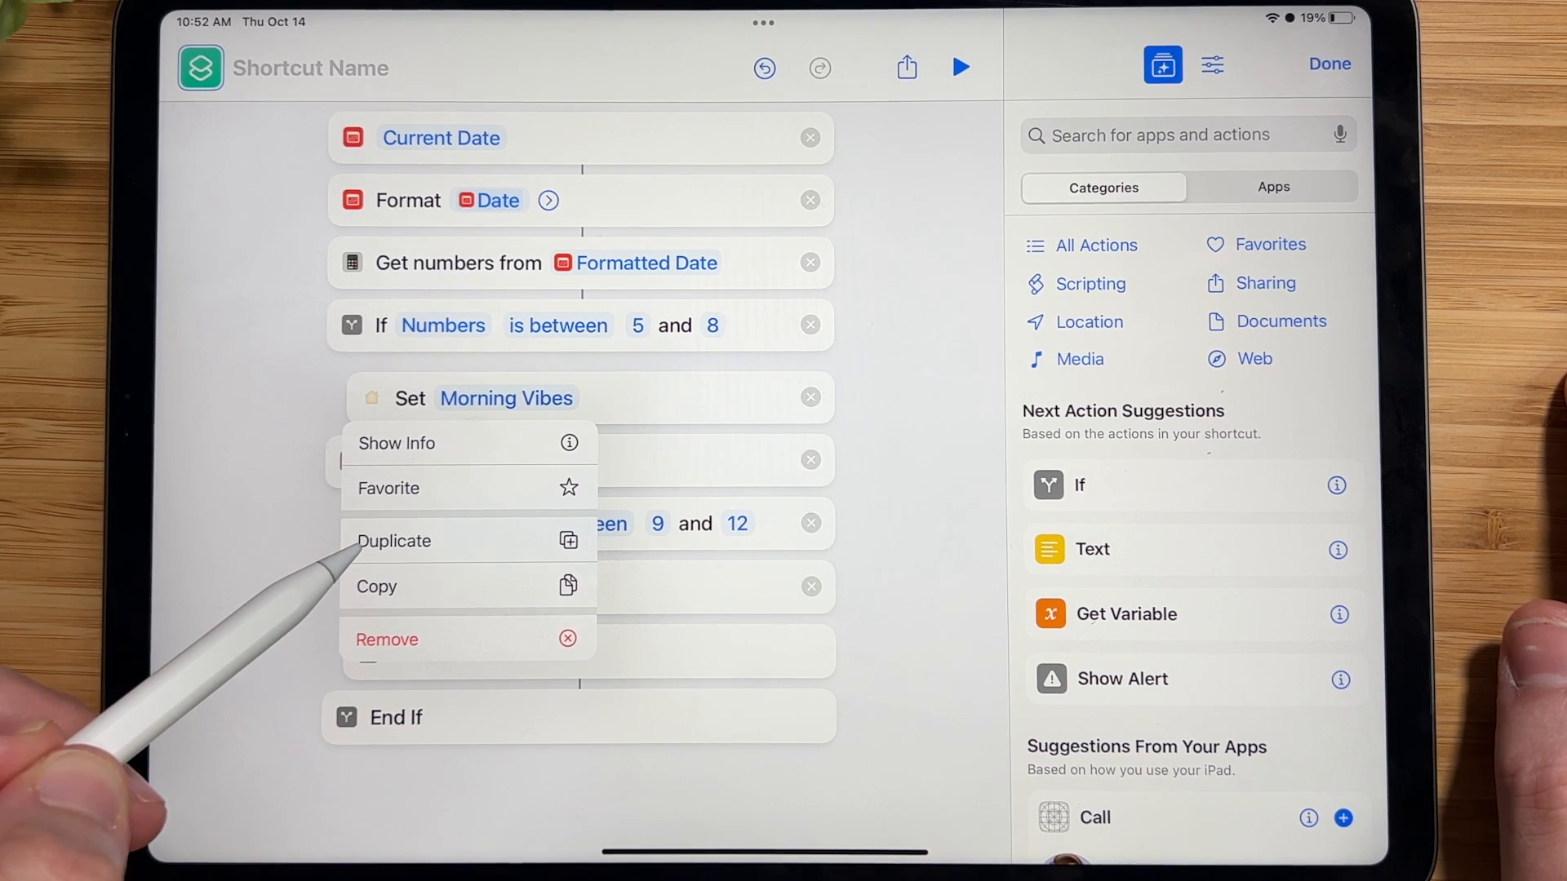
Duplicate the Morning Vibes action under the nested If and change it to Day Vibes
click(393, 540)
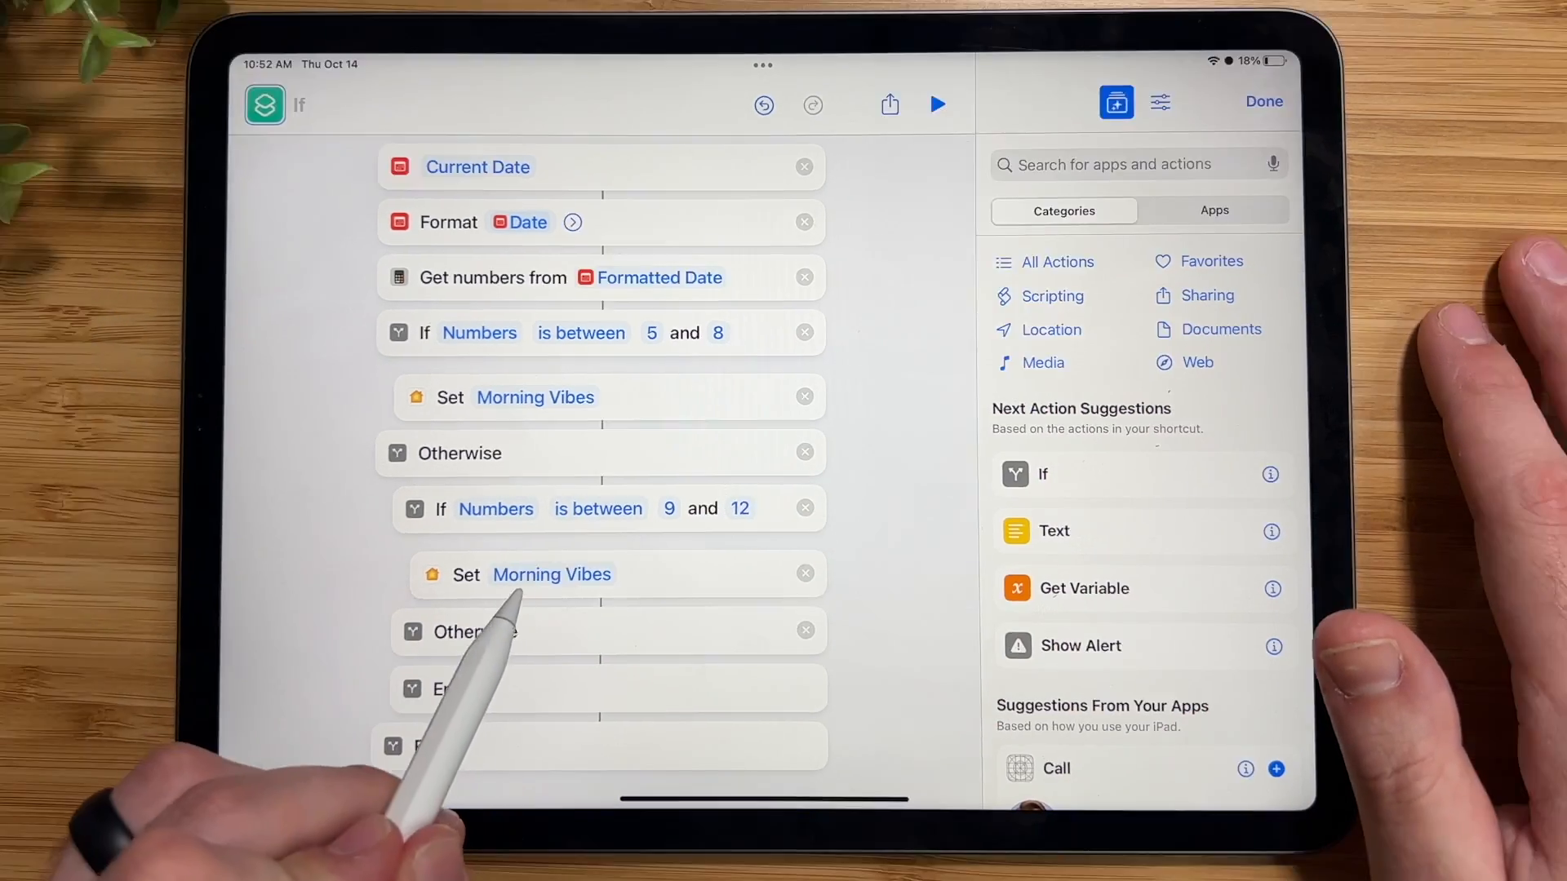
click(551, 573)
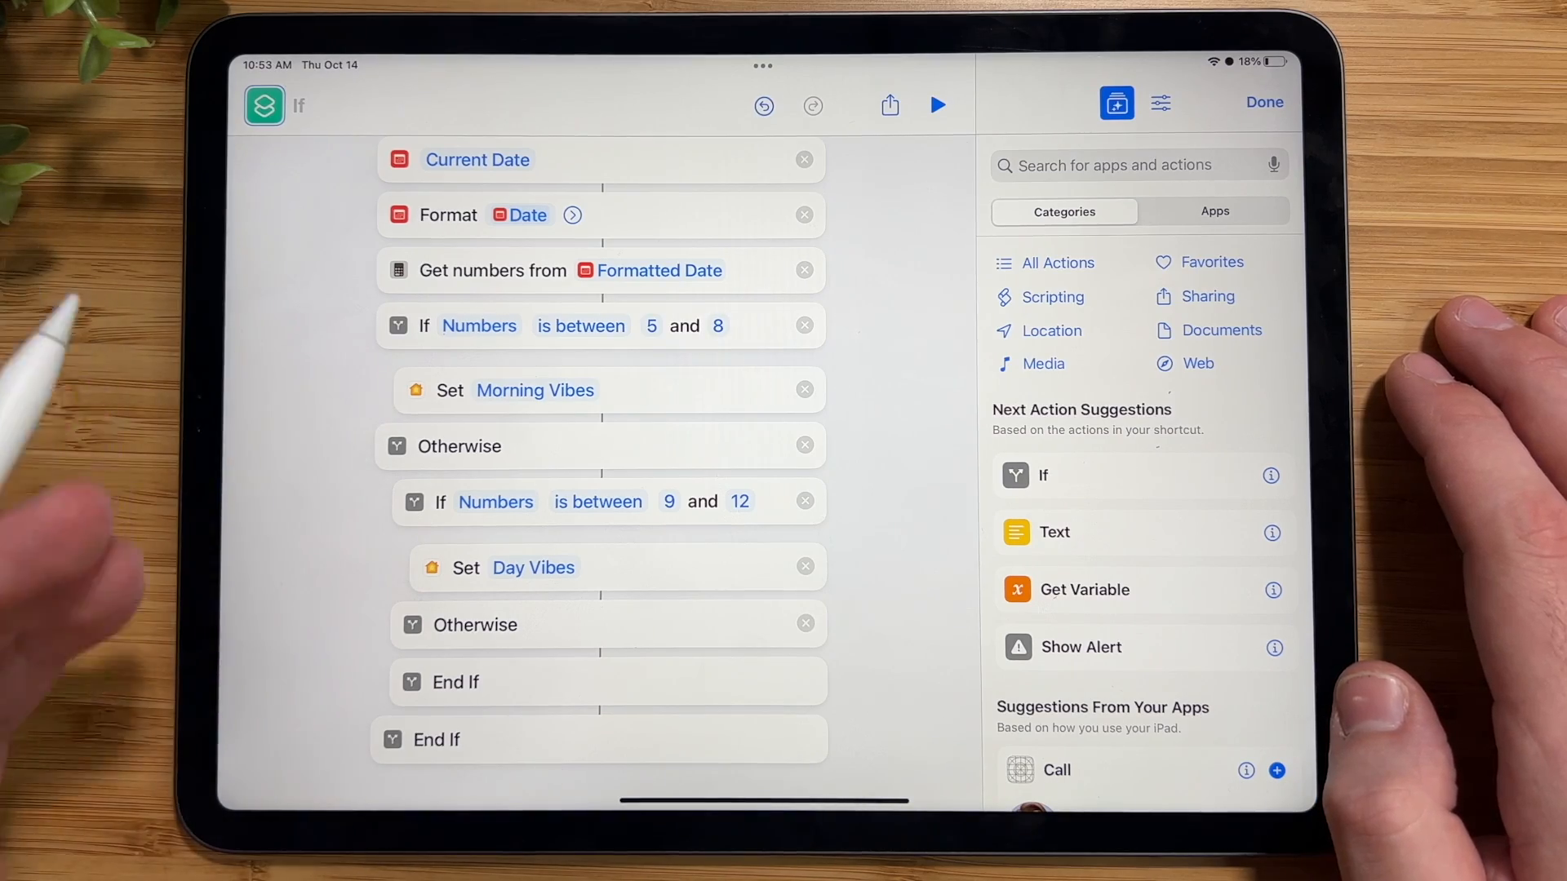
Nest a third If in the inner Otherwise checking Numbers is between 17 and 20
click(1098, 165)
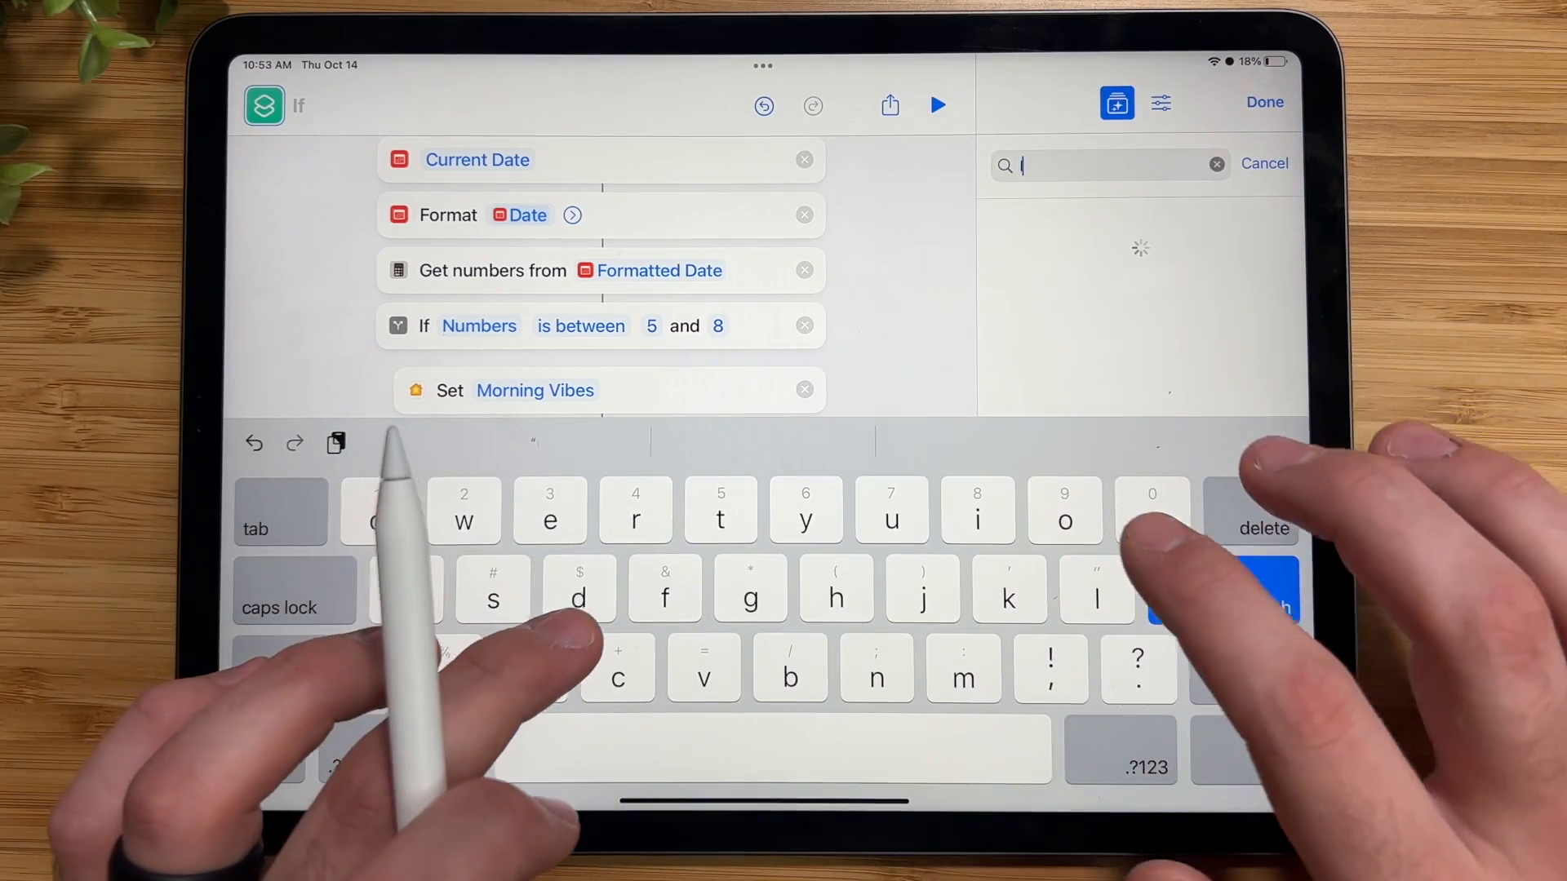
text(If)
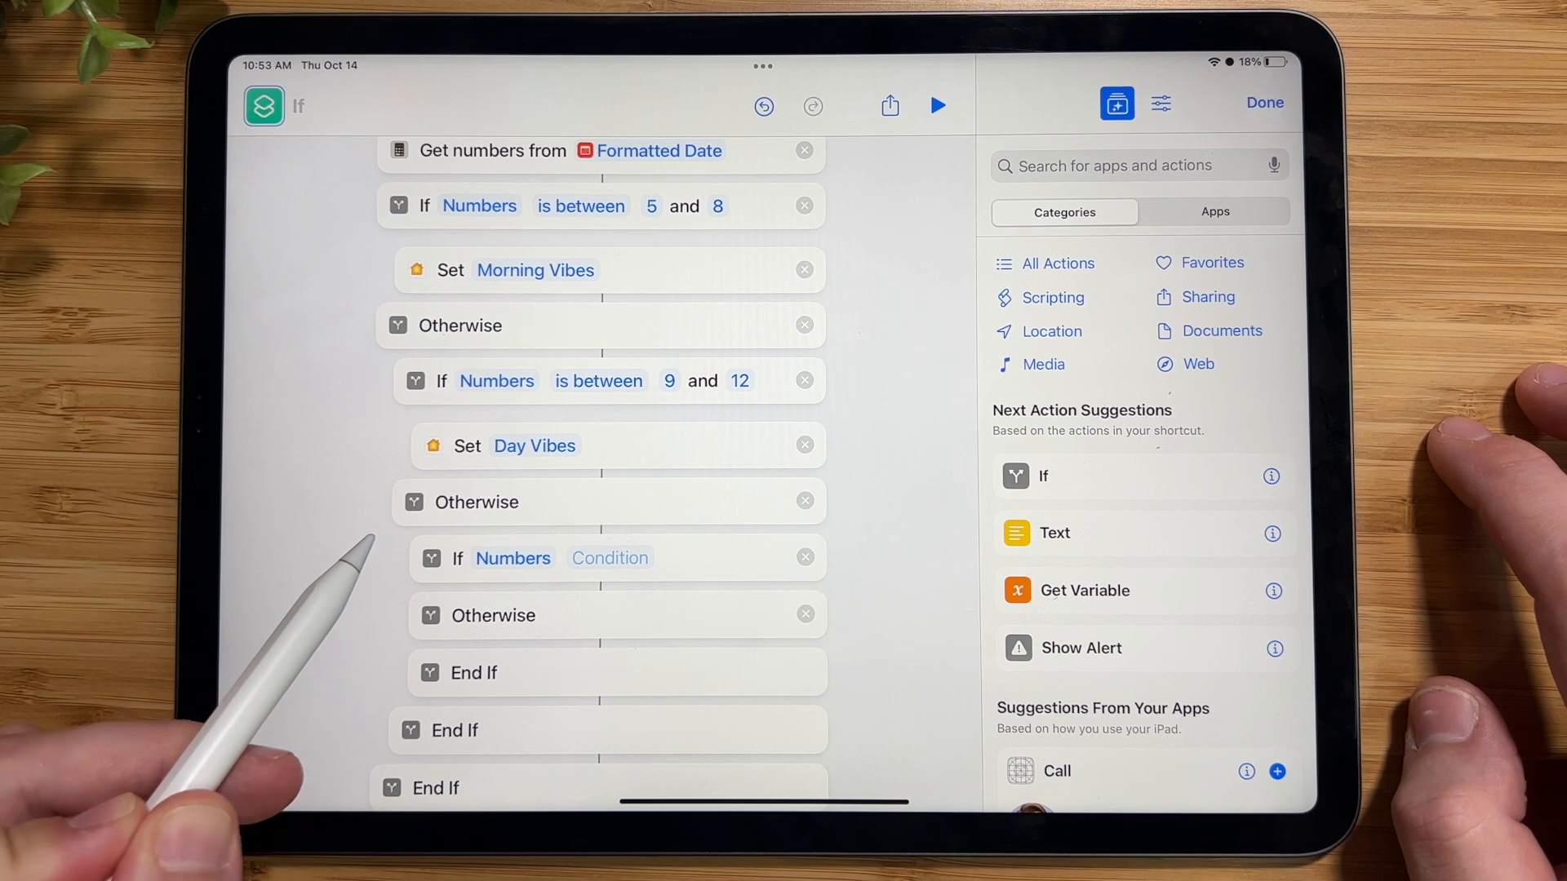
mouse_move(599, 640)
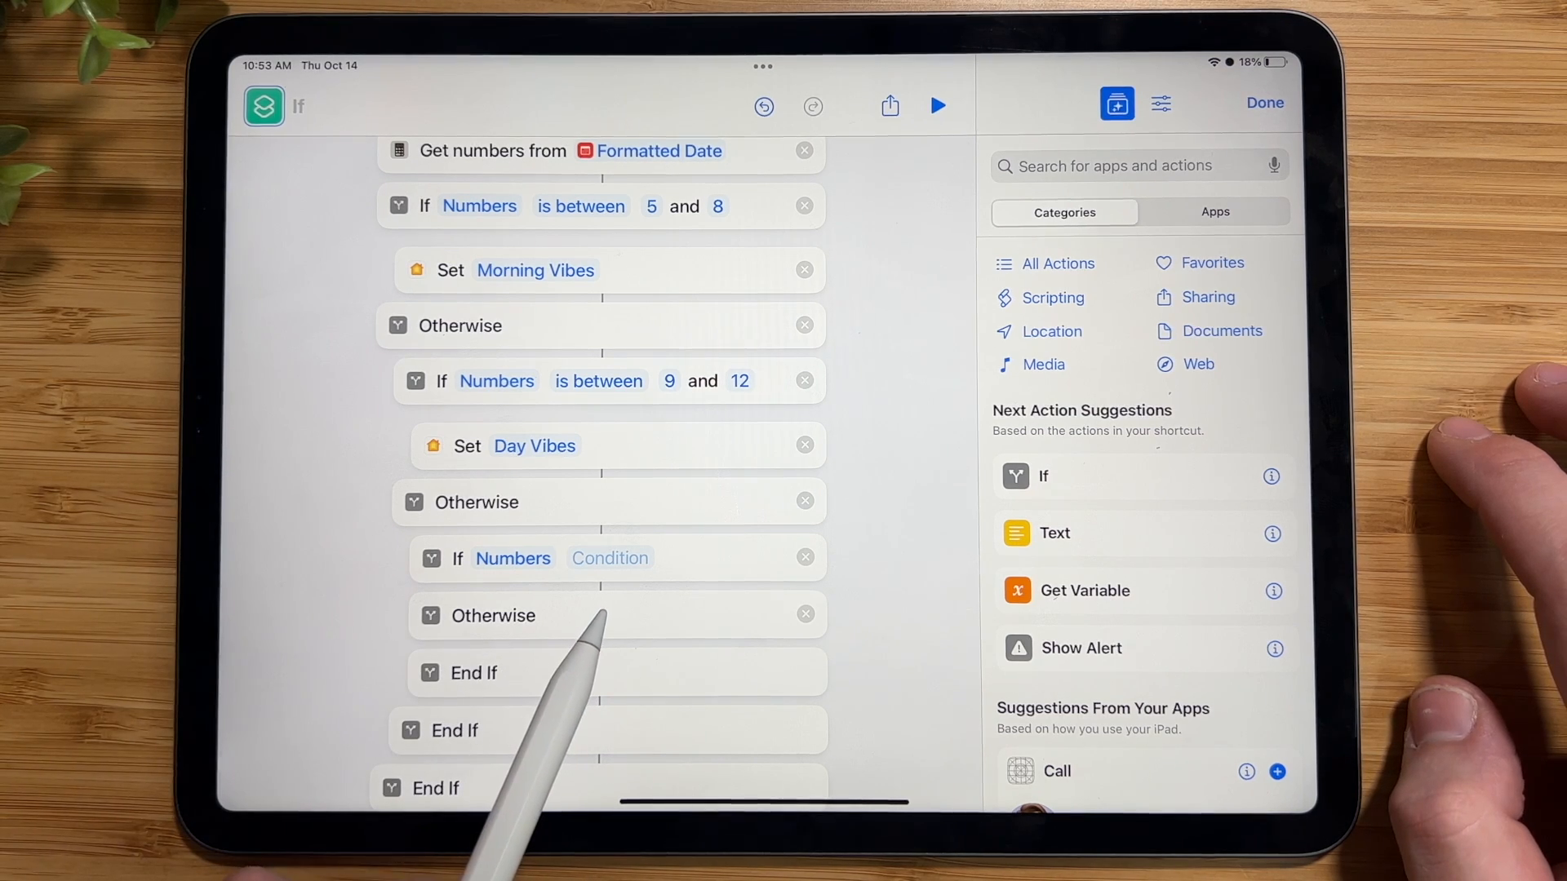
click(609, 558)
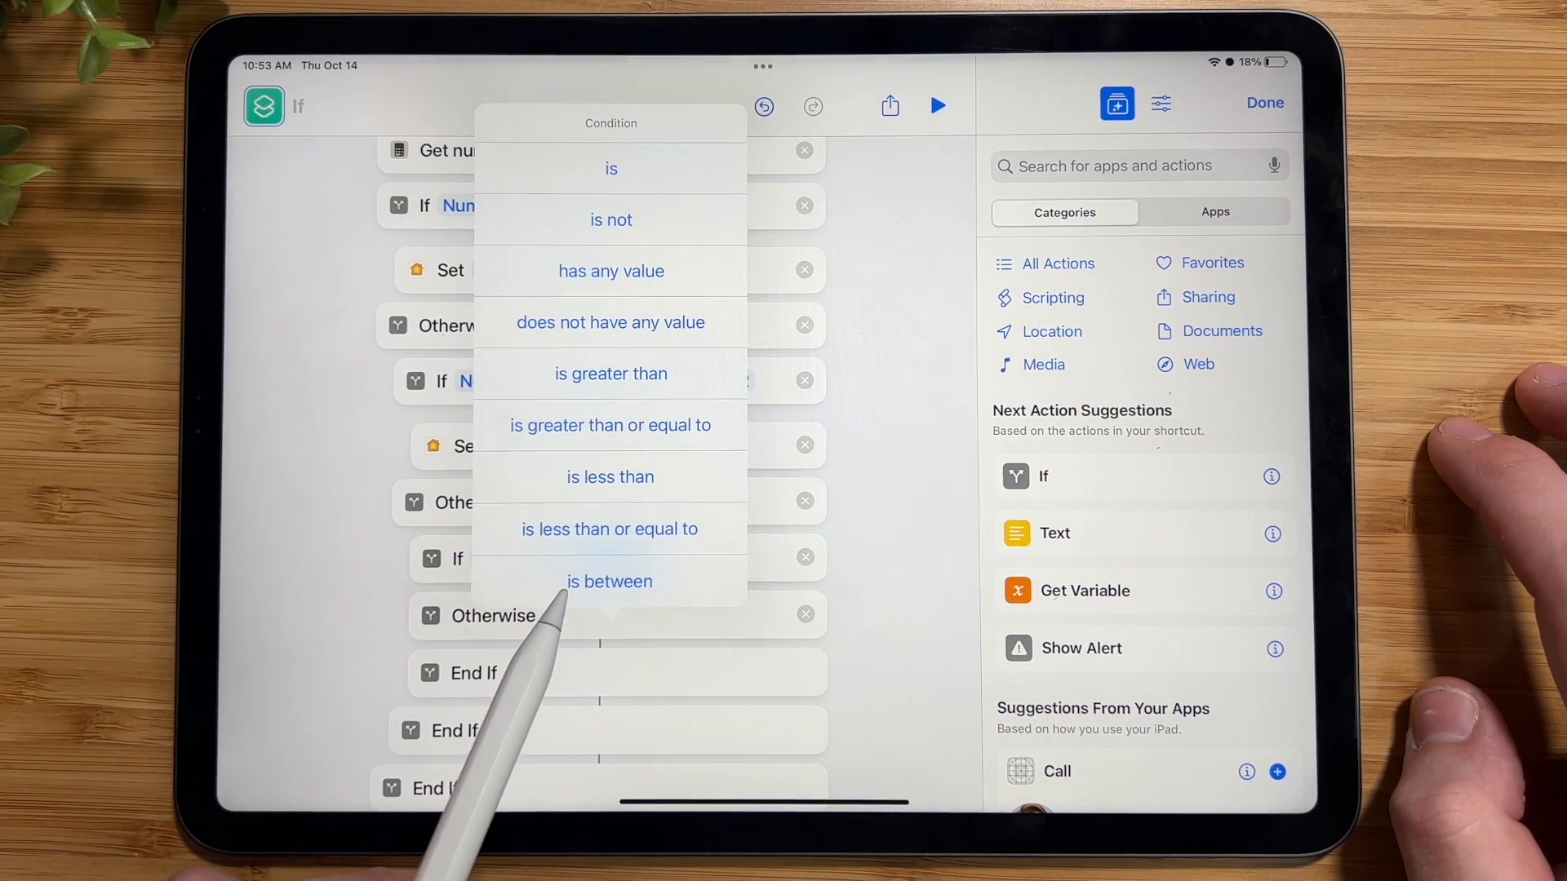
click(609, 581)
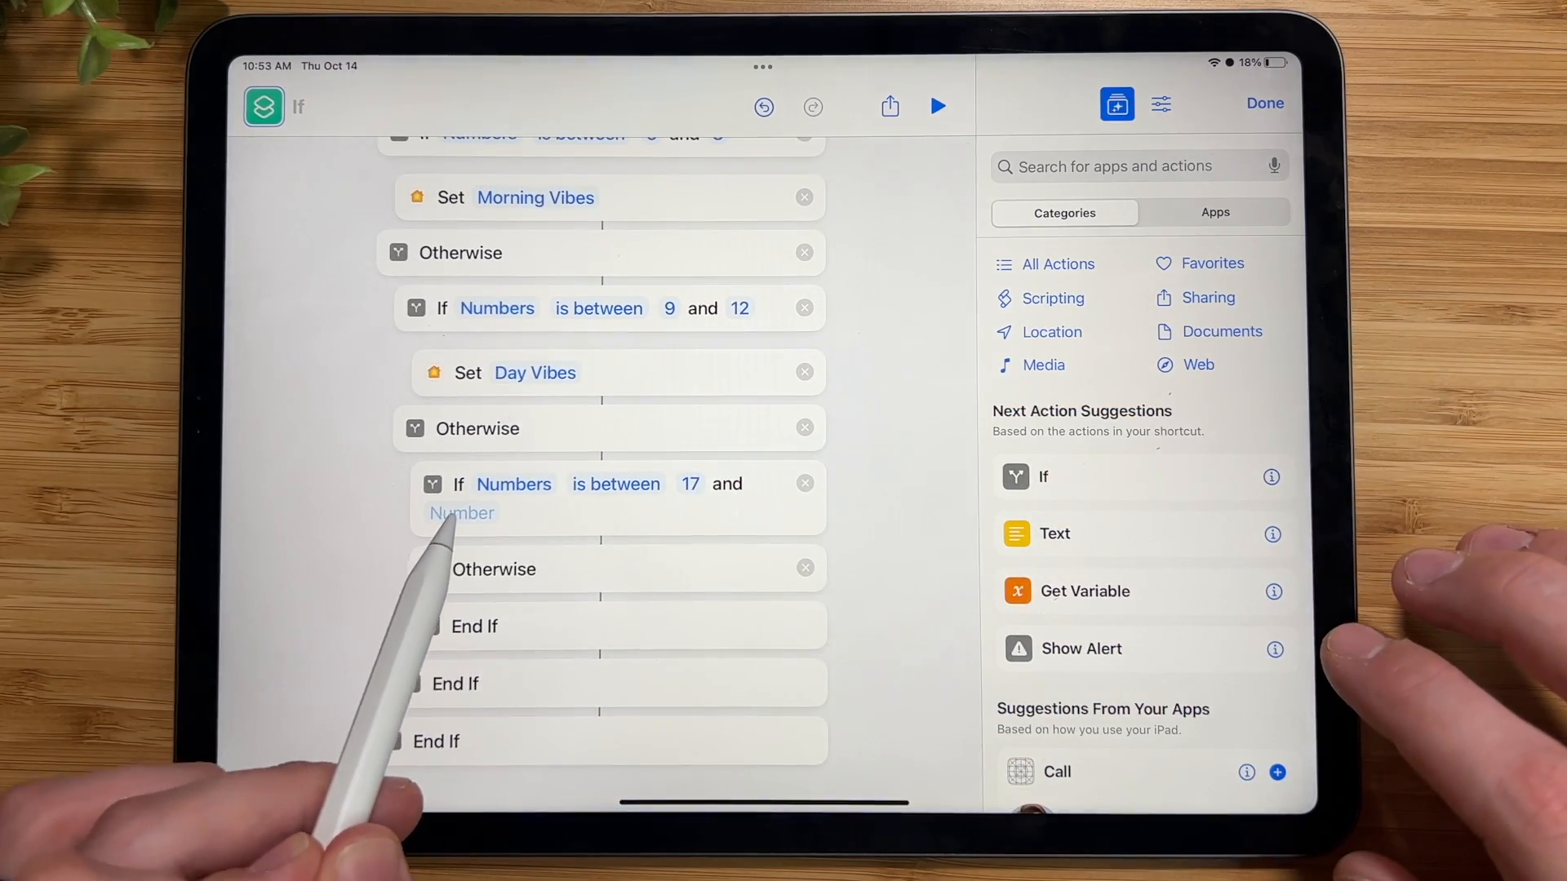
text(20)
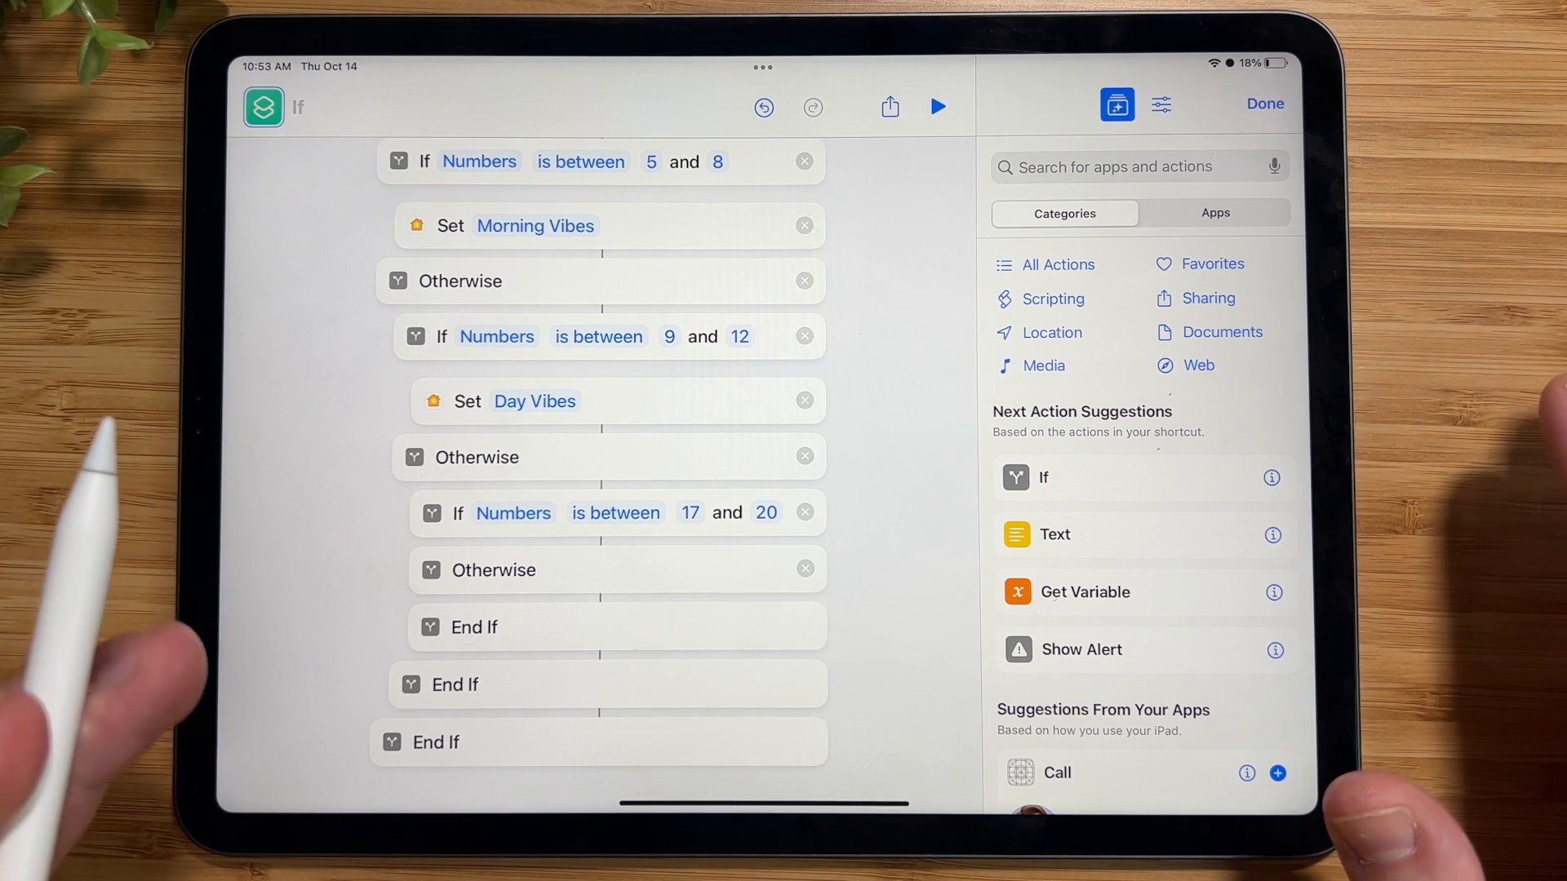
Copy the Set Day Vibes action for the 17–20 branch
click(535, 402)
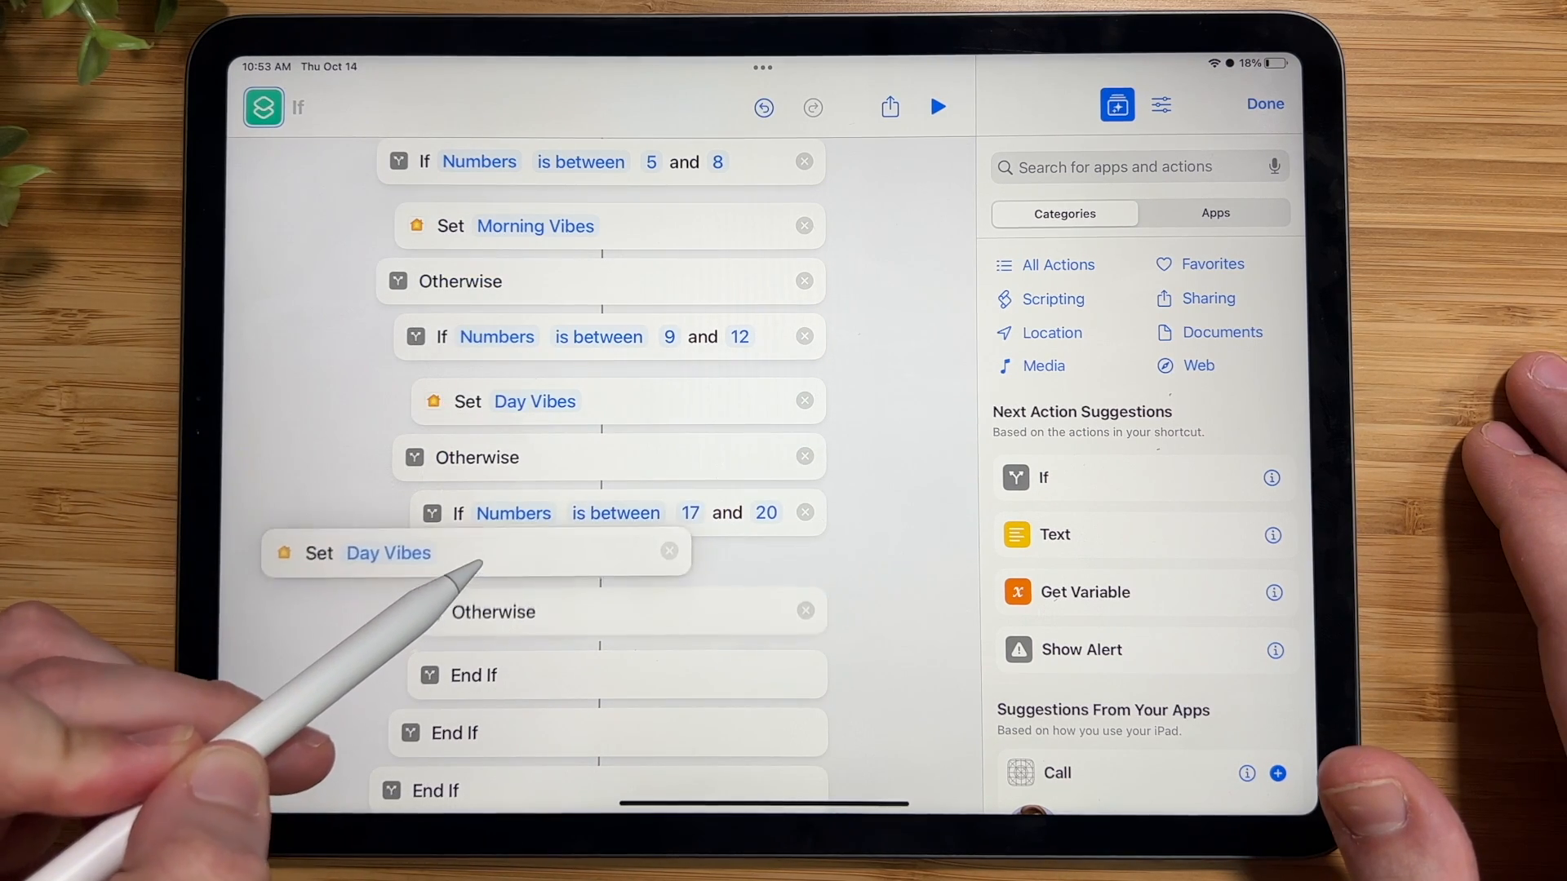
Change the copied action's scene to Evening Vibes in the 17–20 branch
click(388, 553)
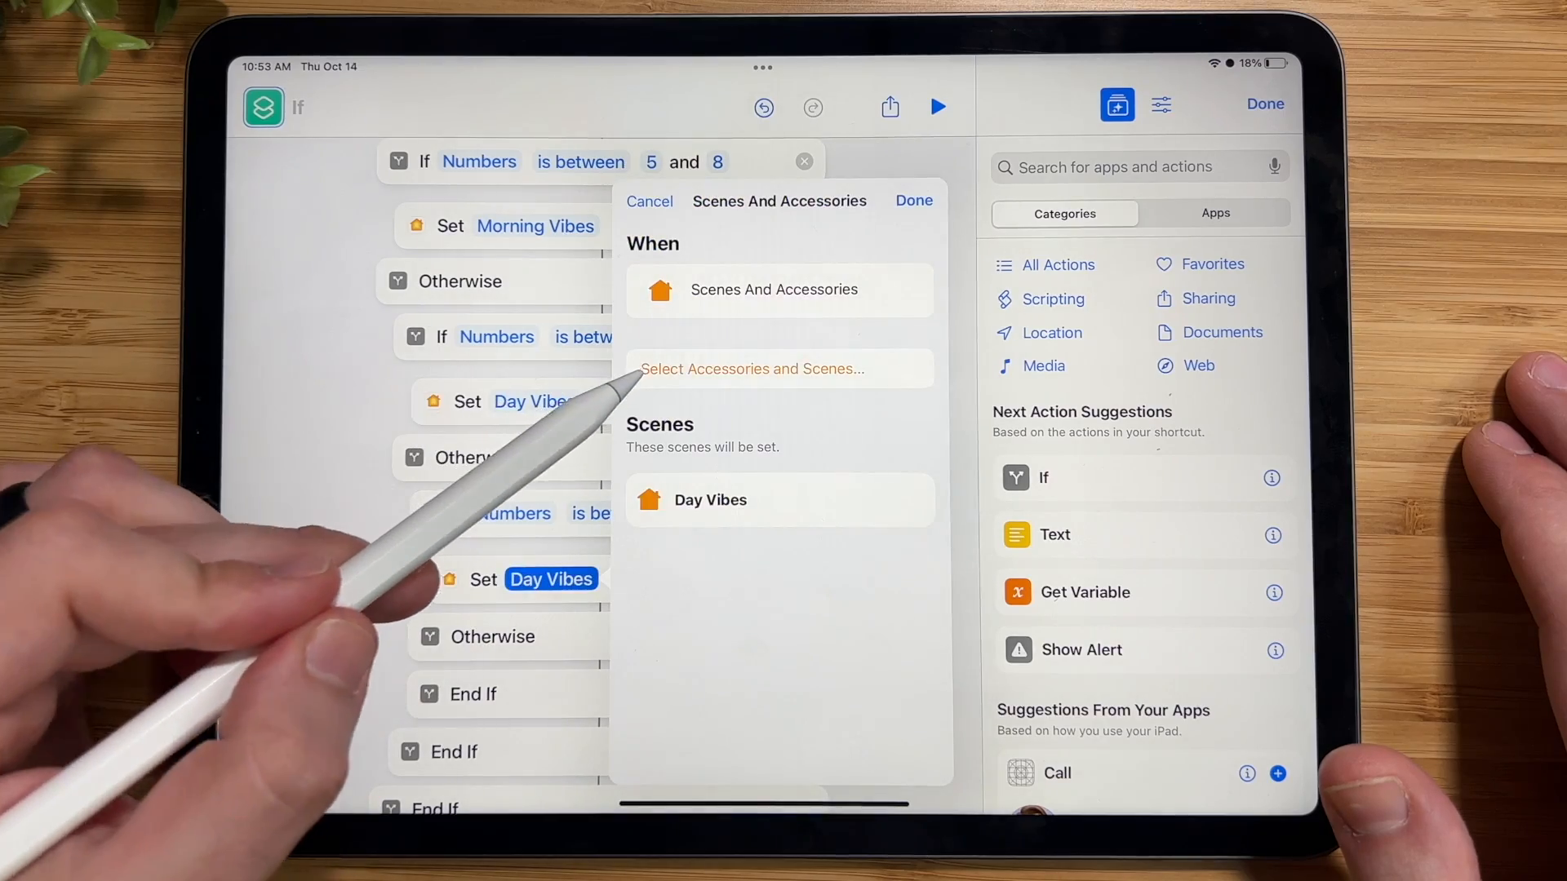
click(764, 369)
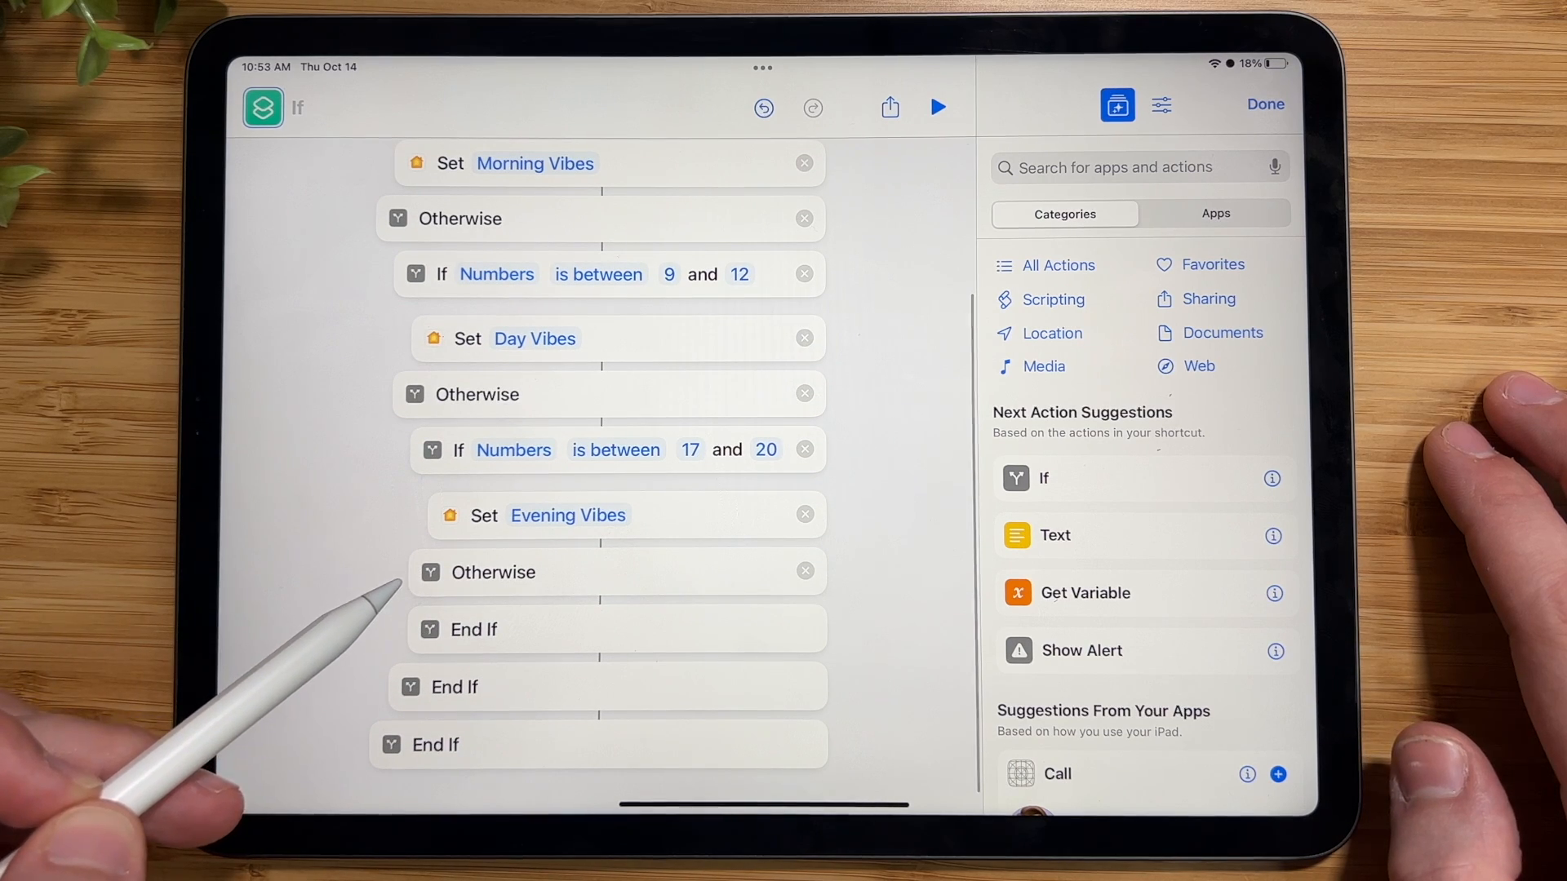
scroll(down, 3)
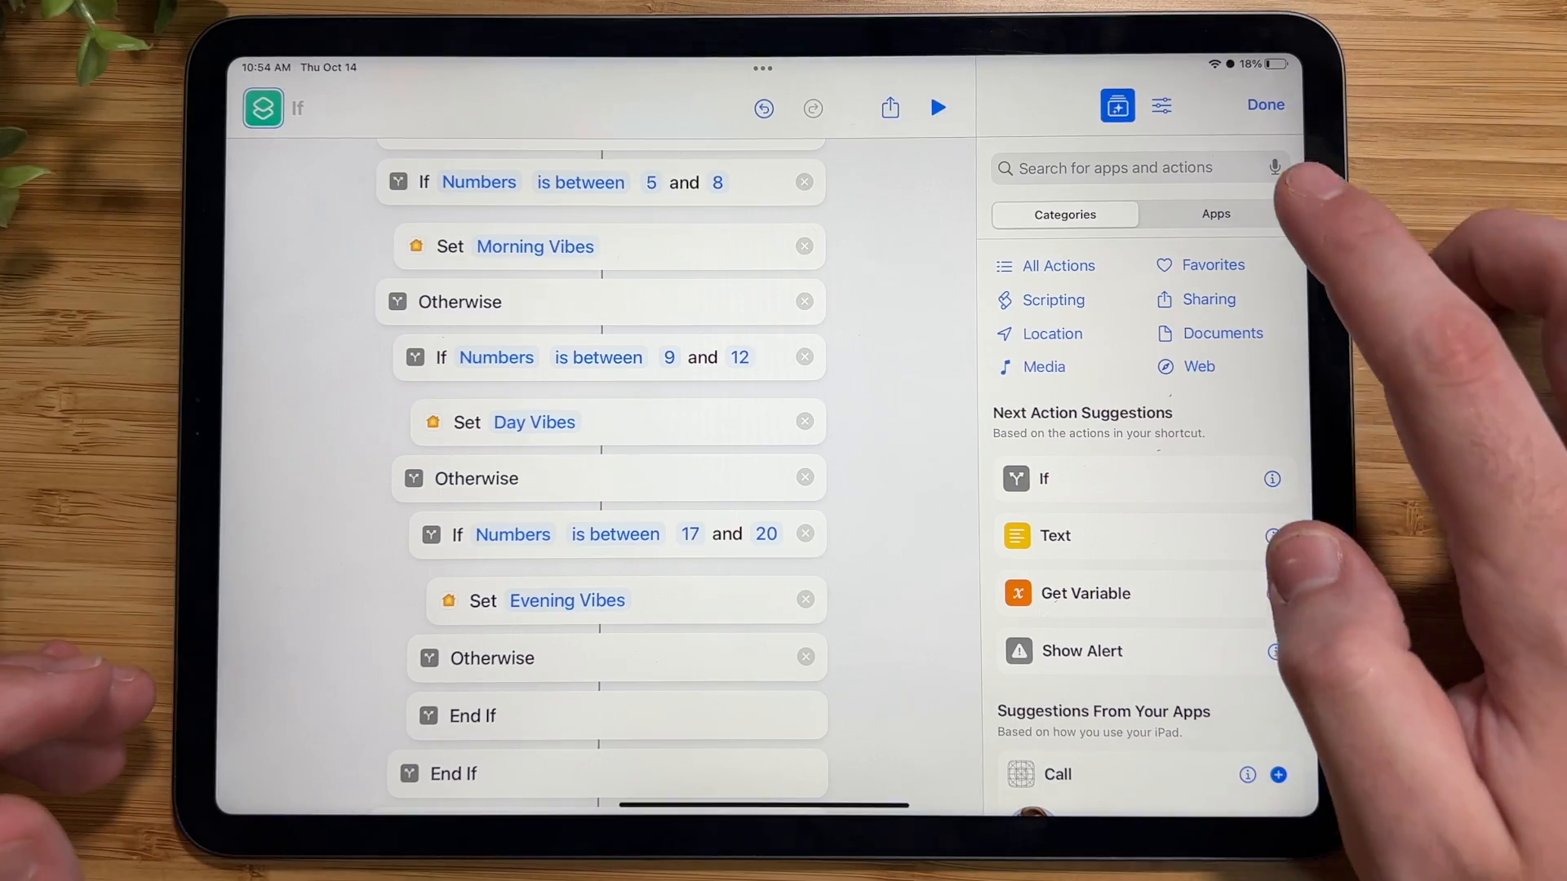
Find the Nothing action and place it in the innermost Otherwise branch after Evening Vibes
text(No)
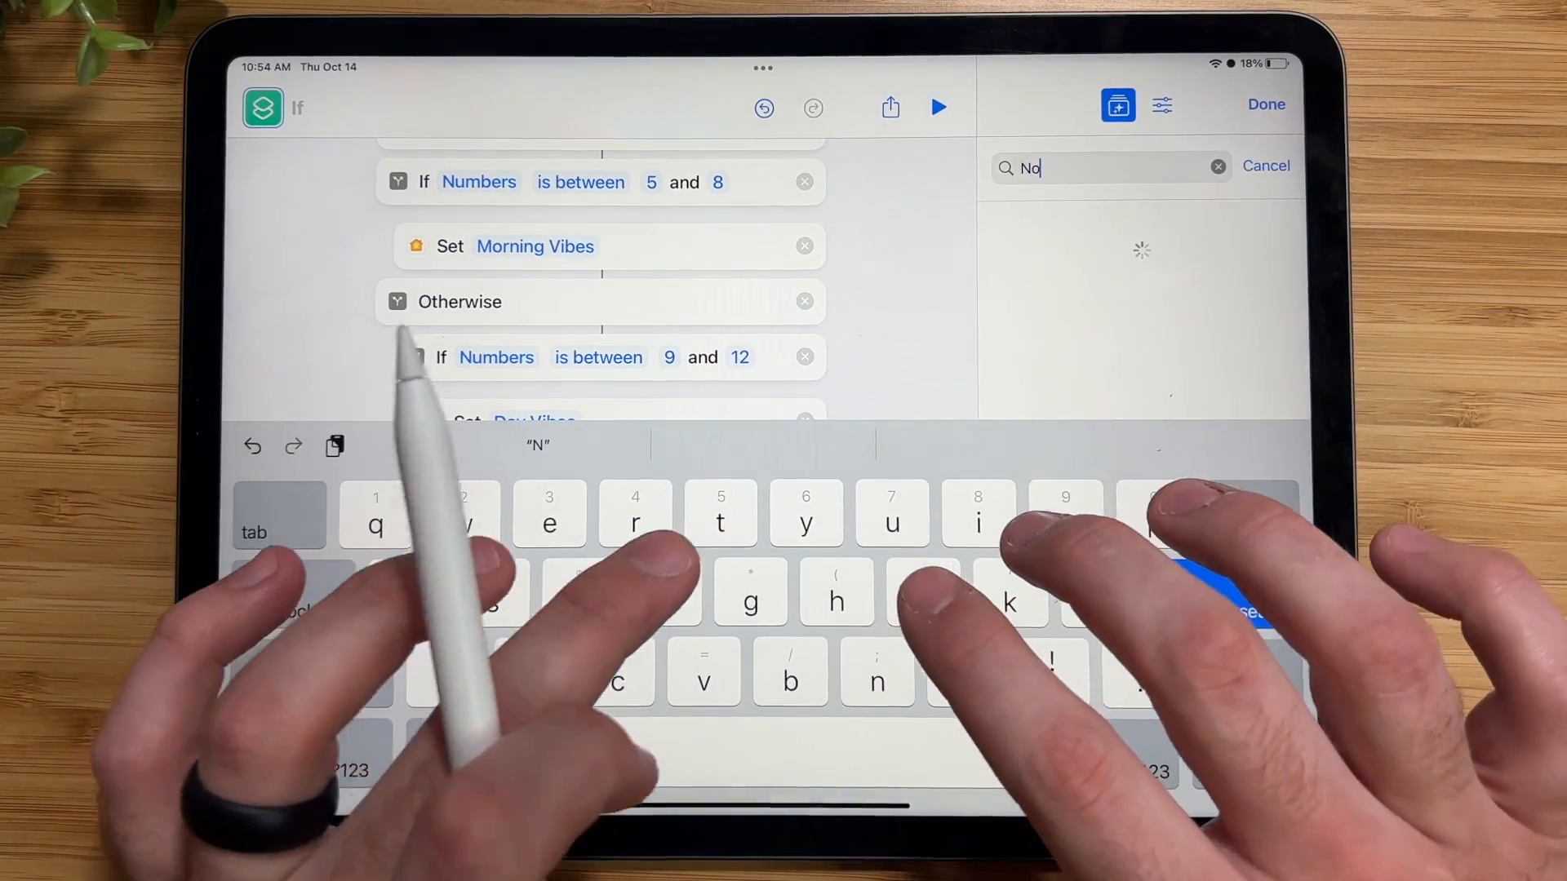
text(thing)
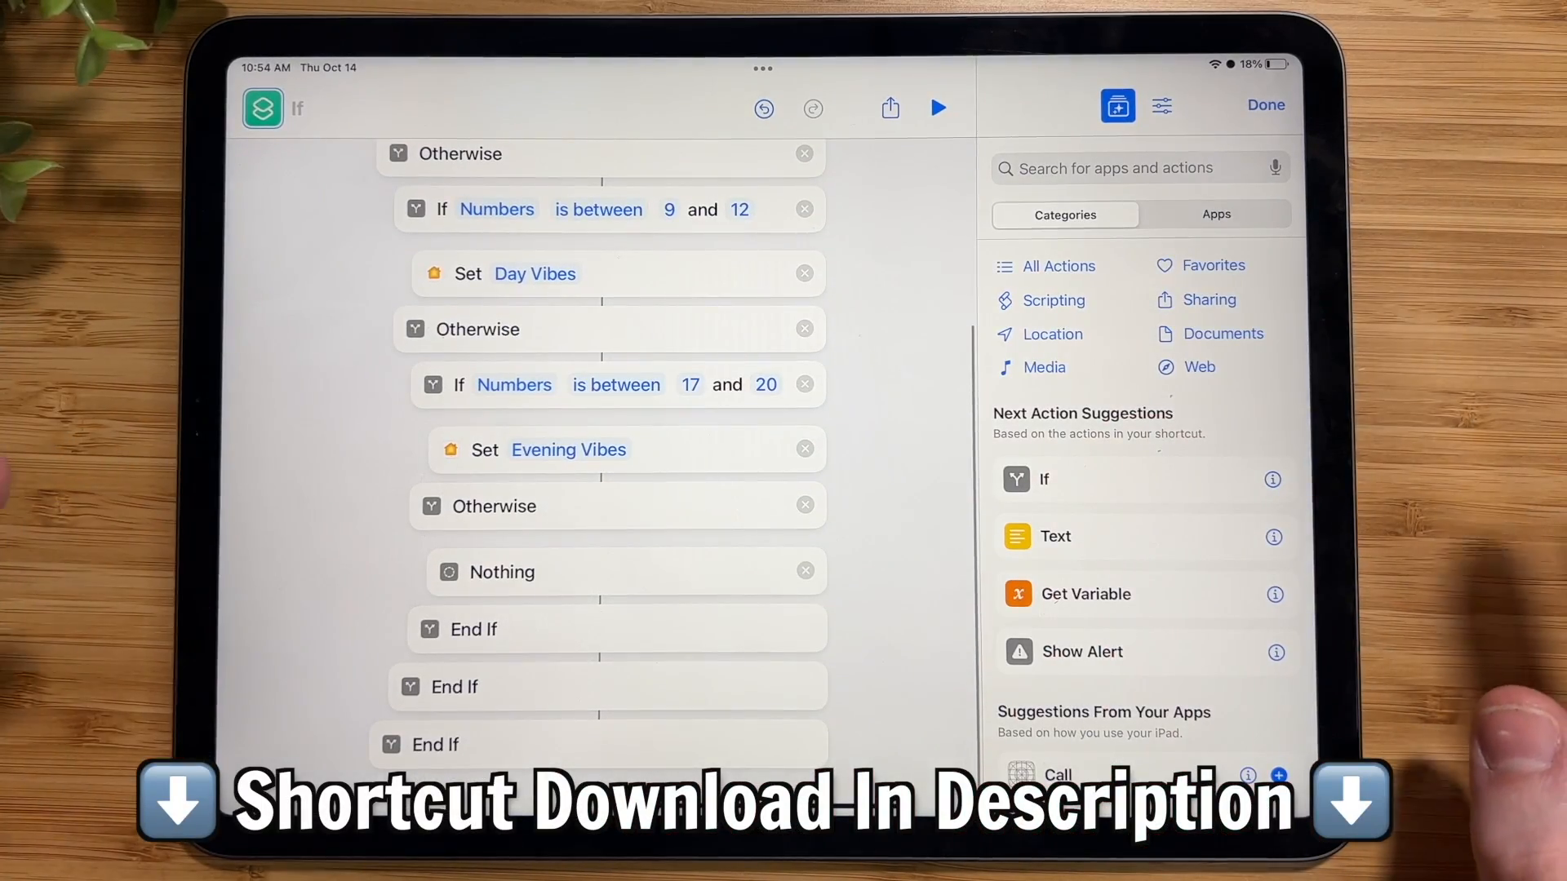
scroll(down, 3)
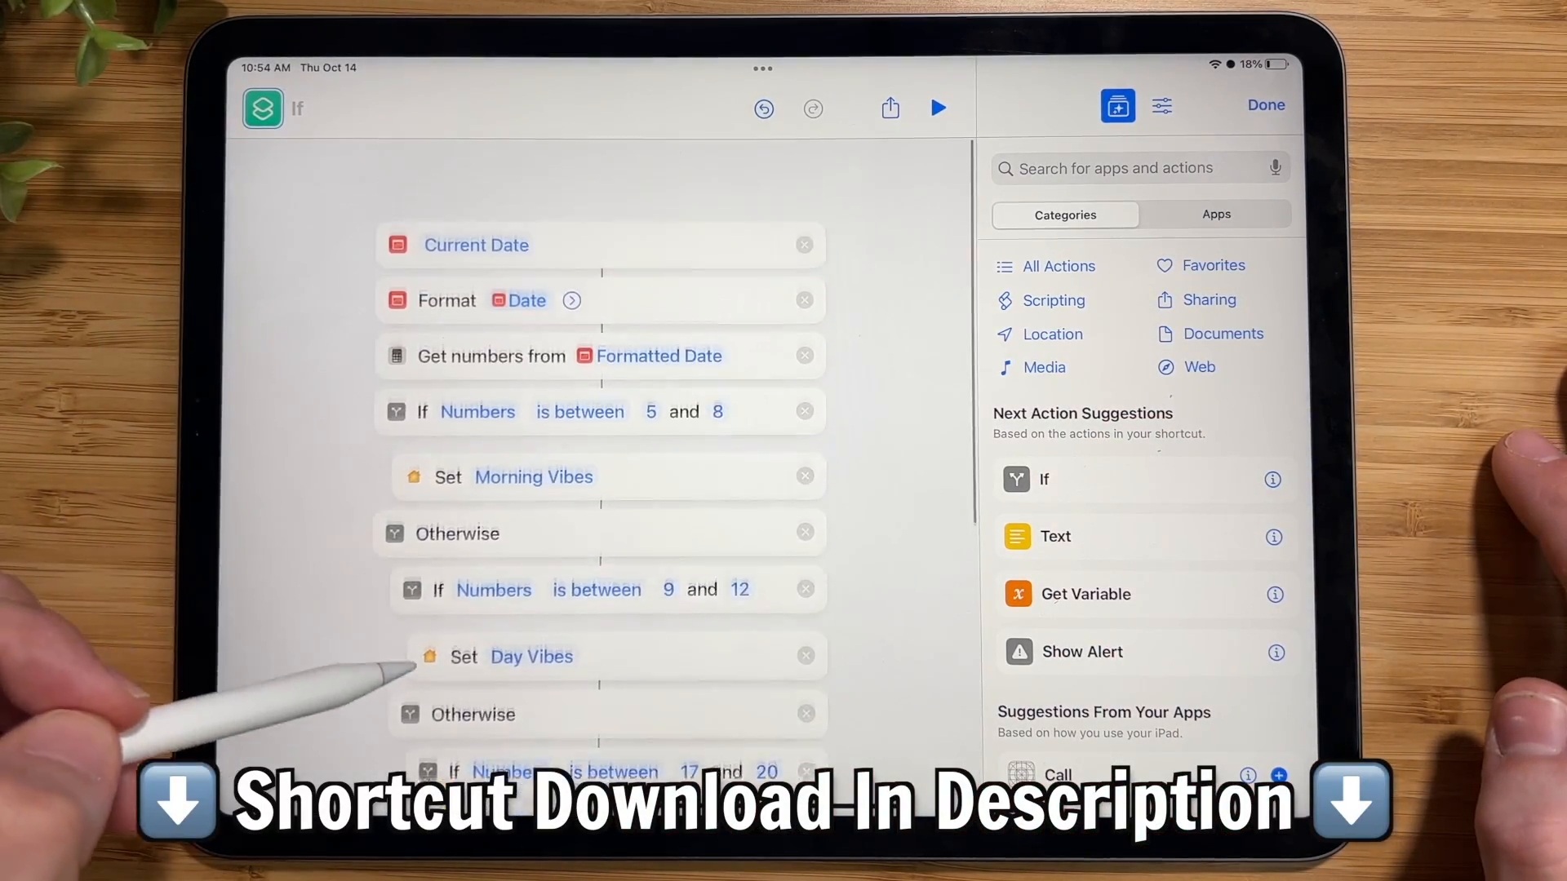
scroll(down, 3)
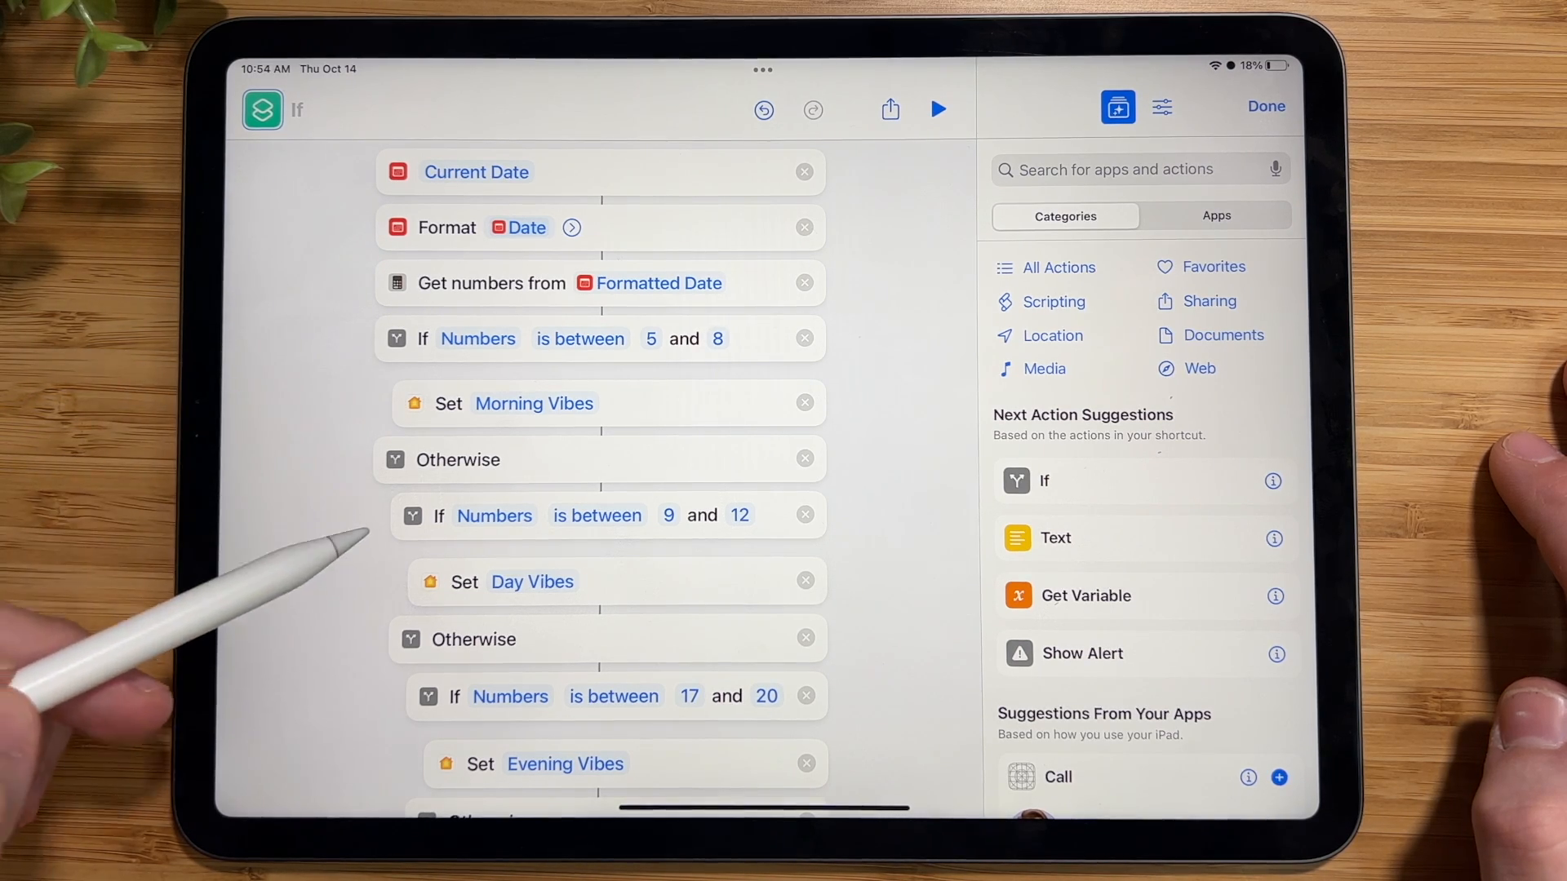
scroll(down, 3)
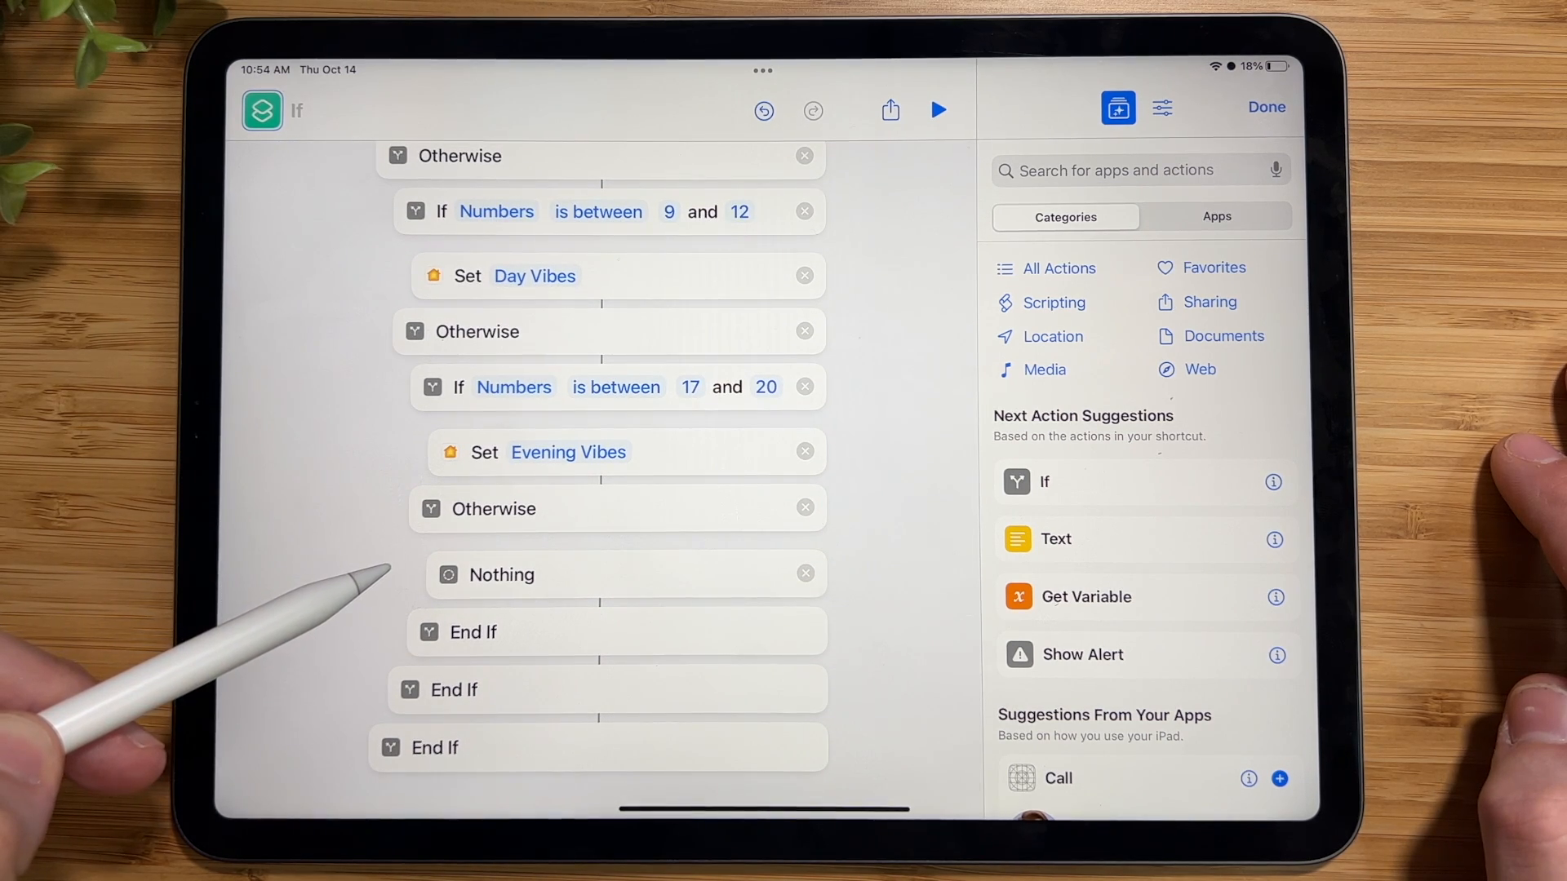
mouse_move(330, 639)
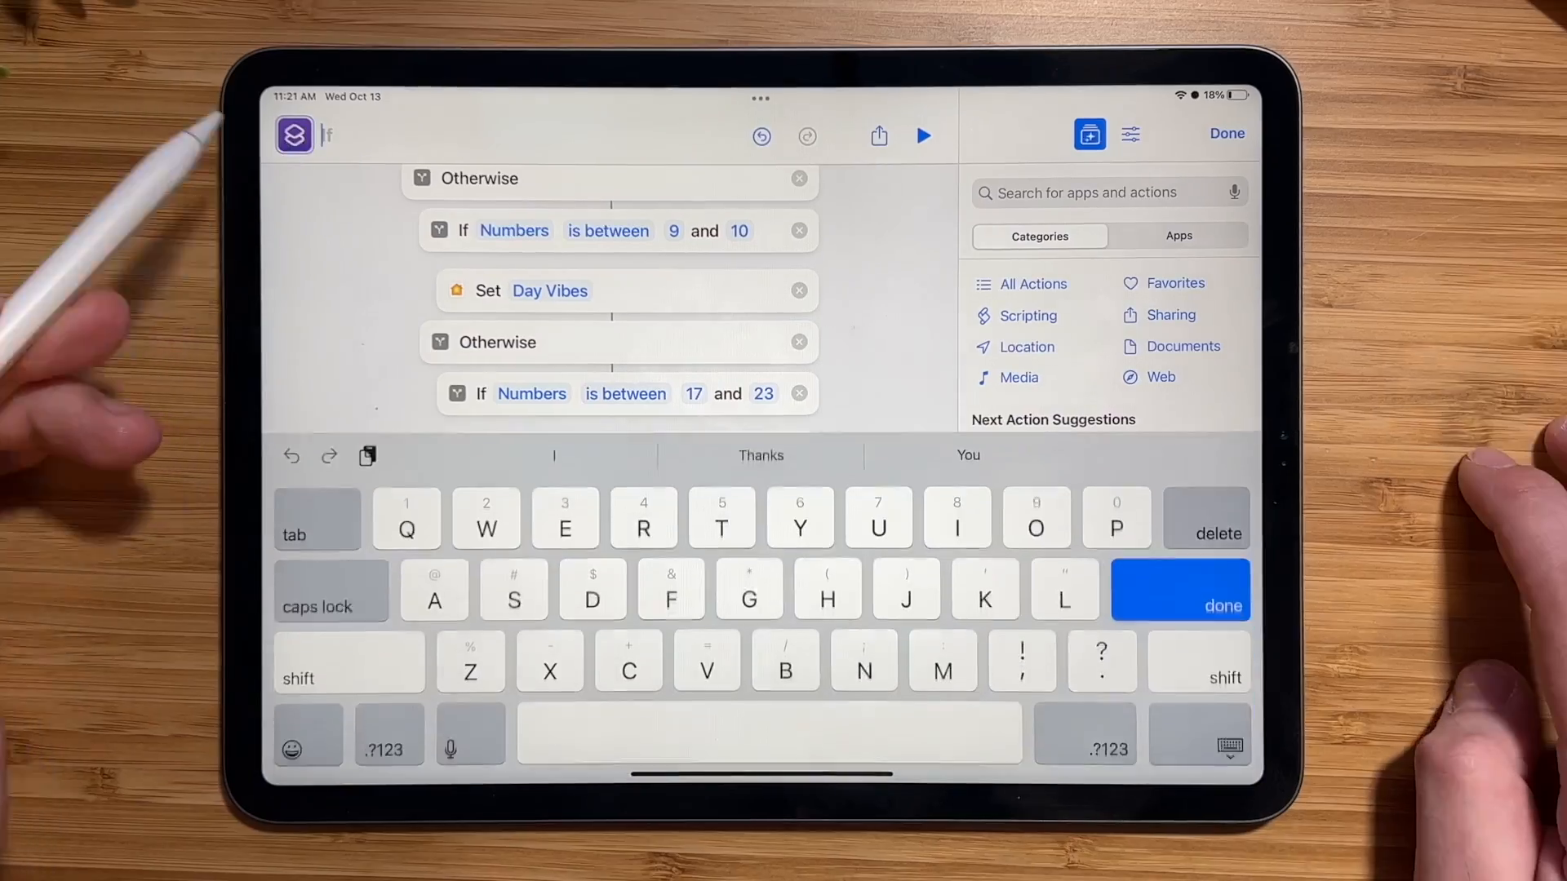
Rename the shortcut to 'Kitchen Vibes' and finish editing the name
click(294, 134)
text(Kitchen Vibes)
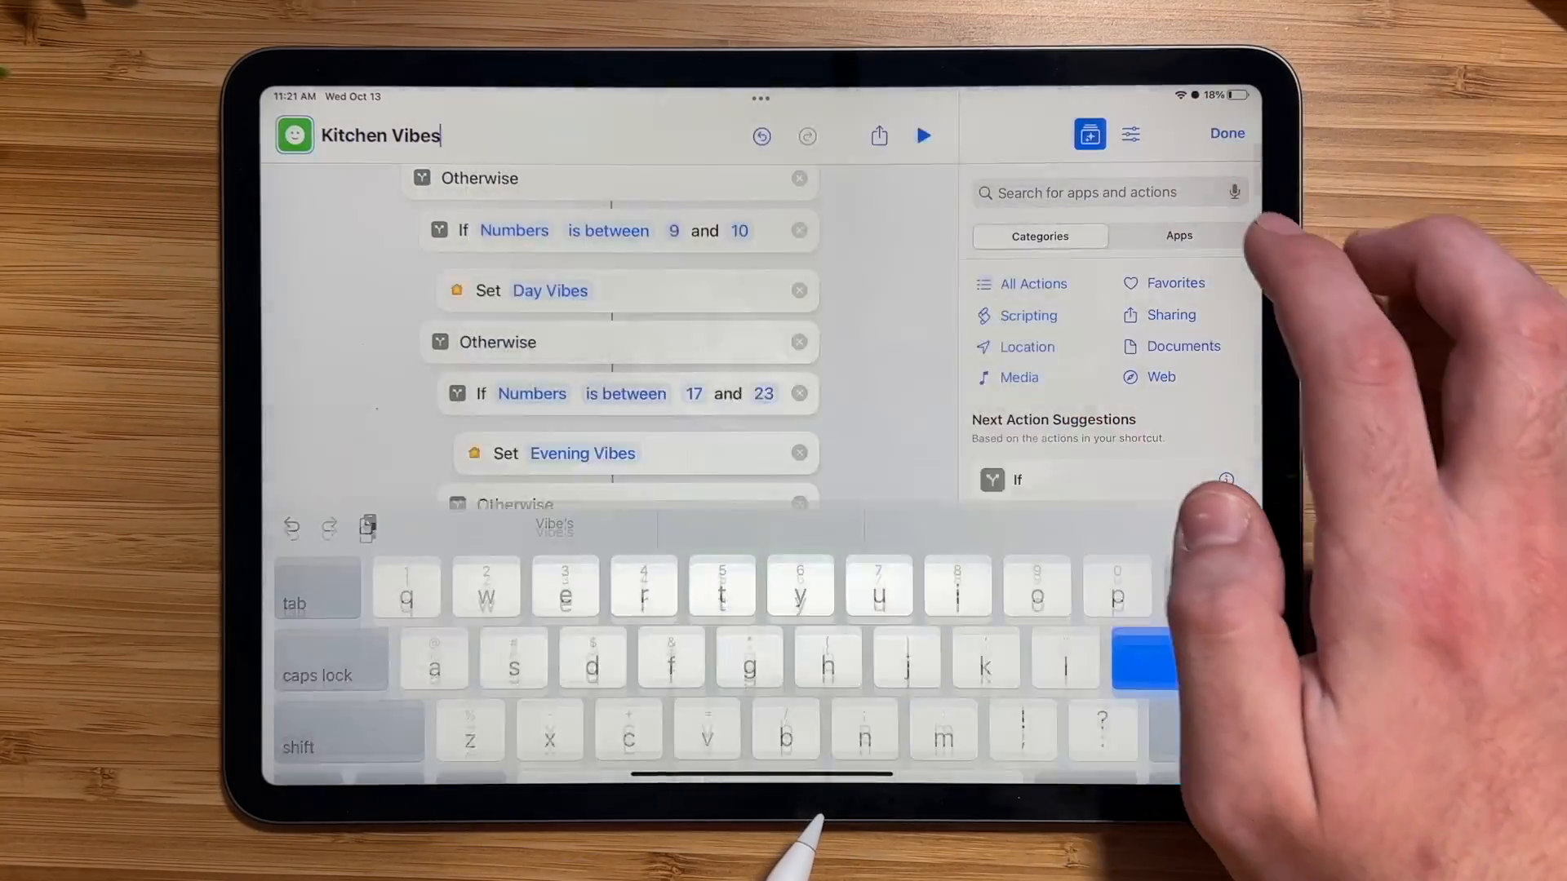
click(1226, 132)
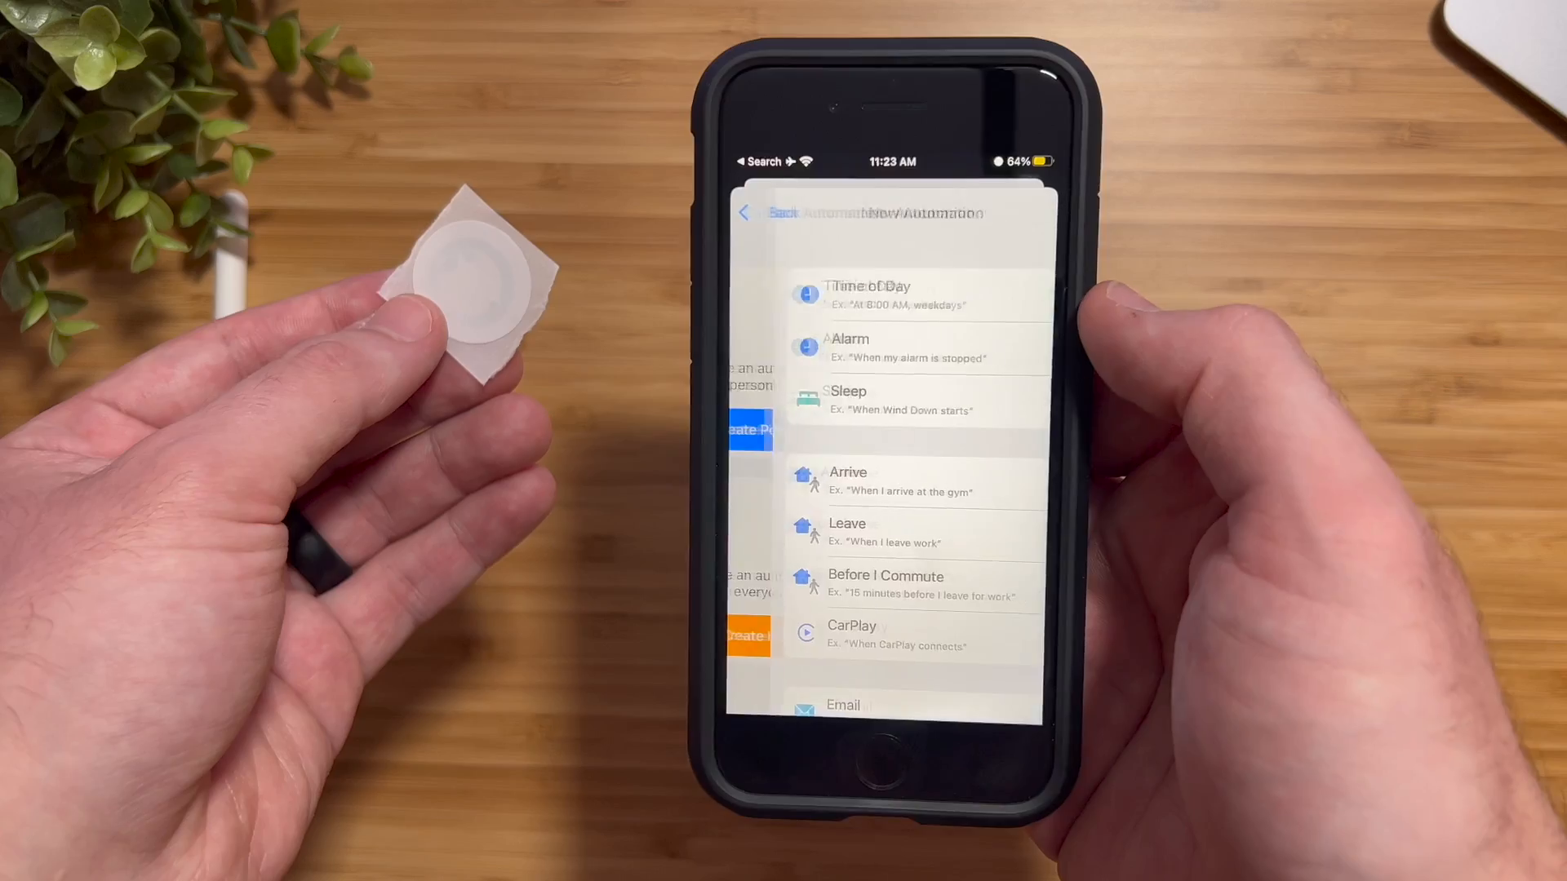
Build a personal NFC automation for the 'Kitchen' tag that runs the shortcut without asking
scroll(down, 3)
text(Kitchen)
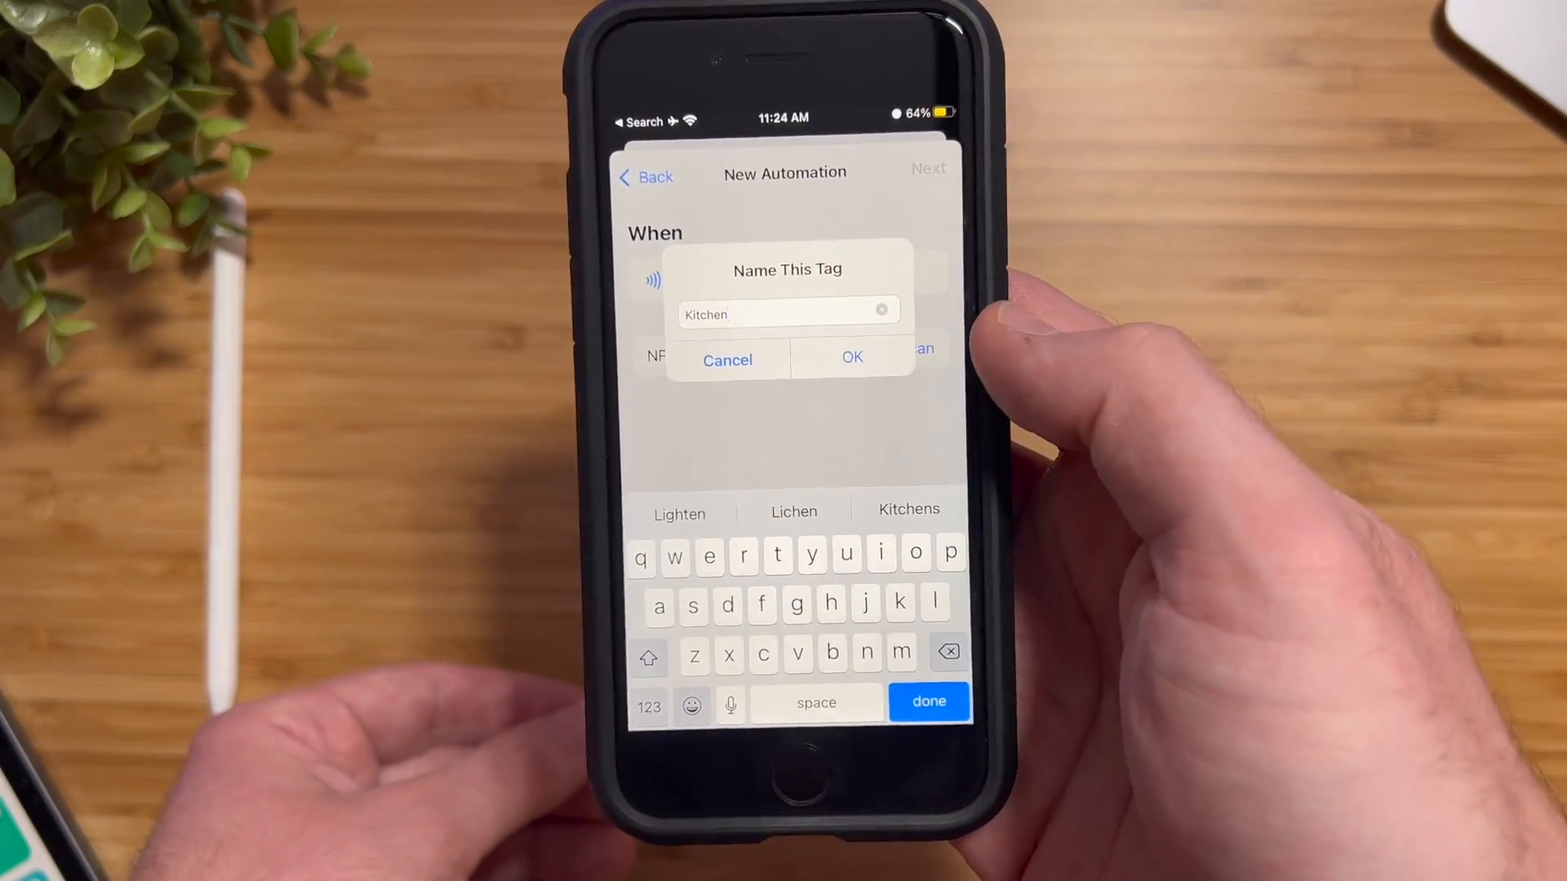
click(851, 357)
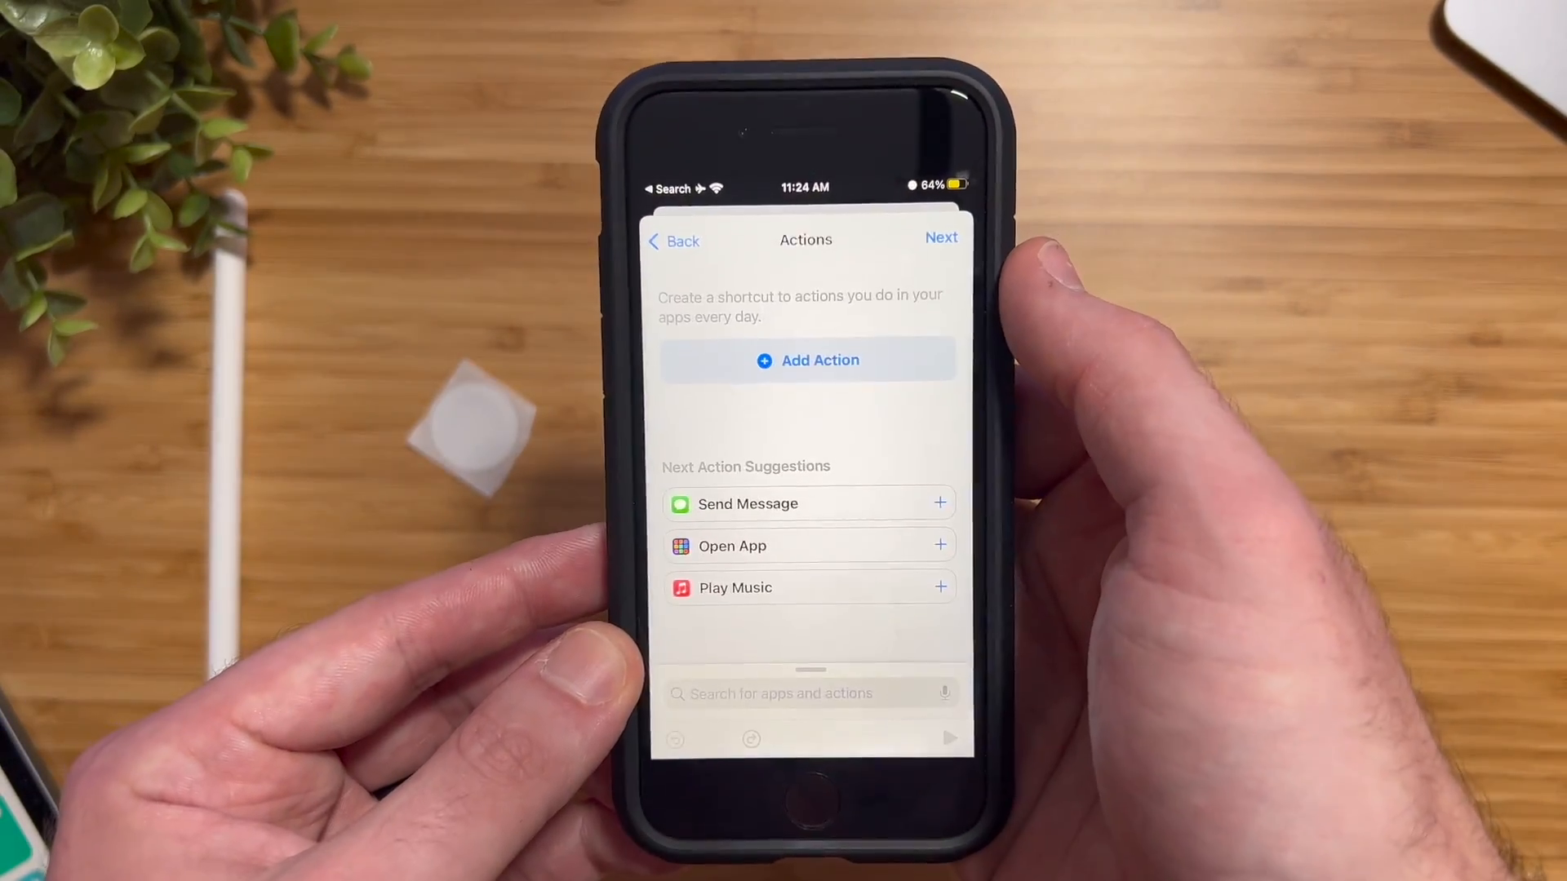
click(809, 694)
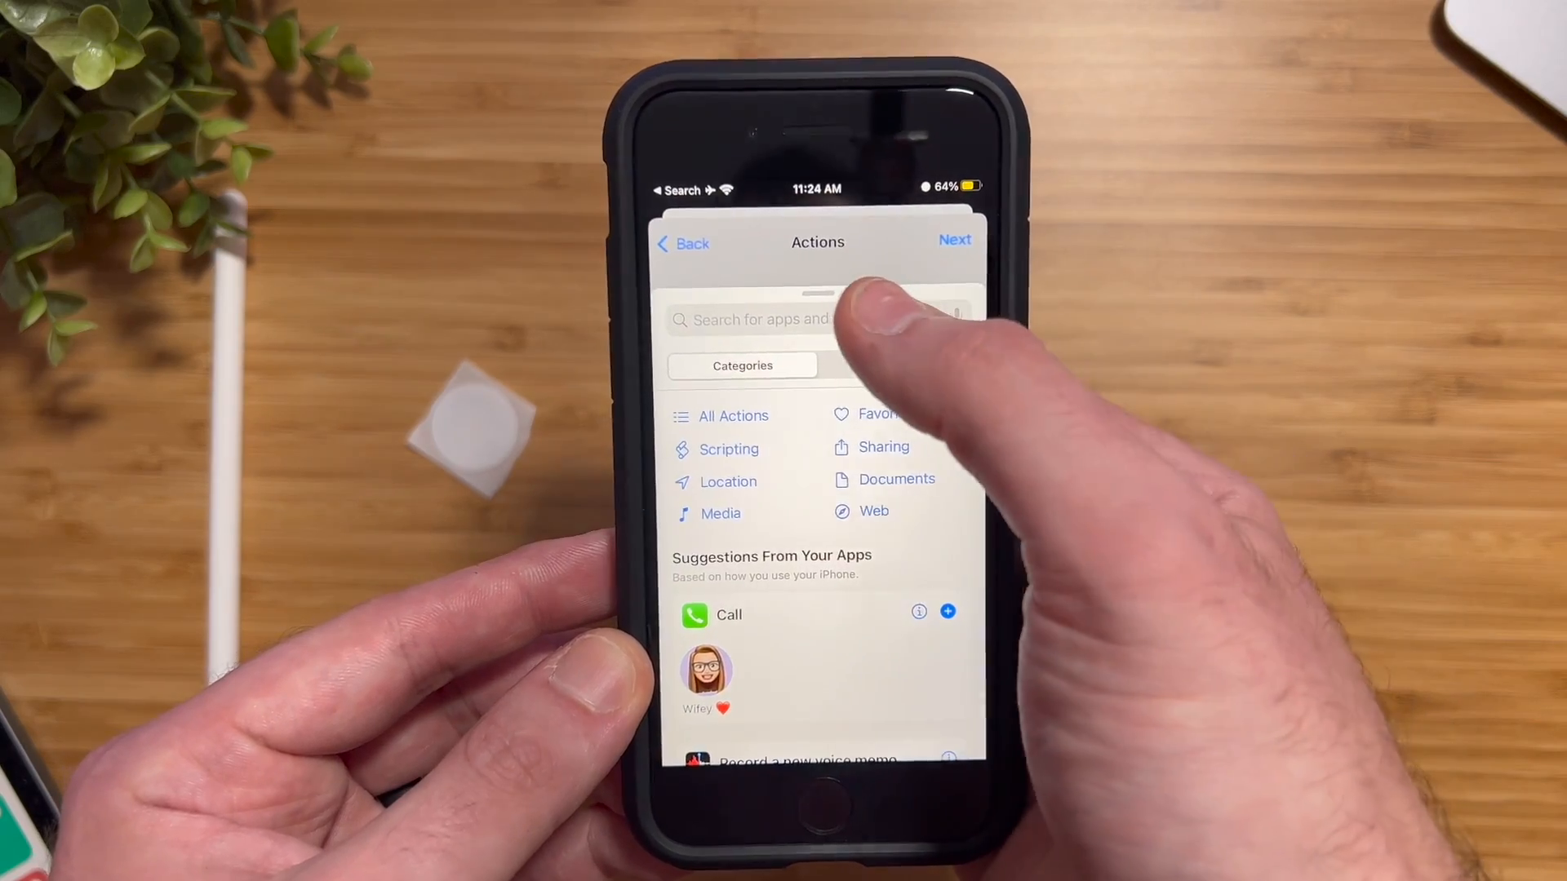
text(s)
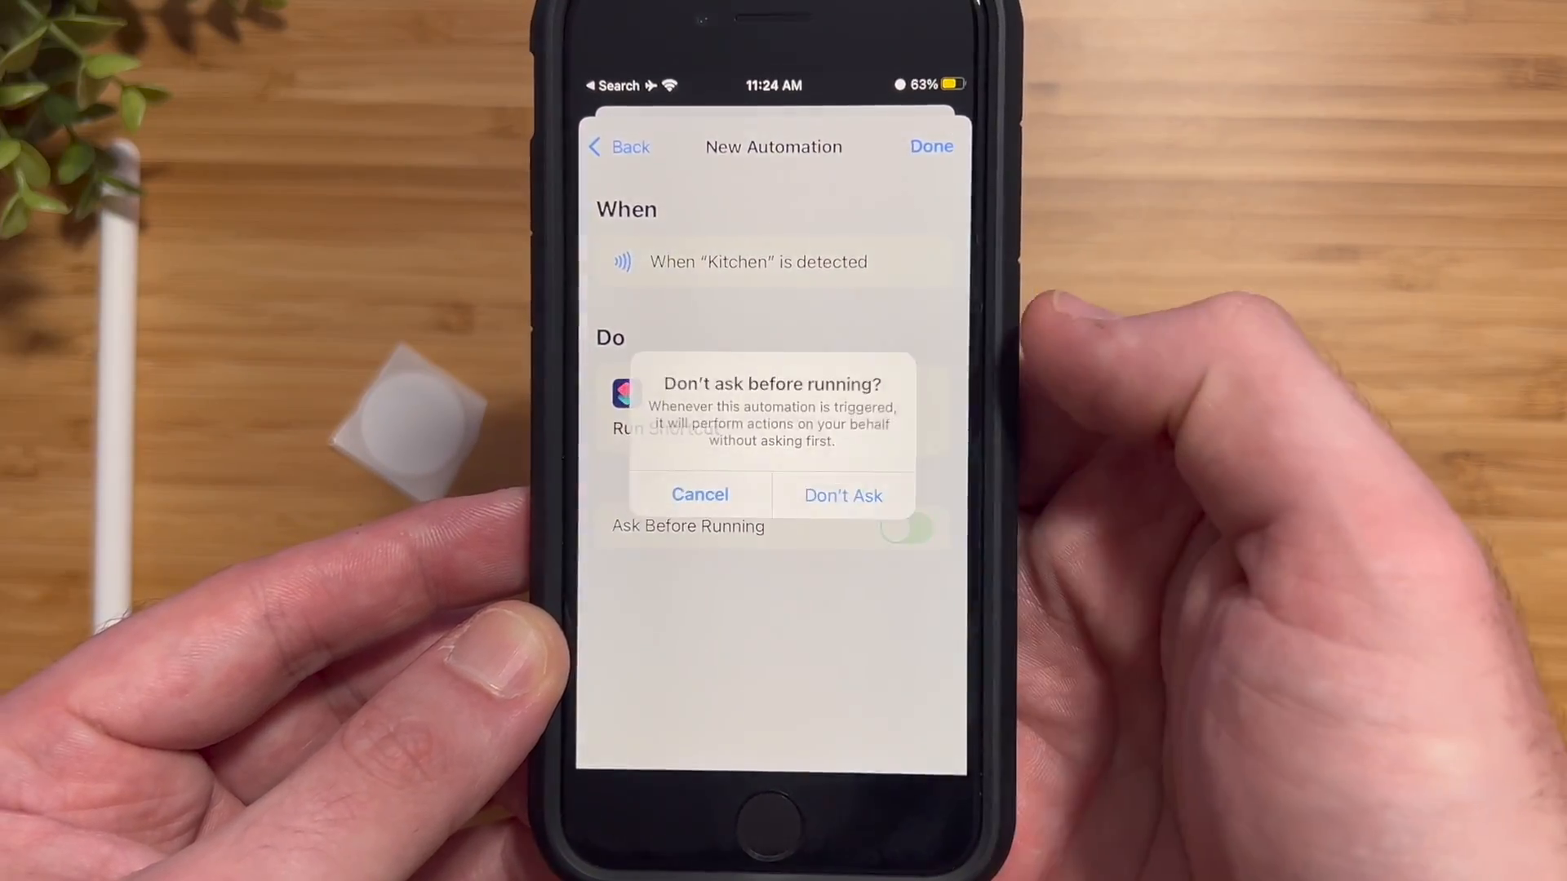
click(842, 496)
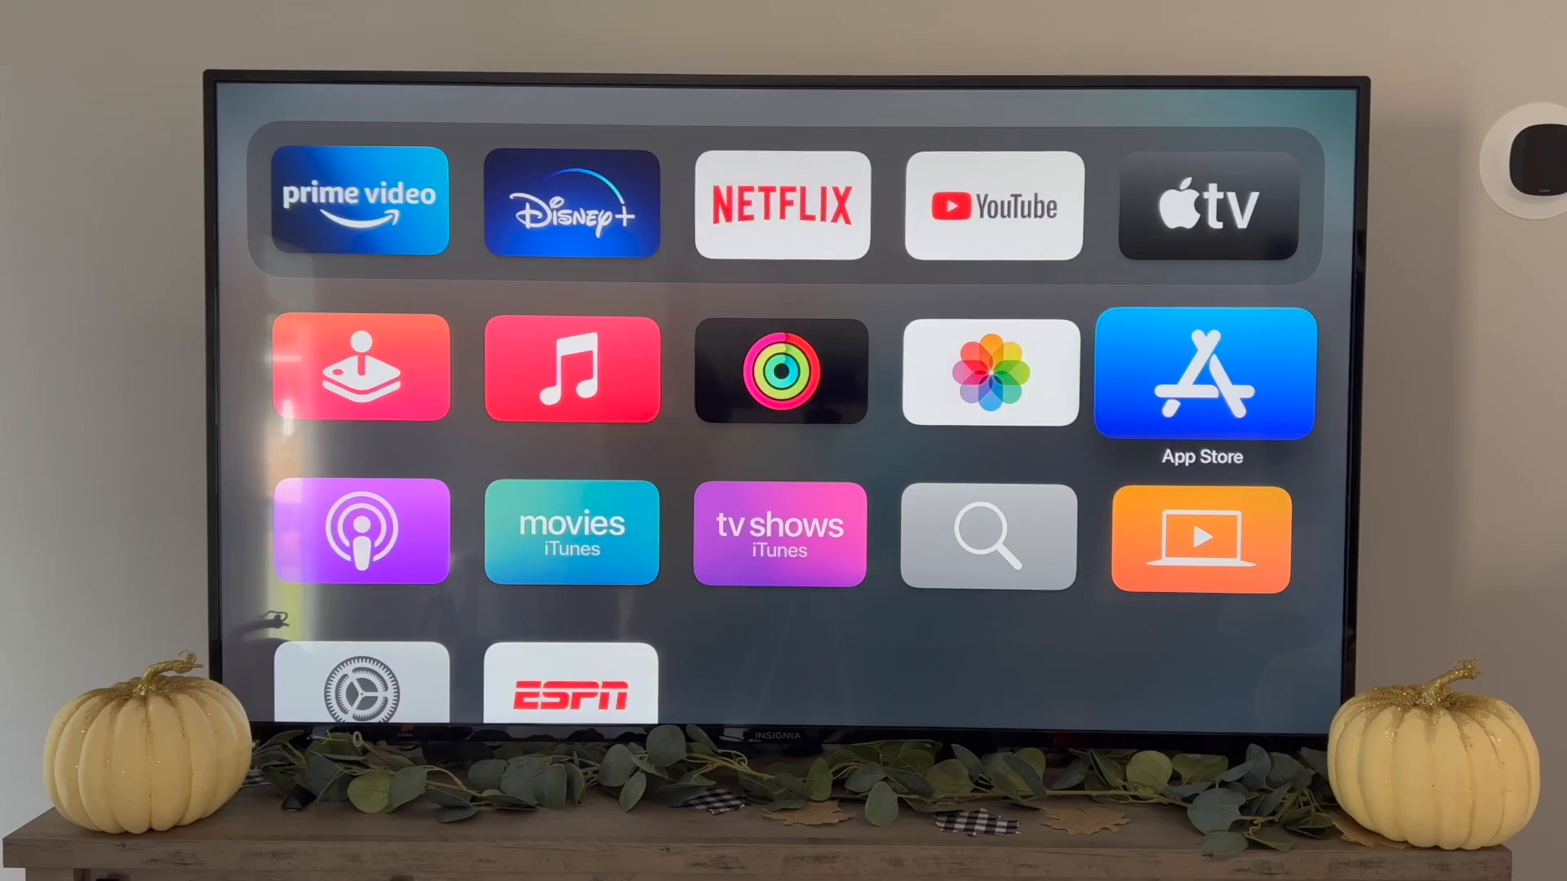
Launch ESPN from the Apple TV home screen to its Featured page
click(571, 683)
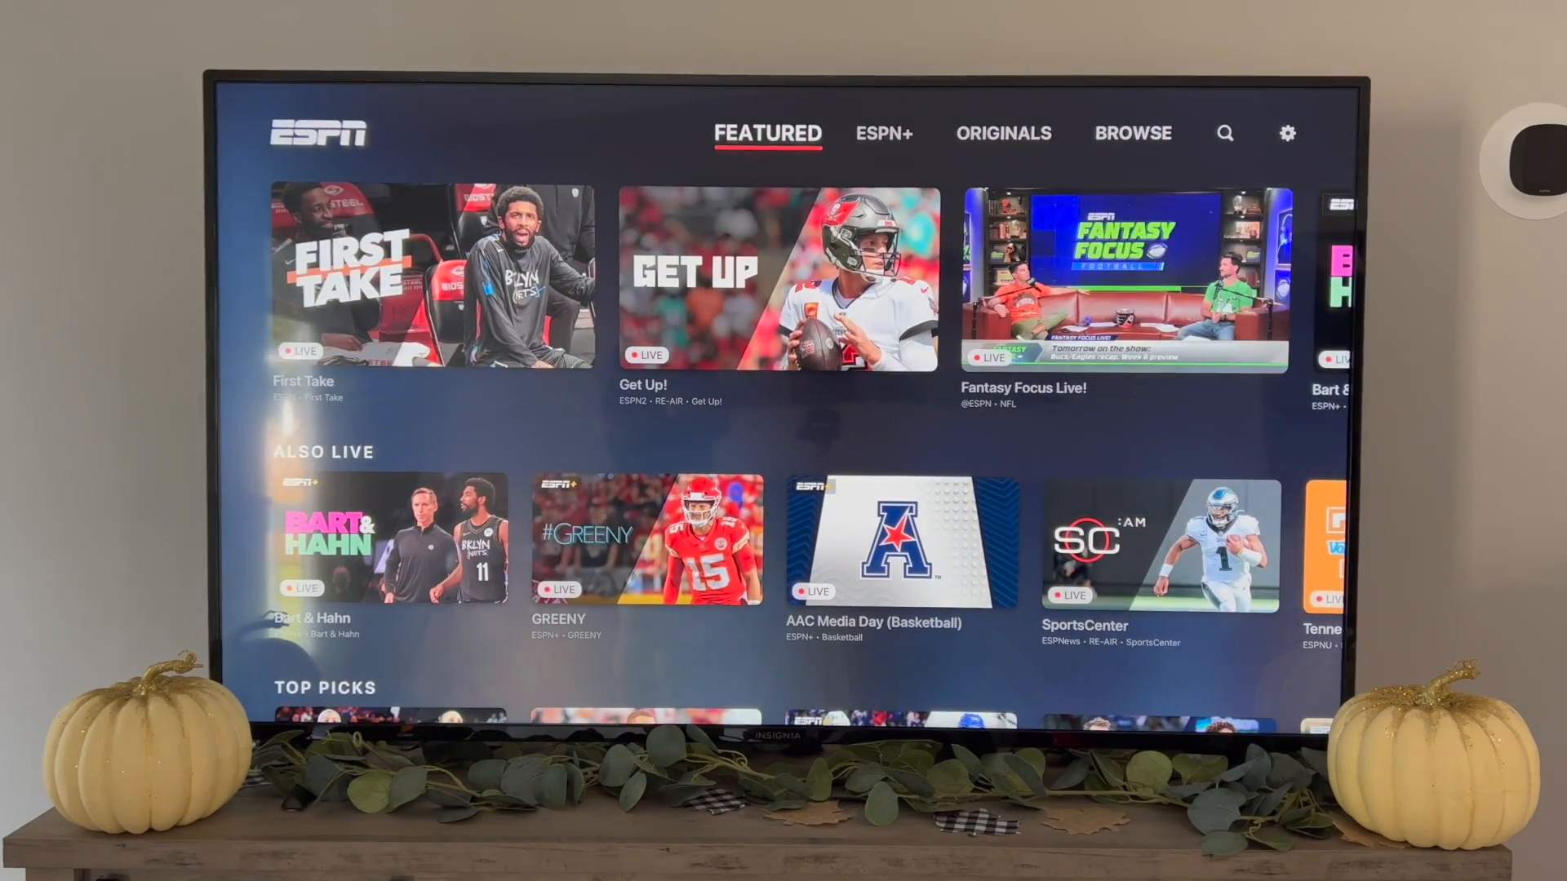